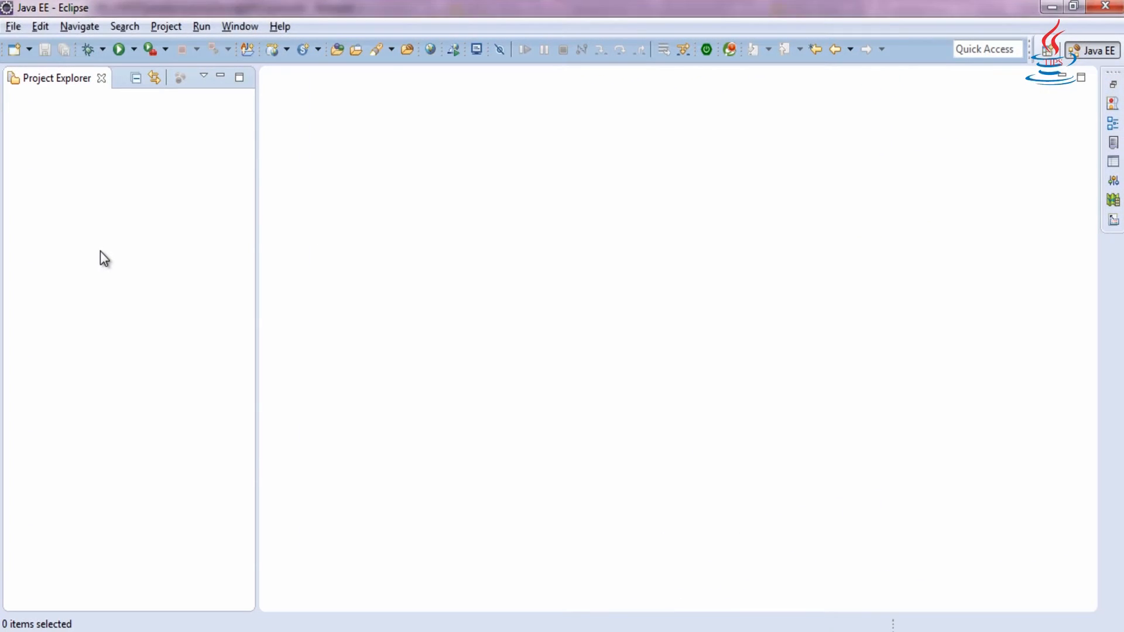
Create a new Dynamic Web Project named SpringMVC in the workspace
right_click(129, 259)
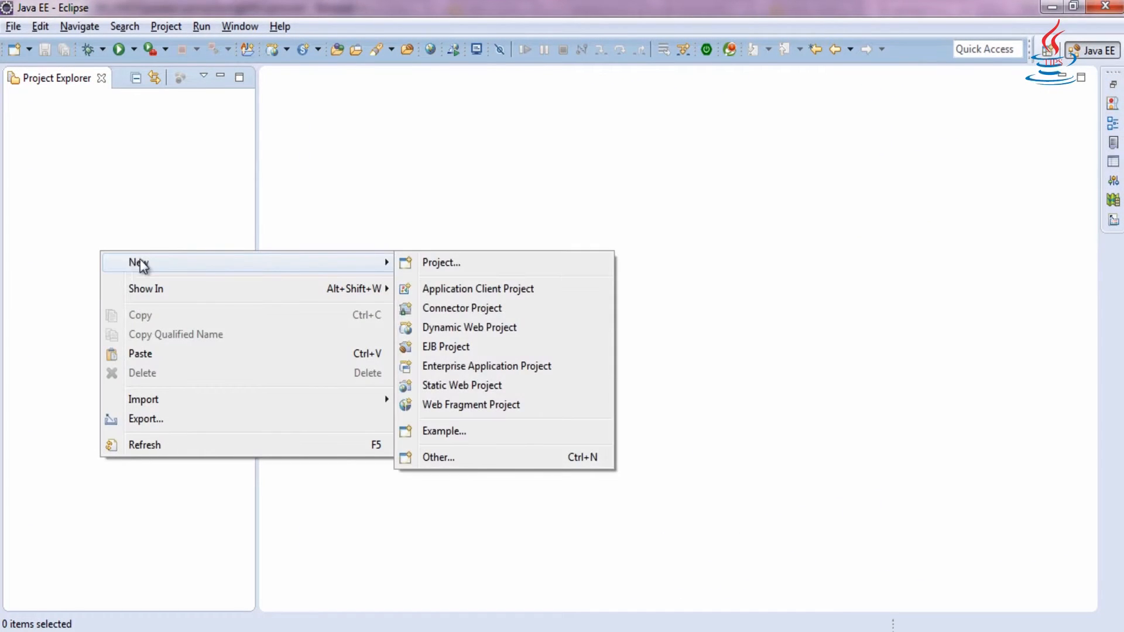
left_click(470, 328)
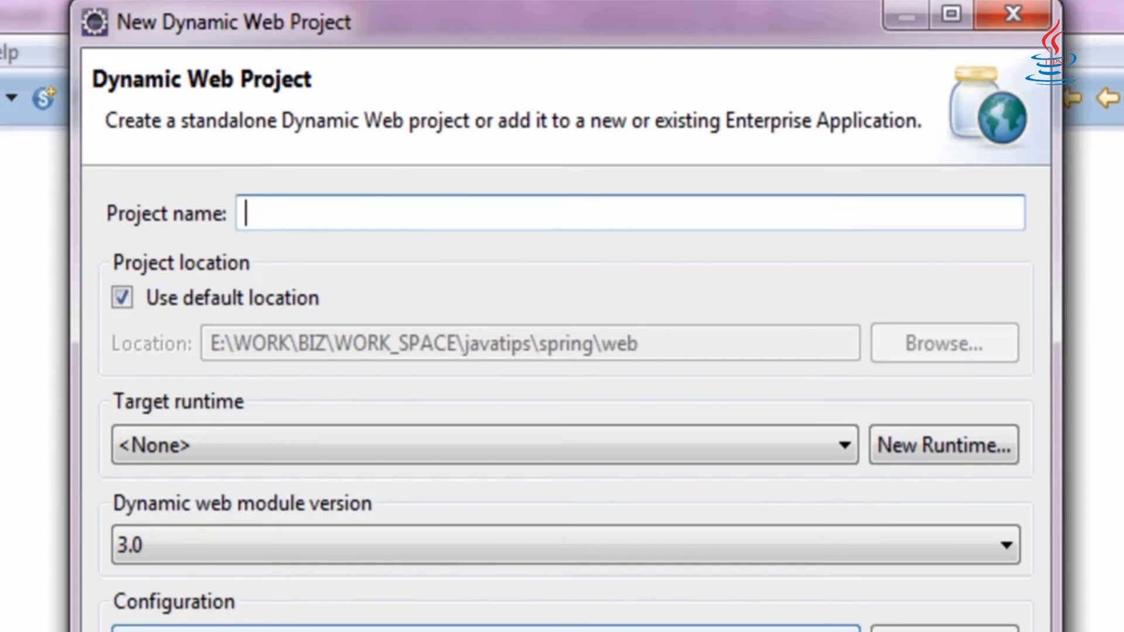
type("SpringMVC")
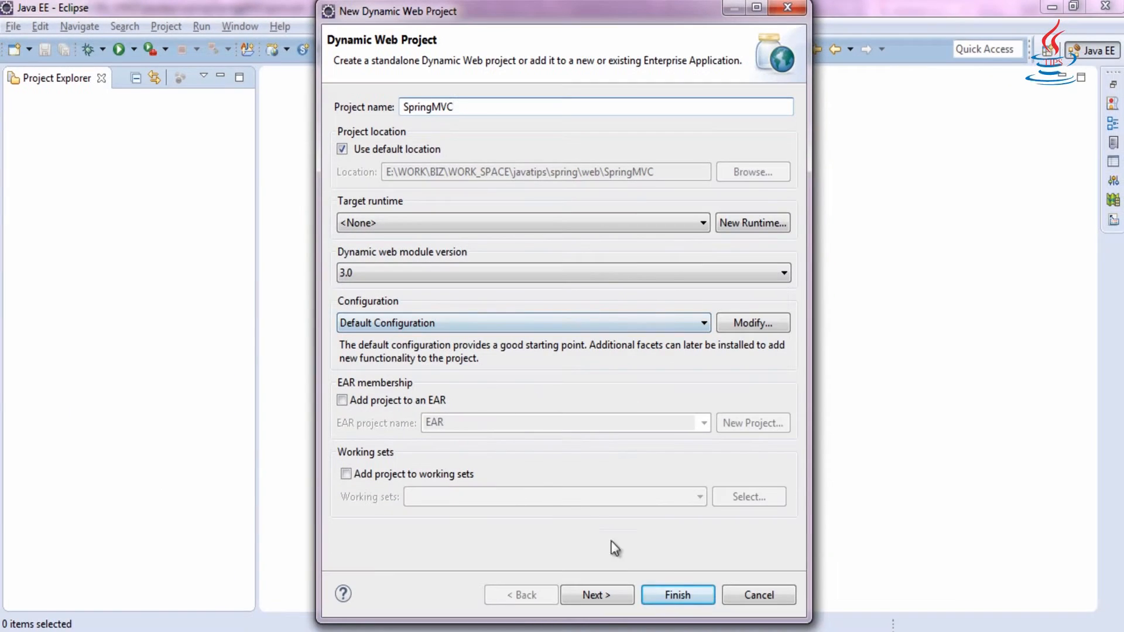
left_click(676, 595)
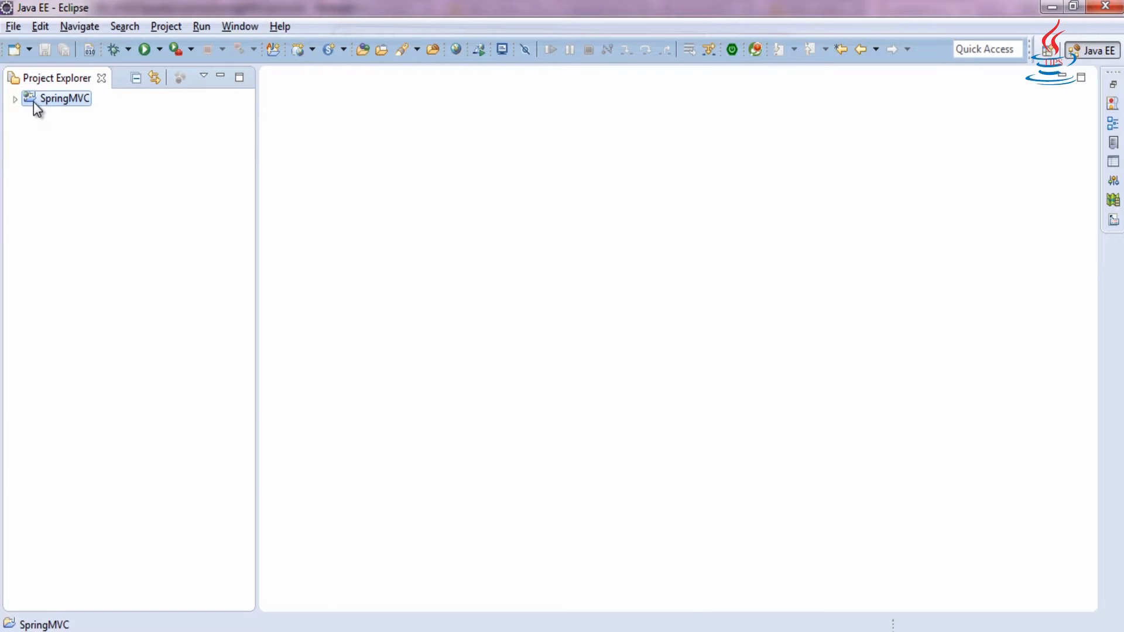
Convert SpringMVC to a Maven project and view the generated pom.xml source, selecting its packaging/build block
right_click(63, 99)
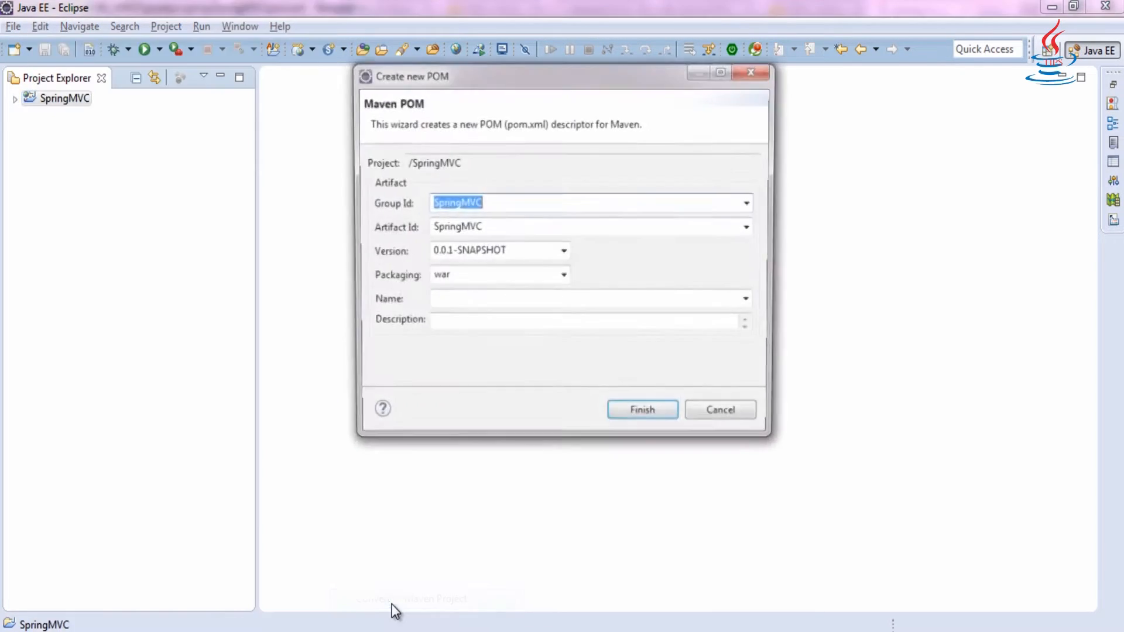
left_click(642, 410)
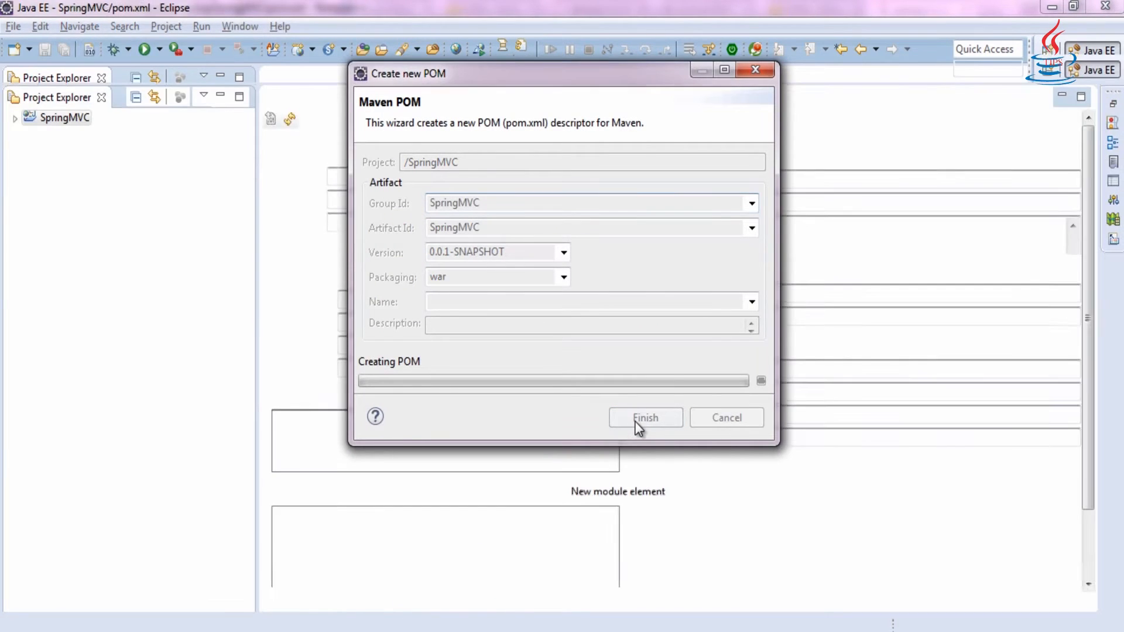
left_click(644, 418)
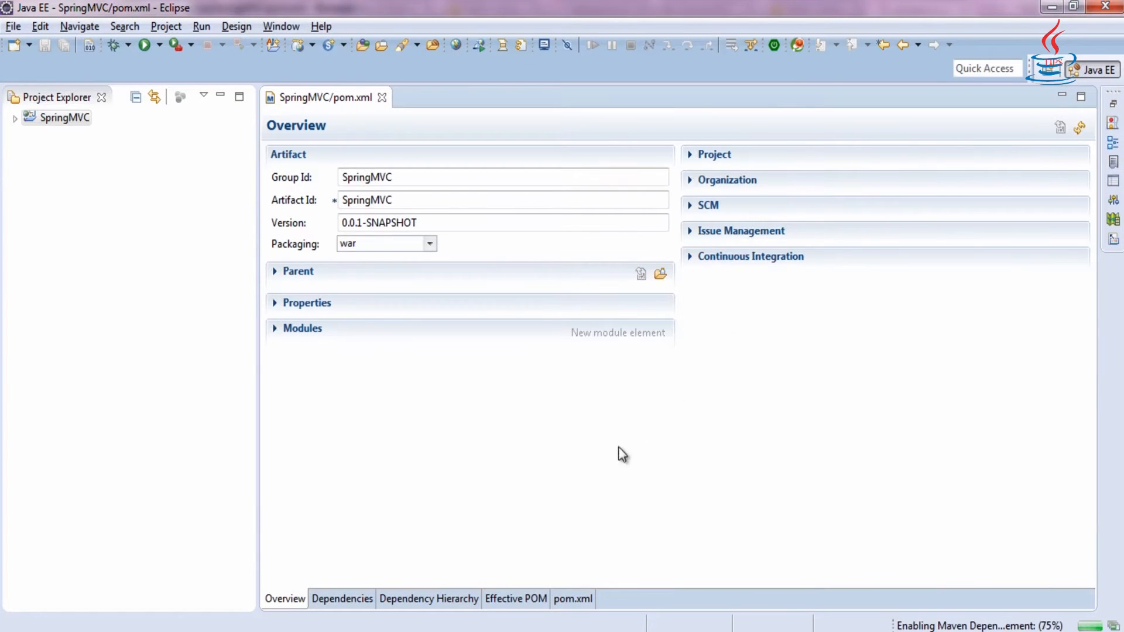
left_click(572, 598)
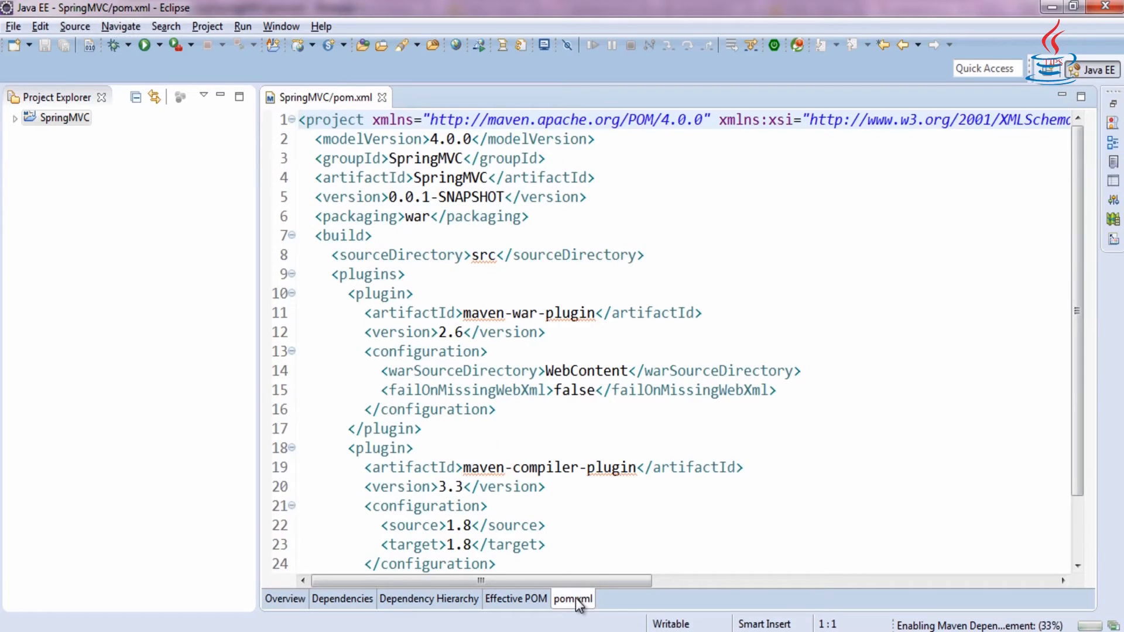
left_click(316, 216)
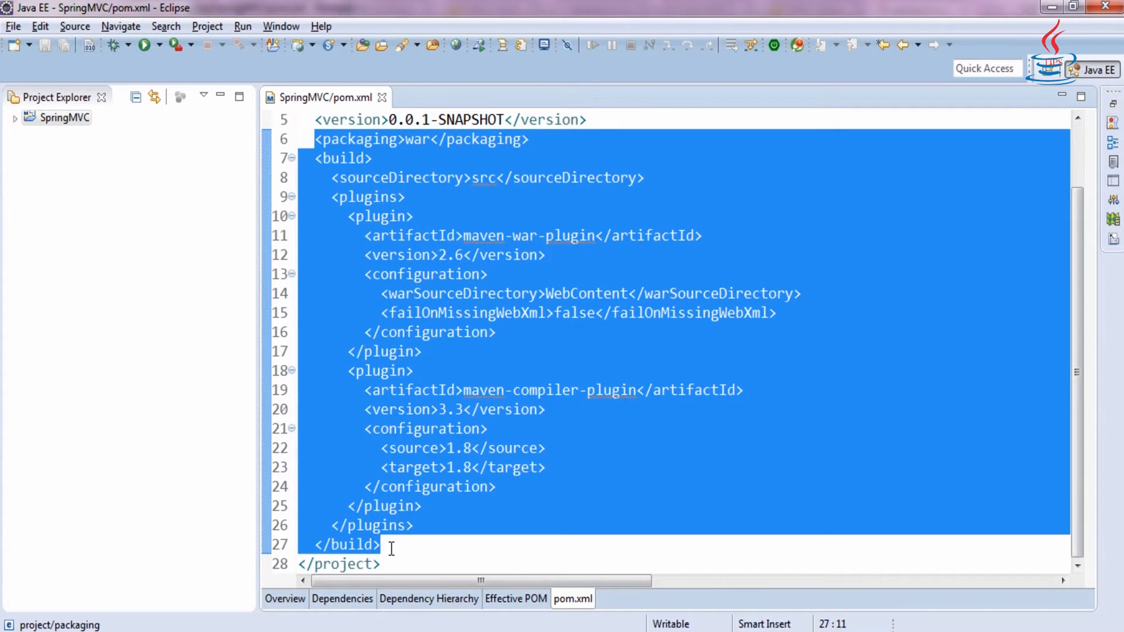
Write a <dependencies> section declaring org.springframework spring-webmvc version 2.5.4
type("<dependencies>")
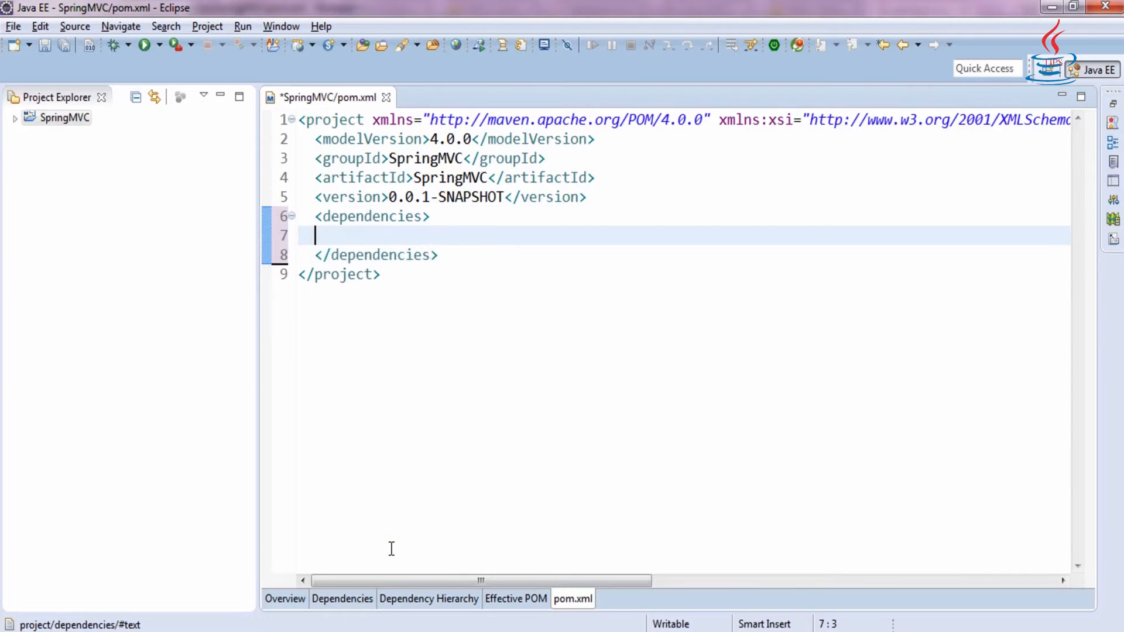
type("<dependency>")
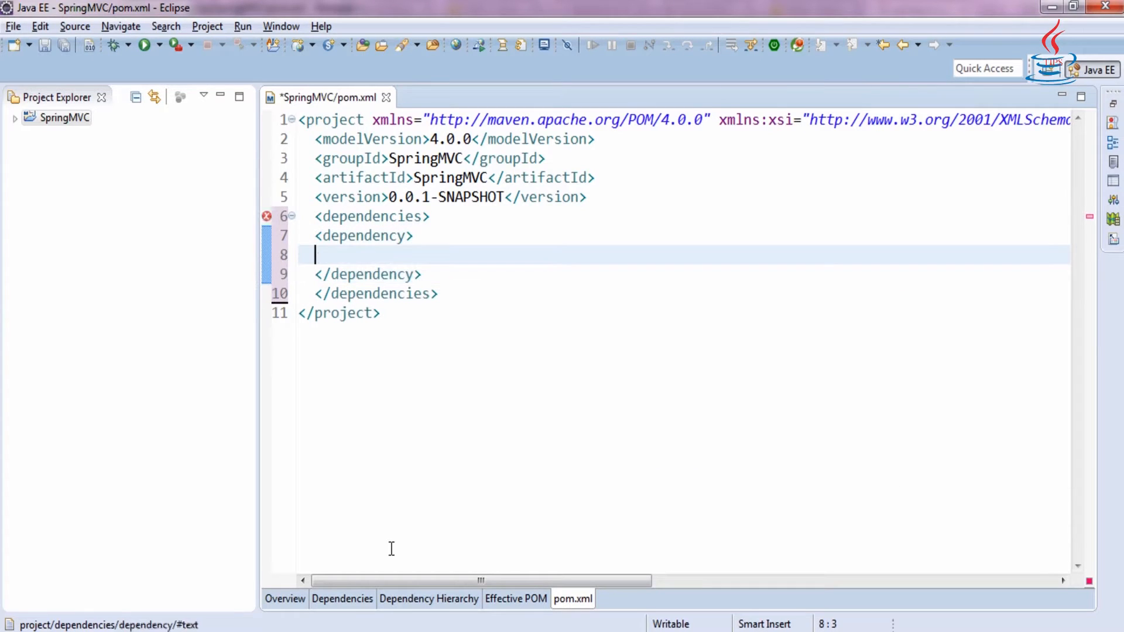
type("<groupId></groupId>")
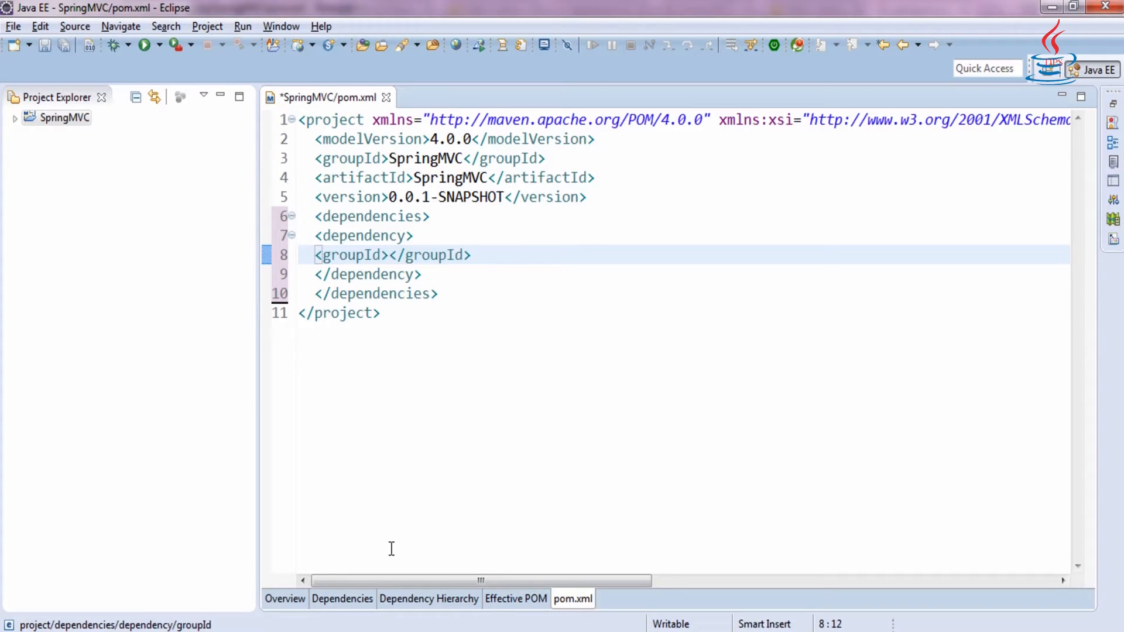
type("org")
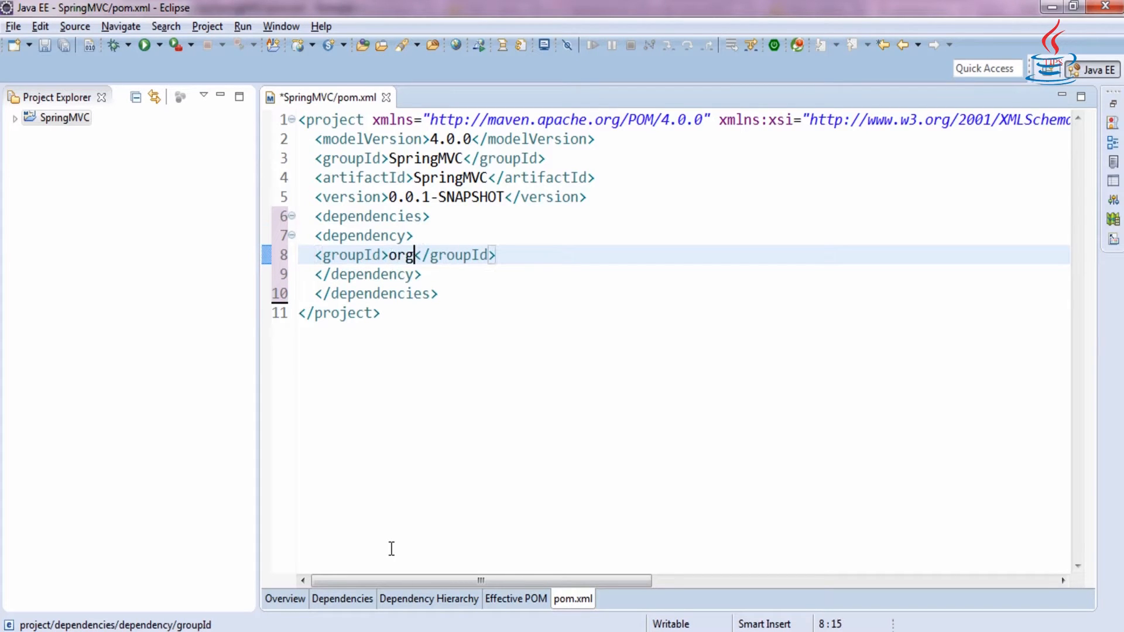
type(".springframework")
type("<artifactId></artifactId>")
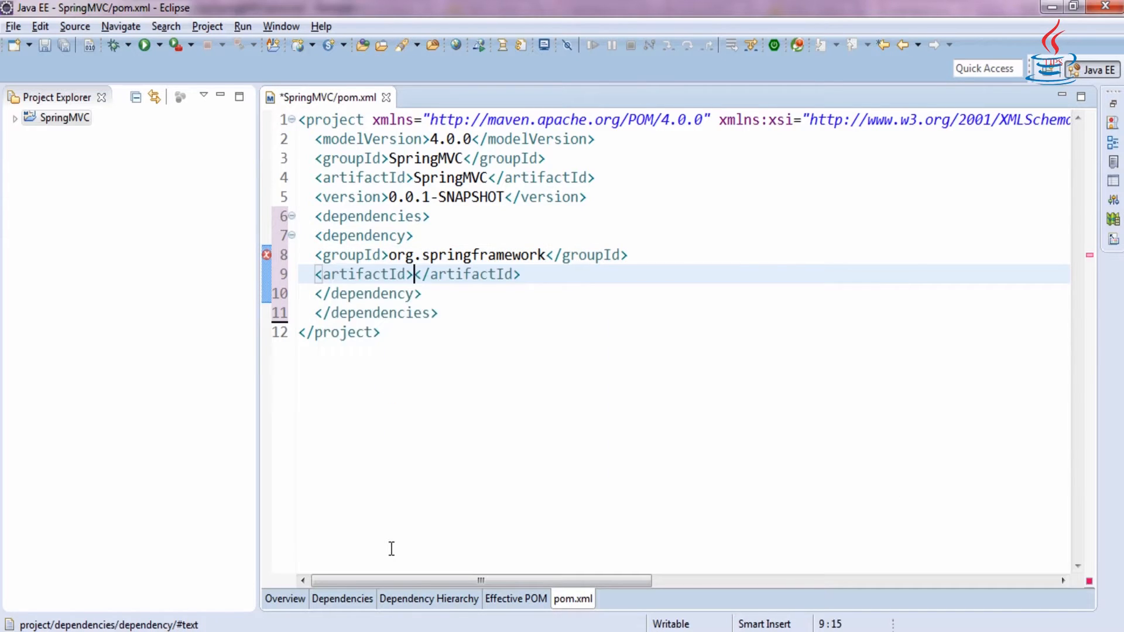
type("spring-w")
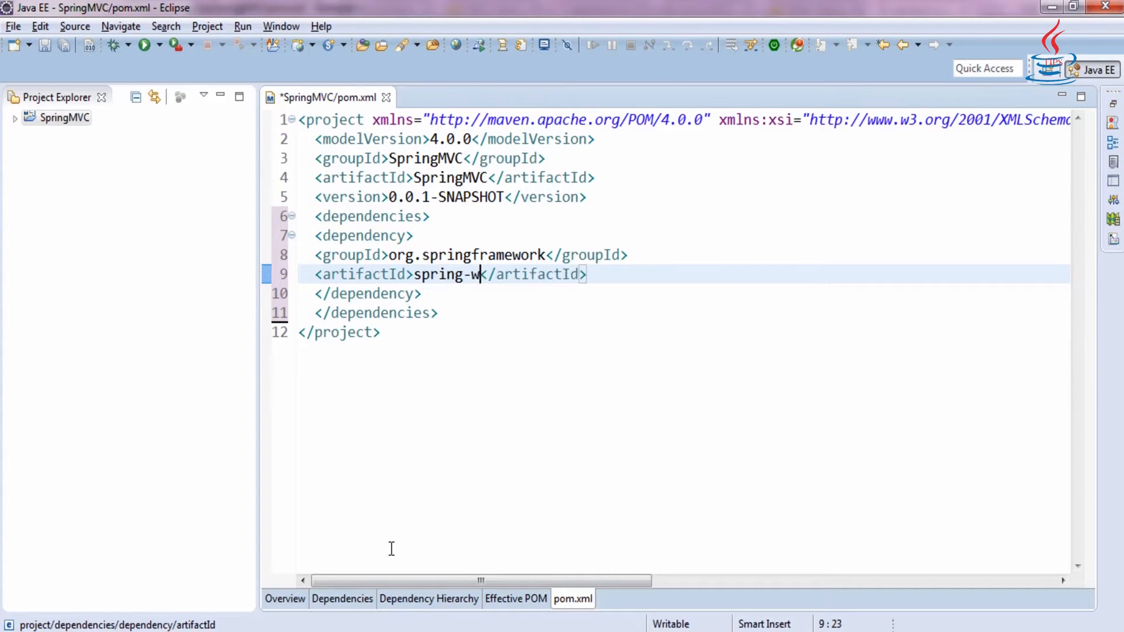
type("ebmvc")
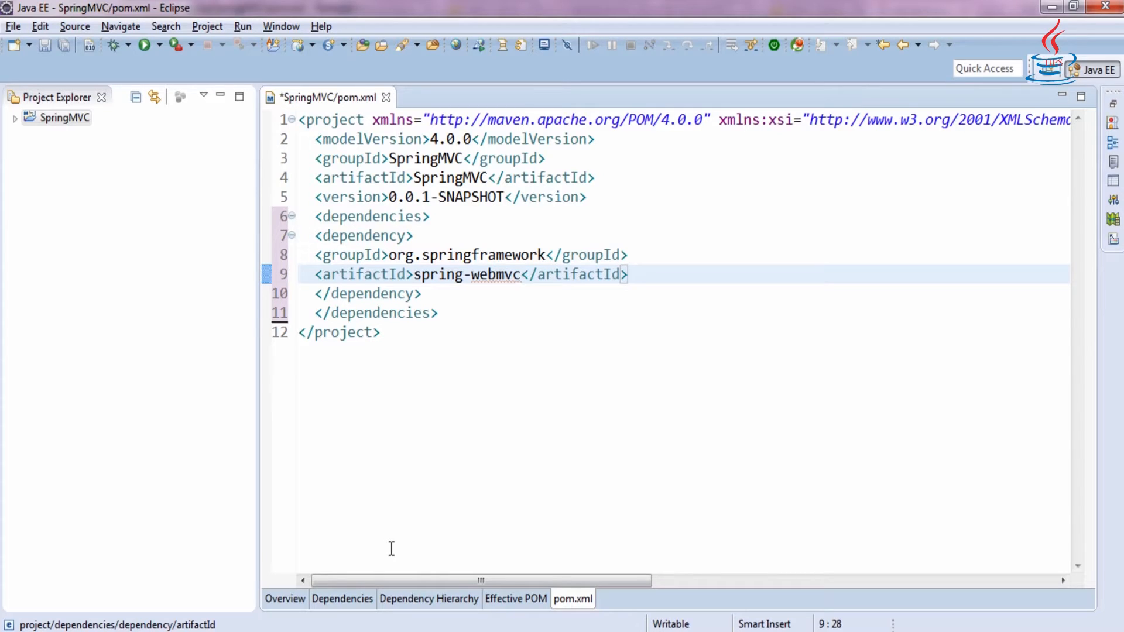
type("<version></version>")
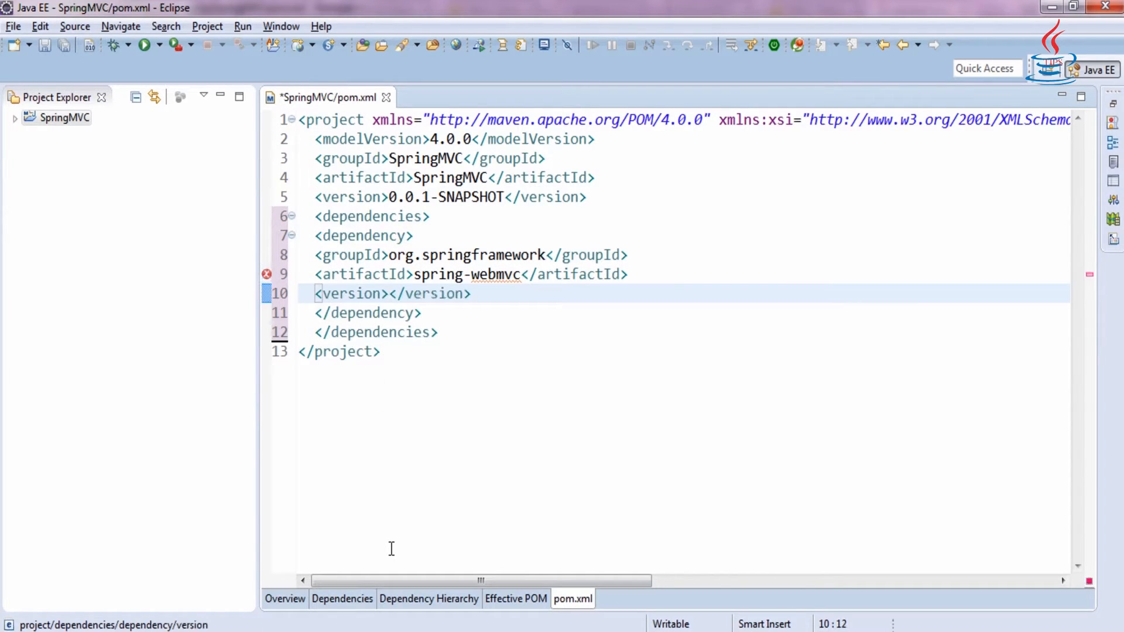
type("2.5.4")
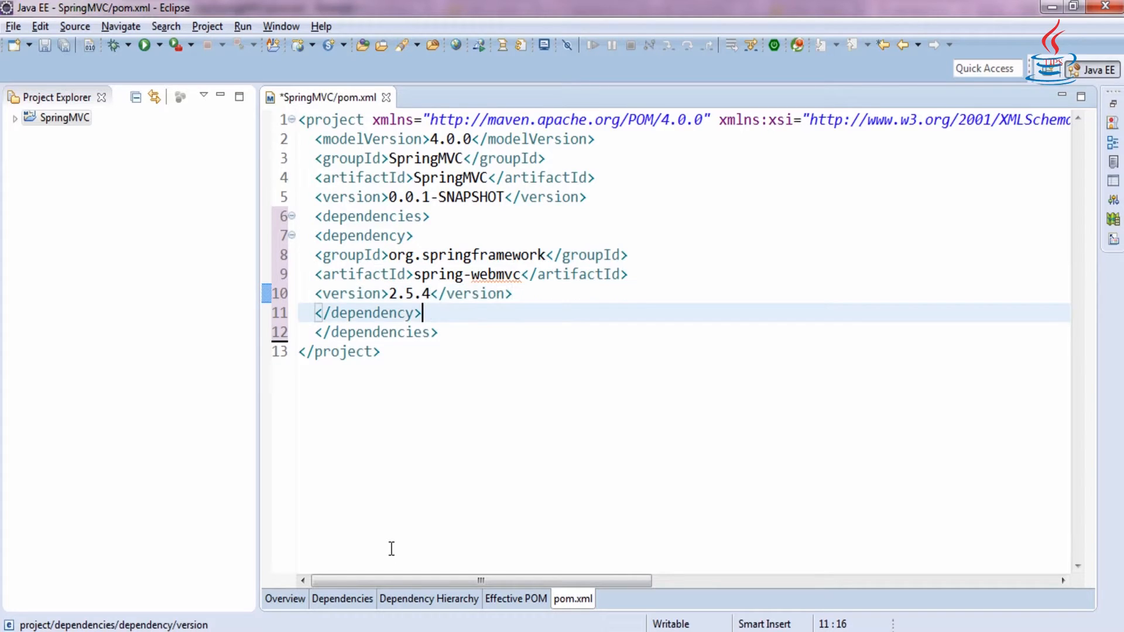
type("<version>2.5.4</version>")
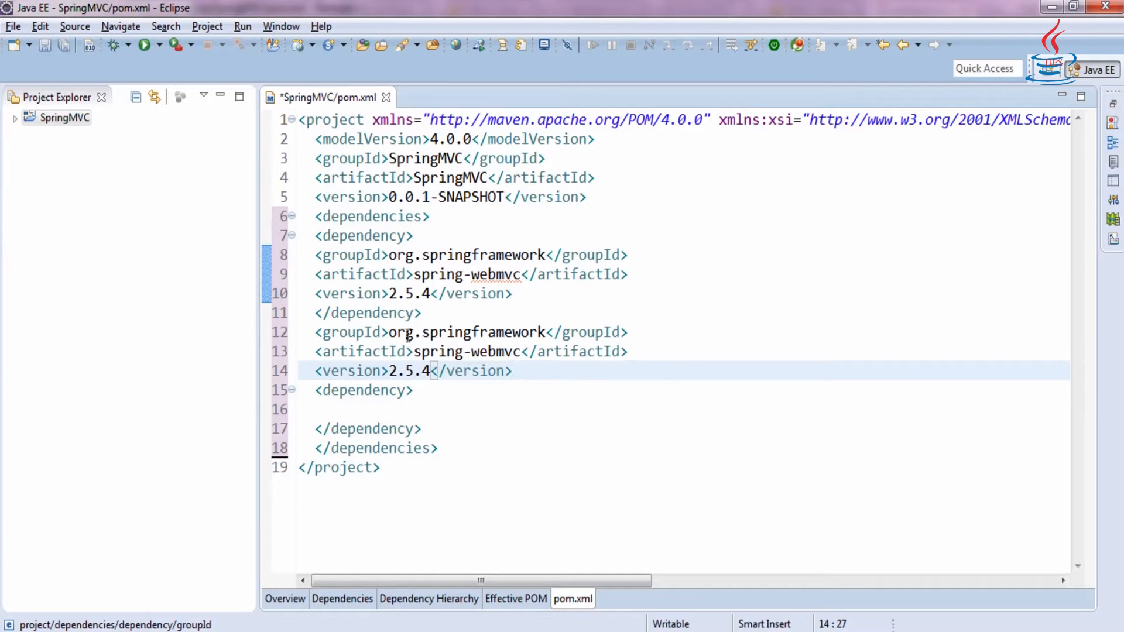
Turn the copied lines into a second dependency with groupId javax.servlet
left_click(389, 332)
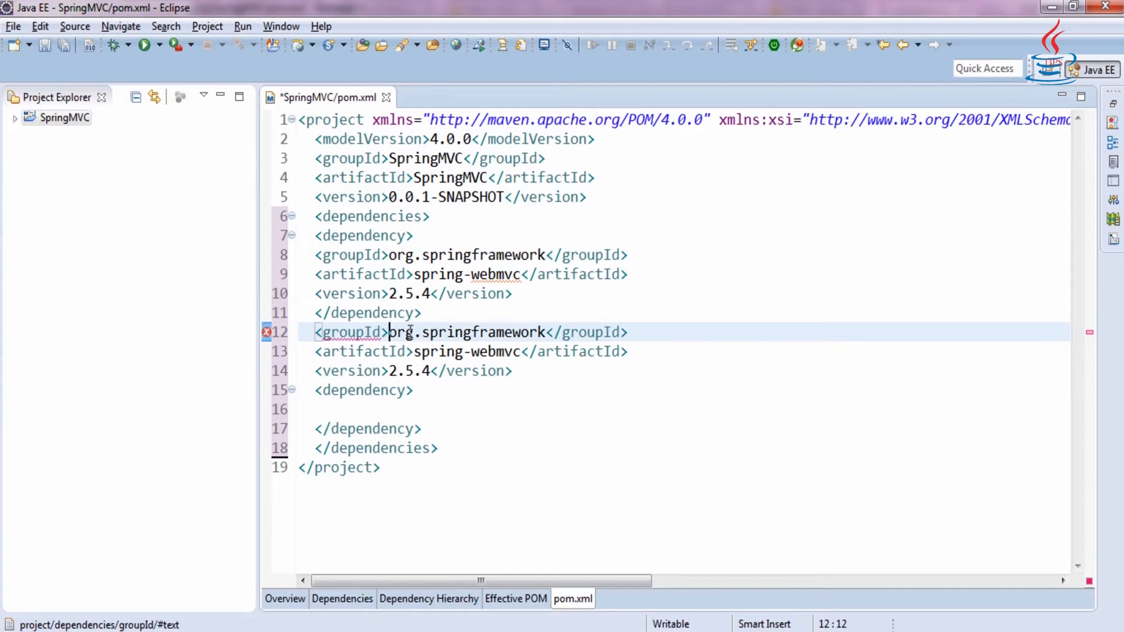
key("Delete")
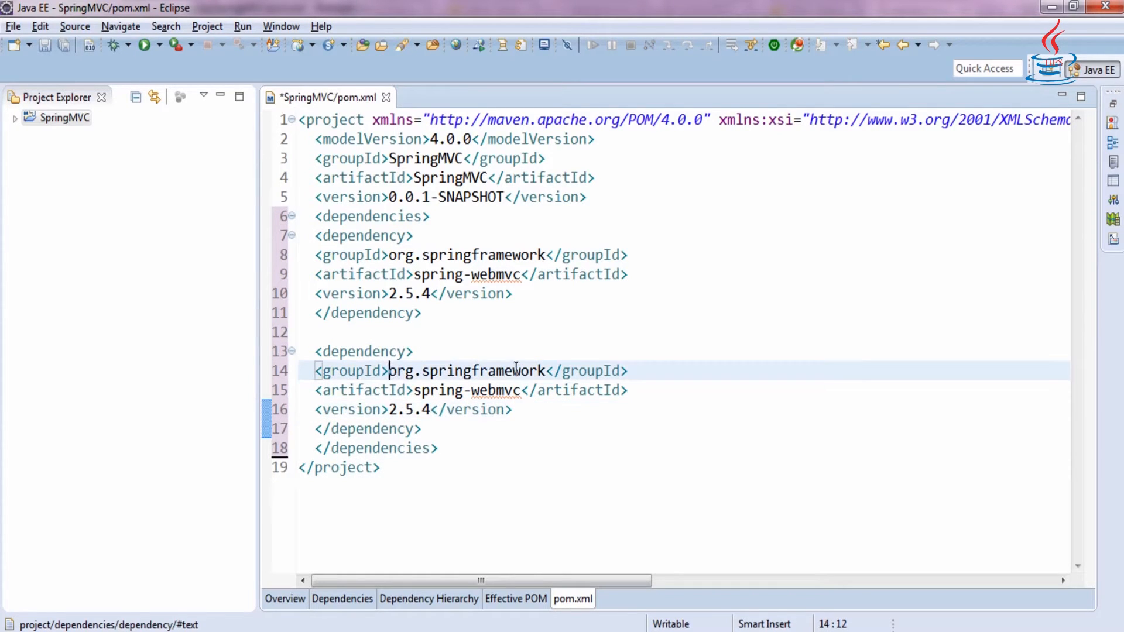
type("j")
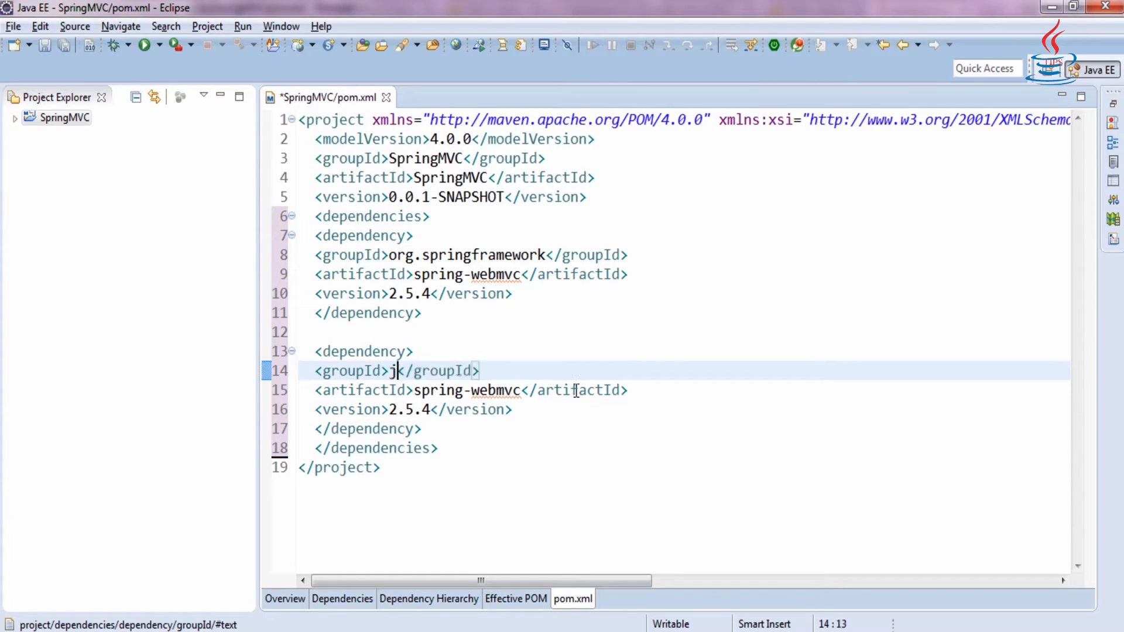
type("avax.ser")
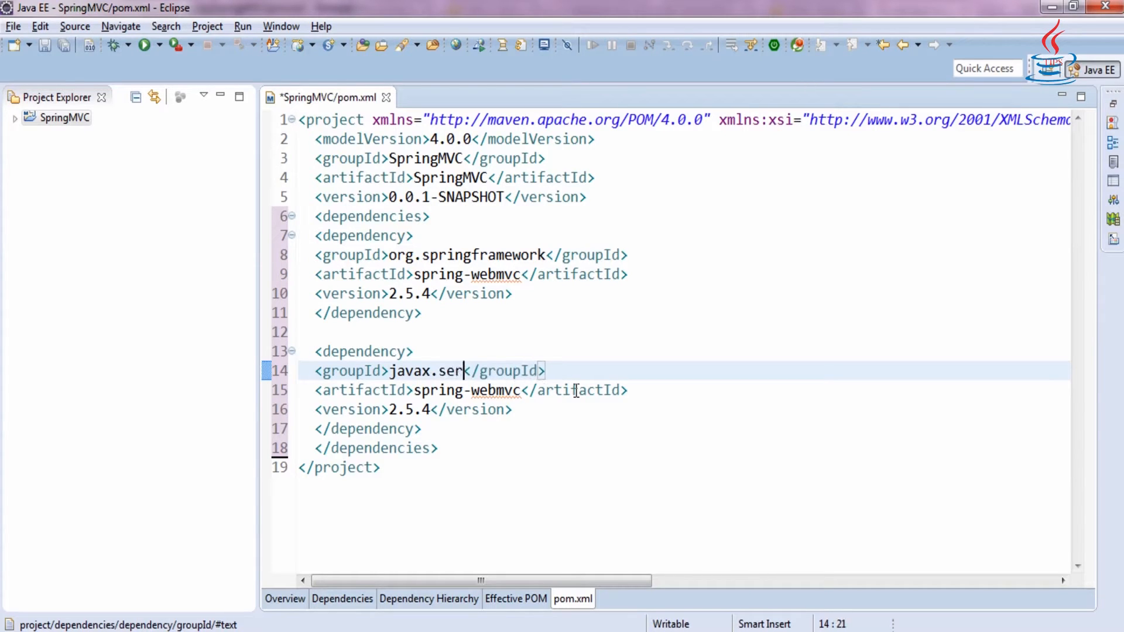
type("vlet")
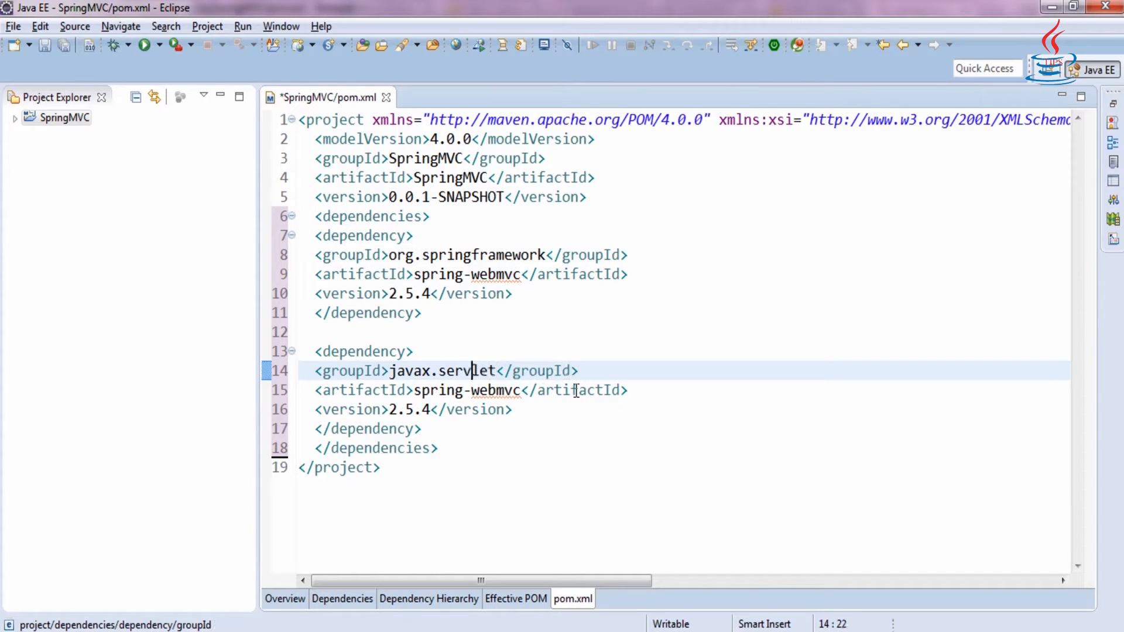
Set its artifactId to javax.servlet-api and version to 3.1.0, then copy the block
double_click(466, 390)
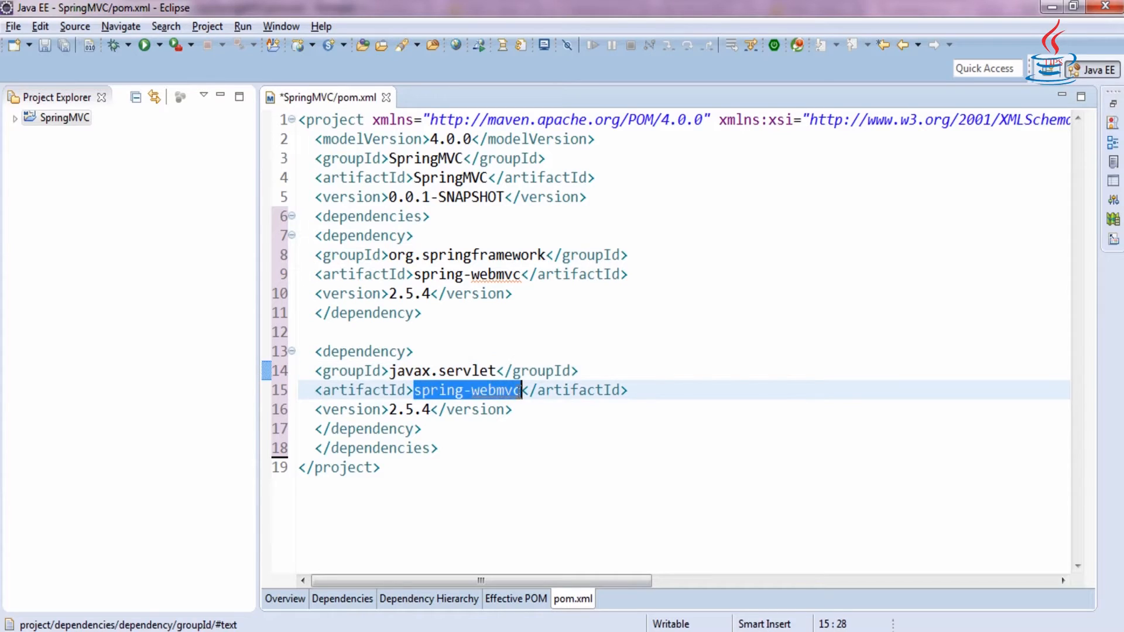
type("javax")
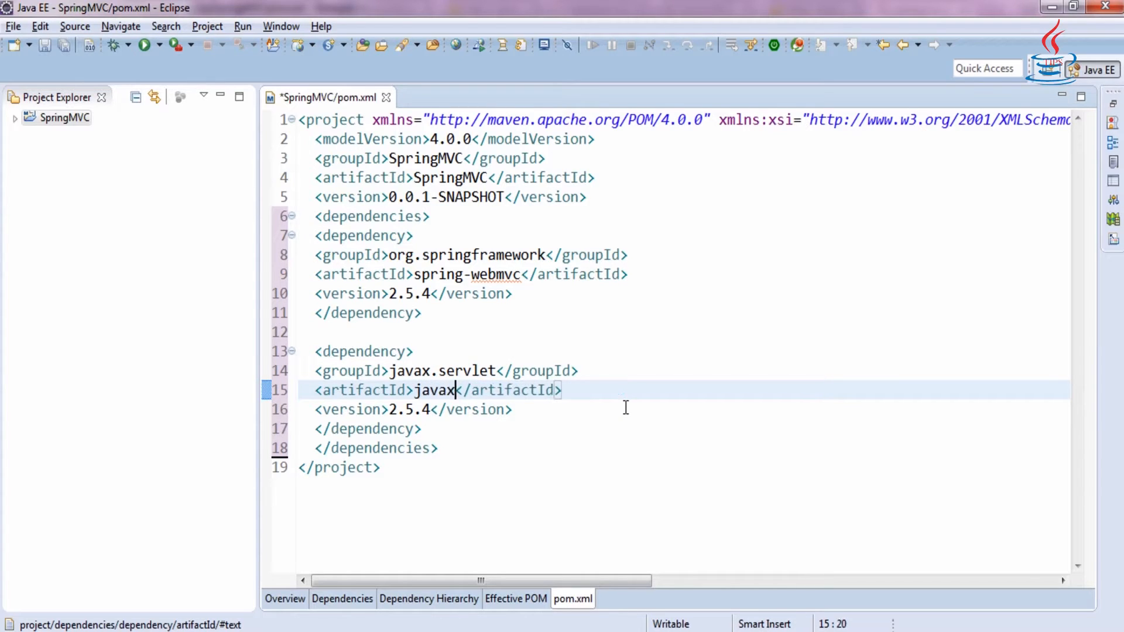
type(".servlet")
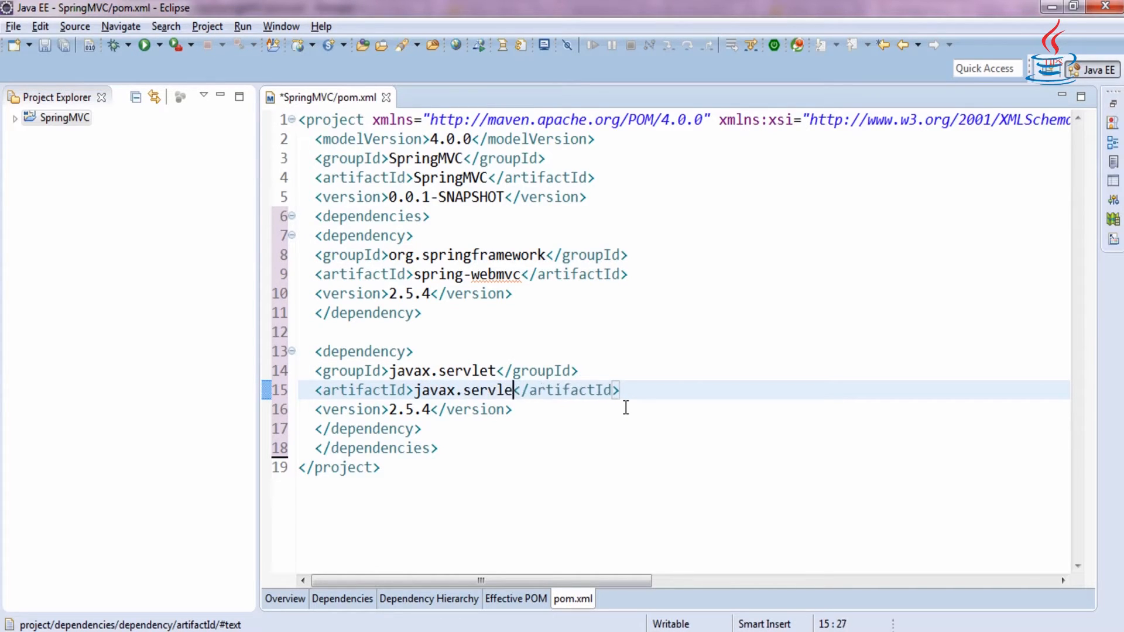
type("t-ap")
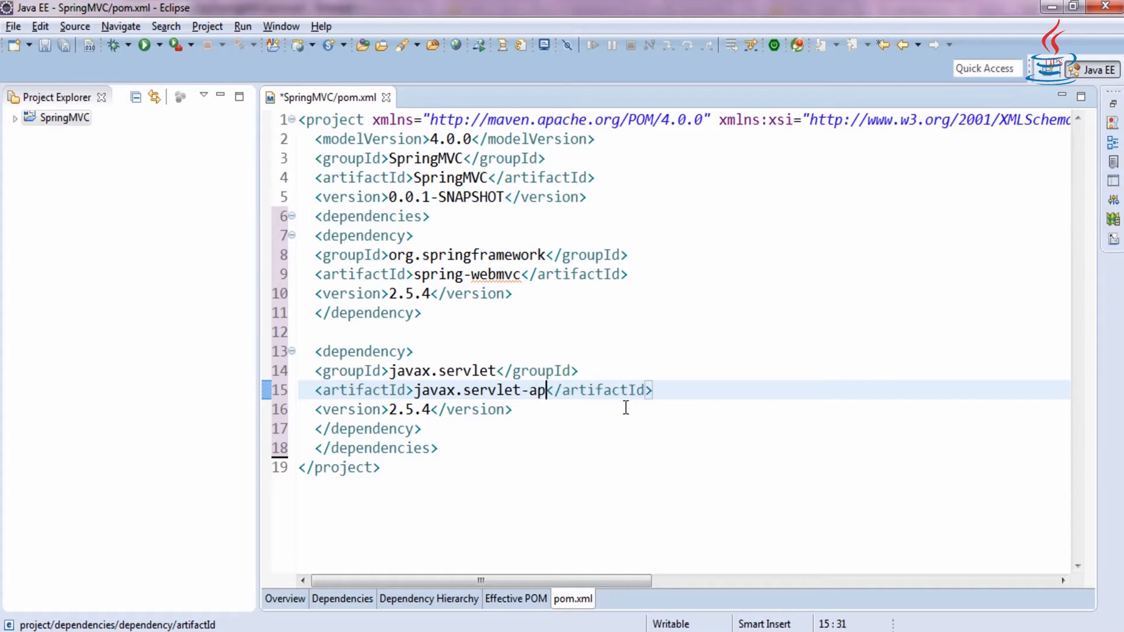
type("i")
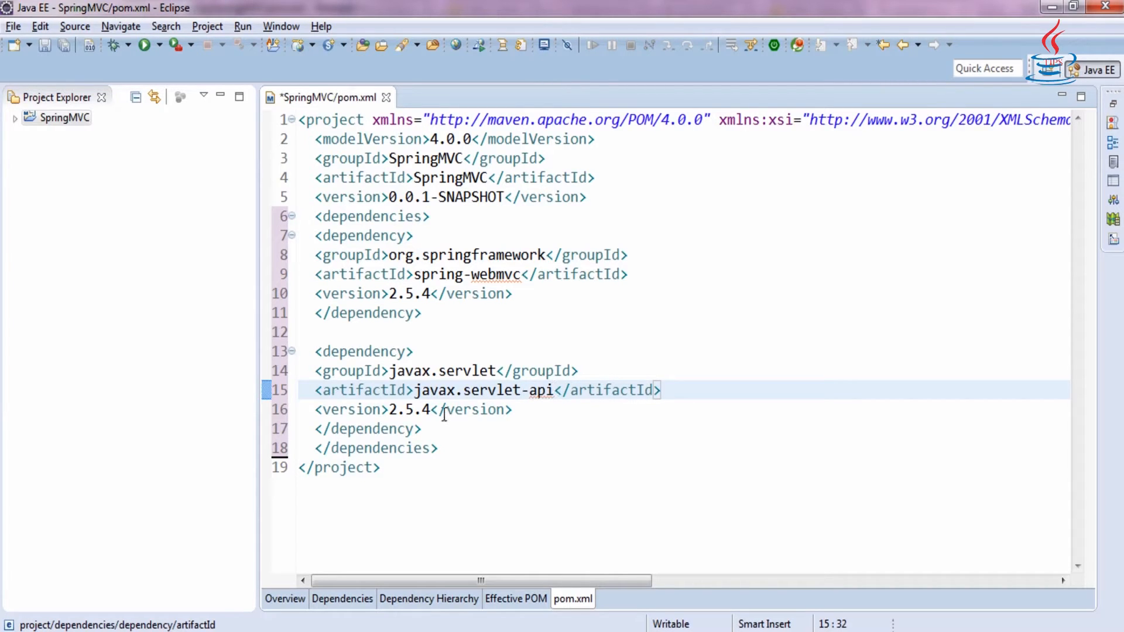
double_click(408, 410)
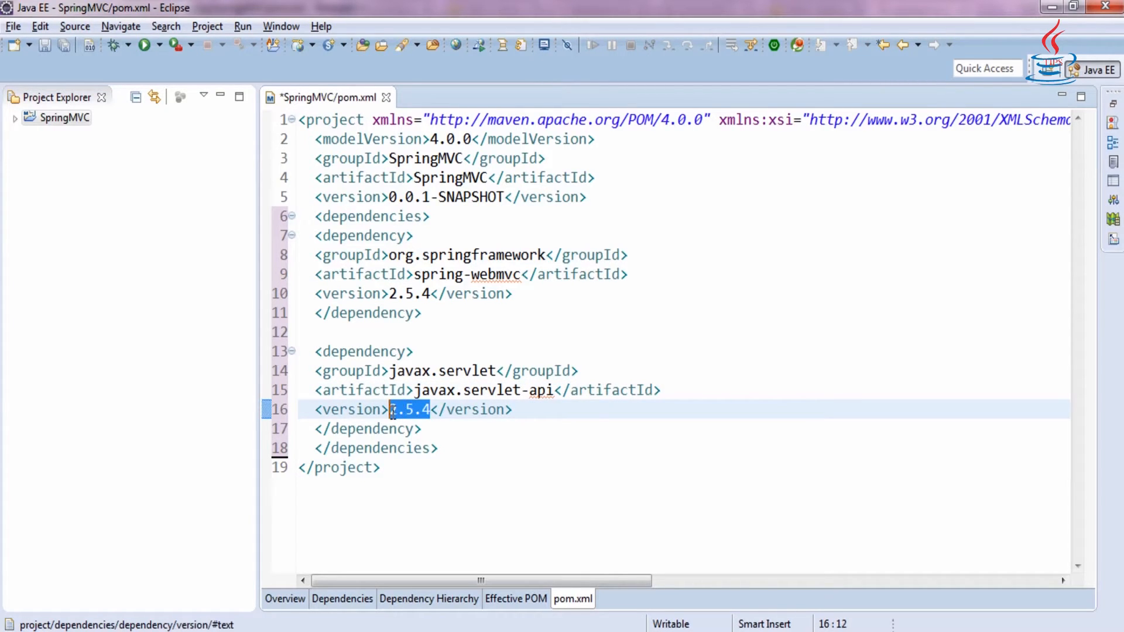
type("3.")
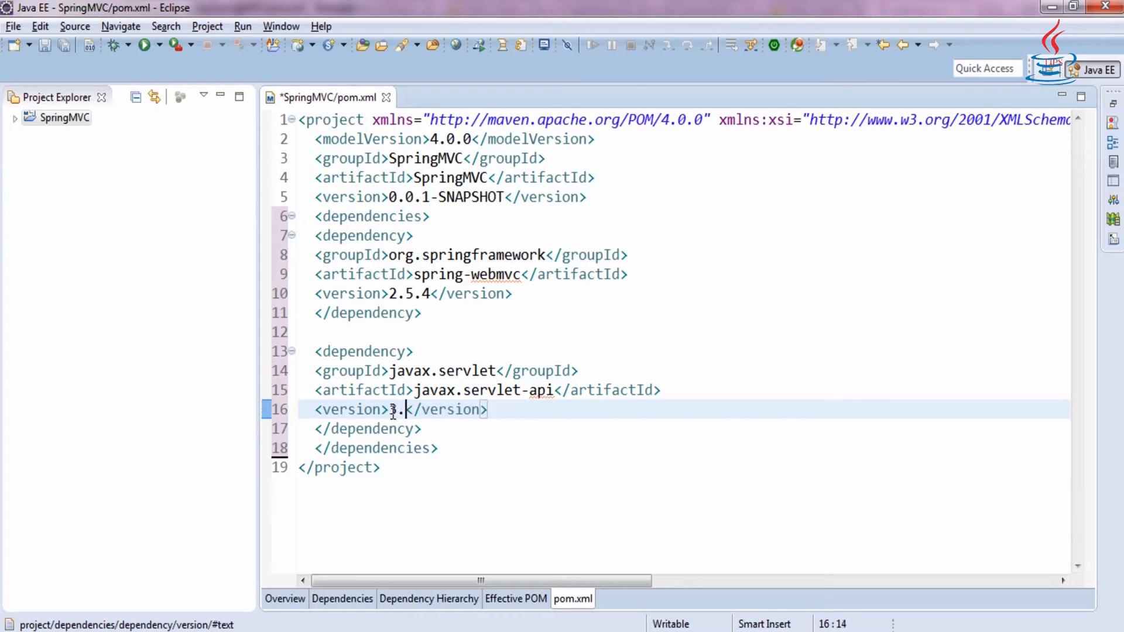
type("1.0")
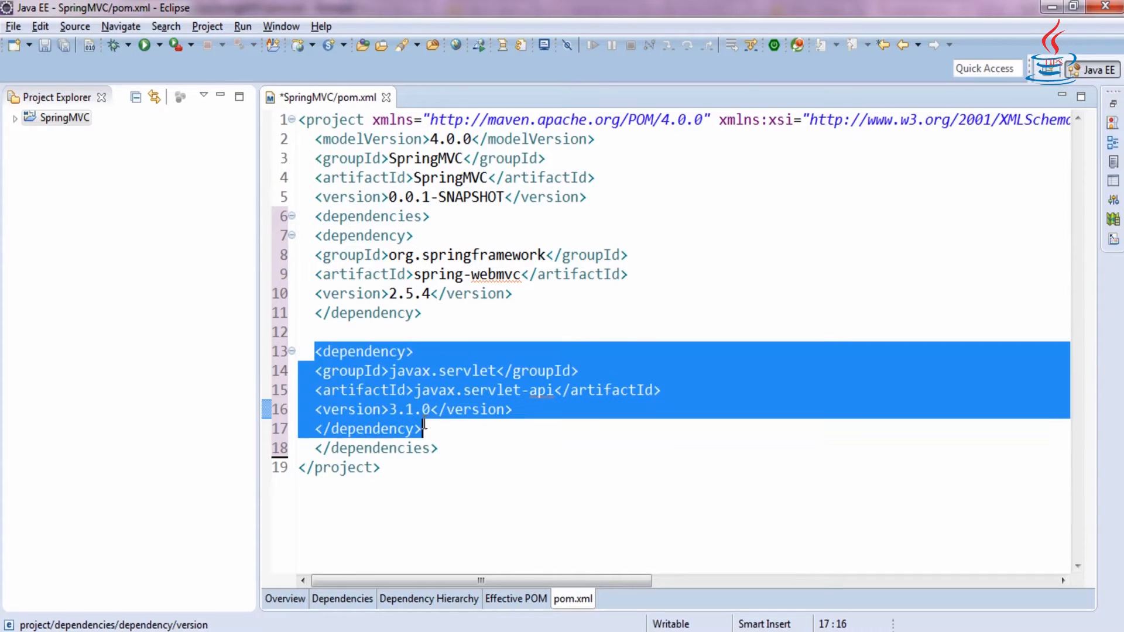
key("Enter")
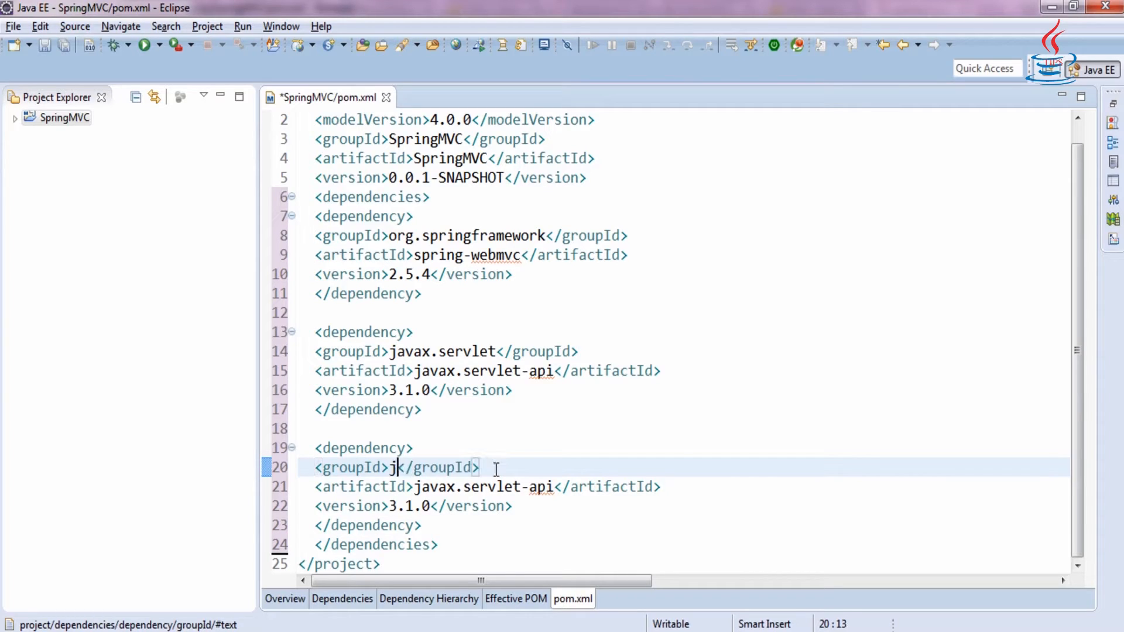
Add a third dependency jstl jstl version 1.2, format pom.xml and save it
type("stl")
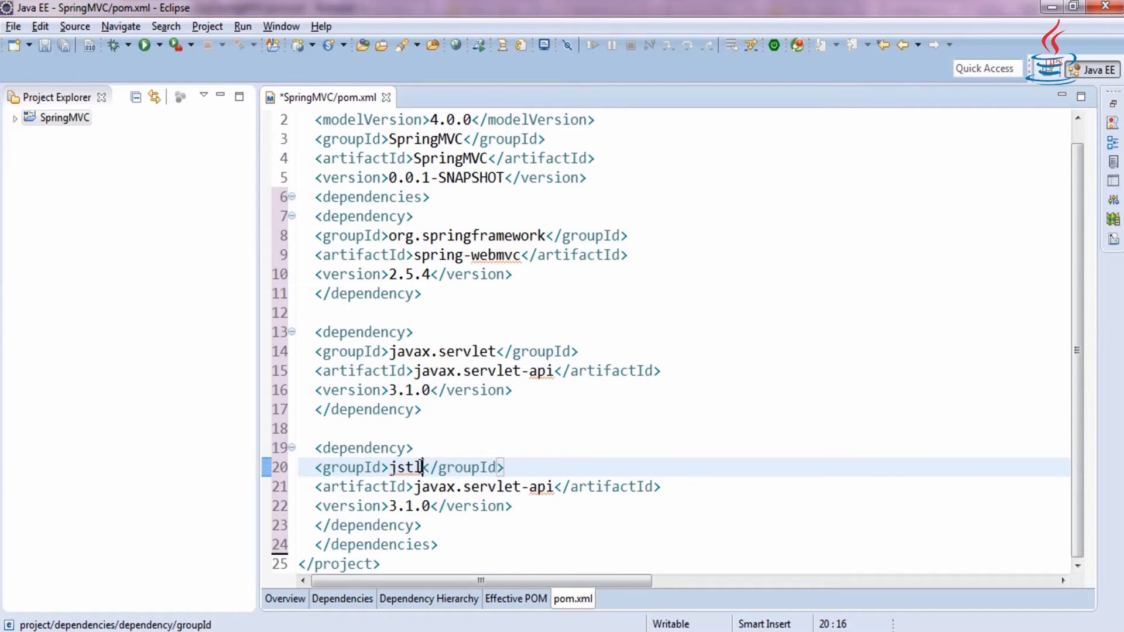
double_click(406, 466)
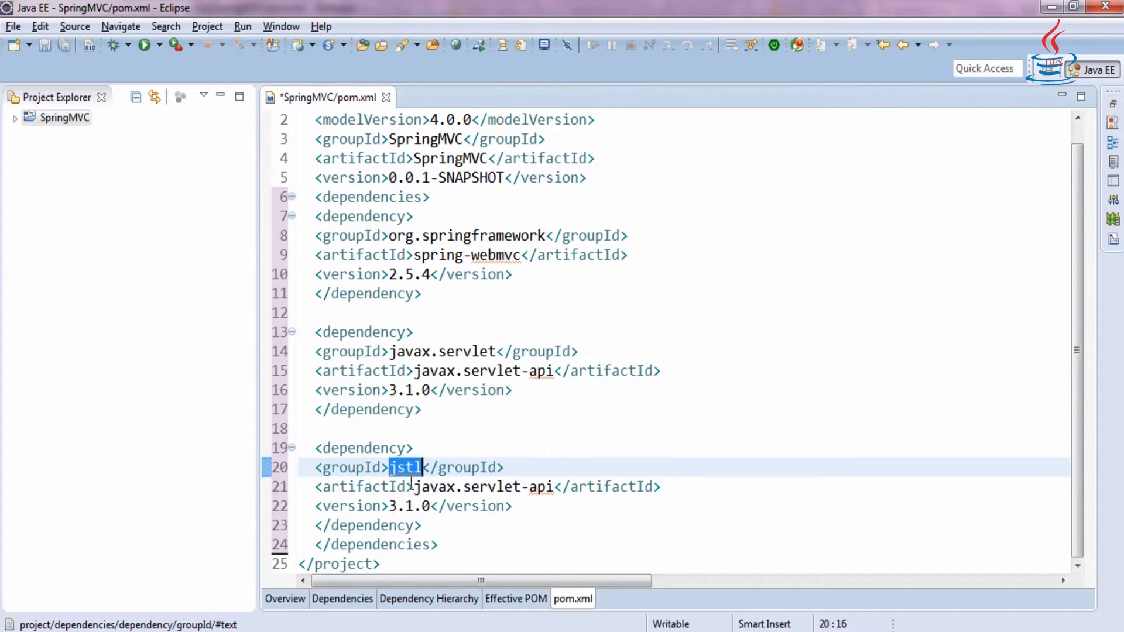
type("jstl")
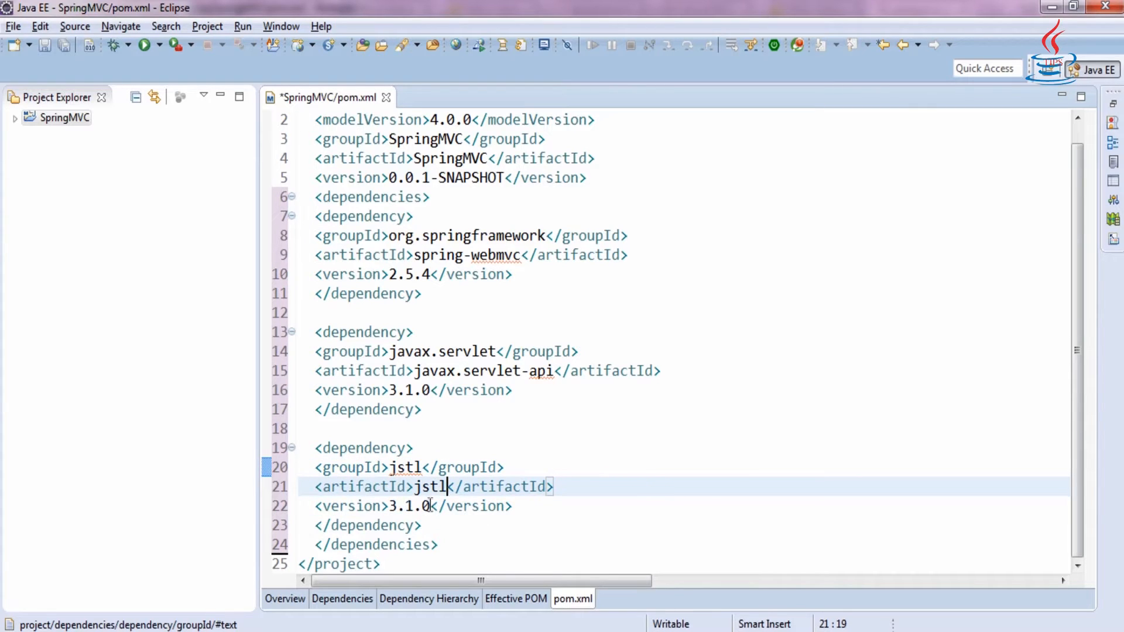
double_click(408, 506)
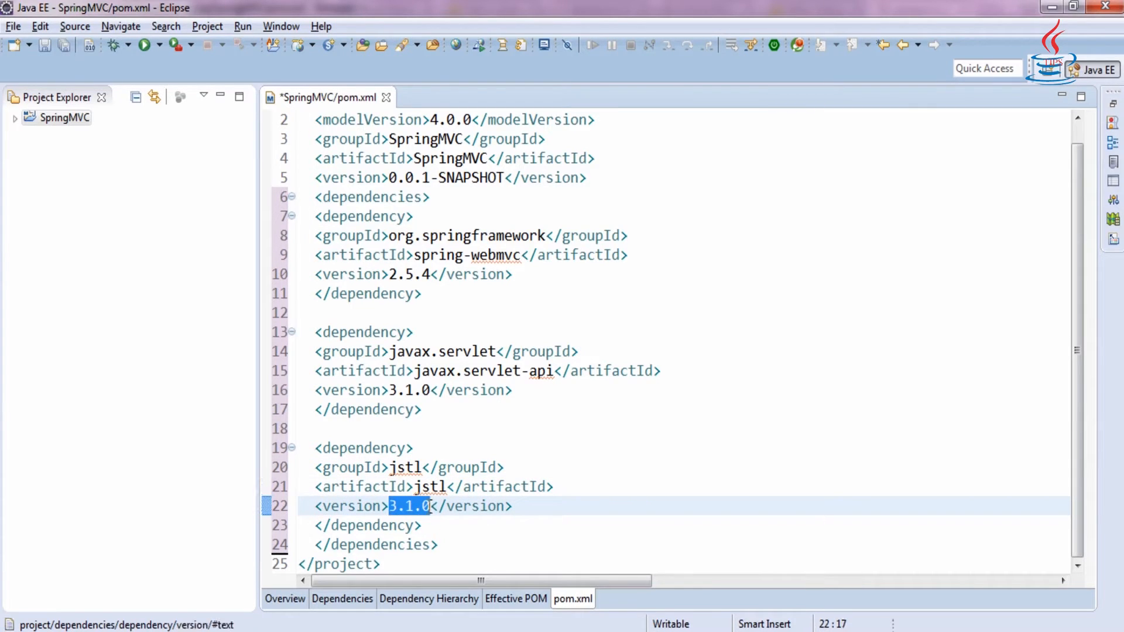
type("1.2")
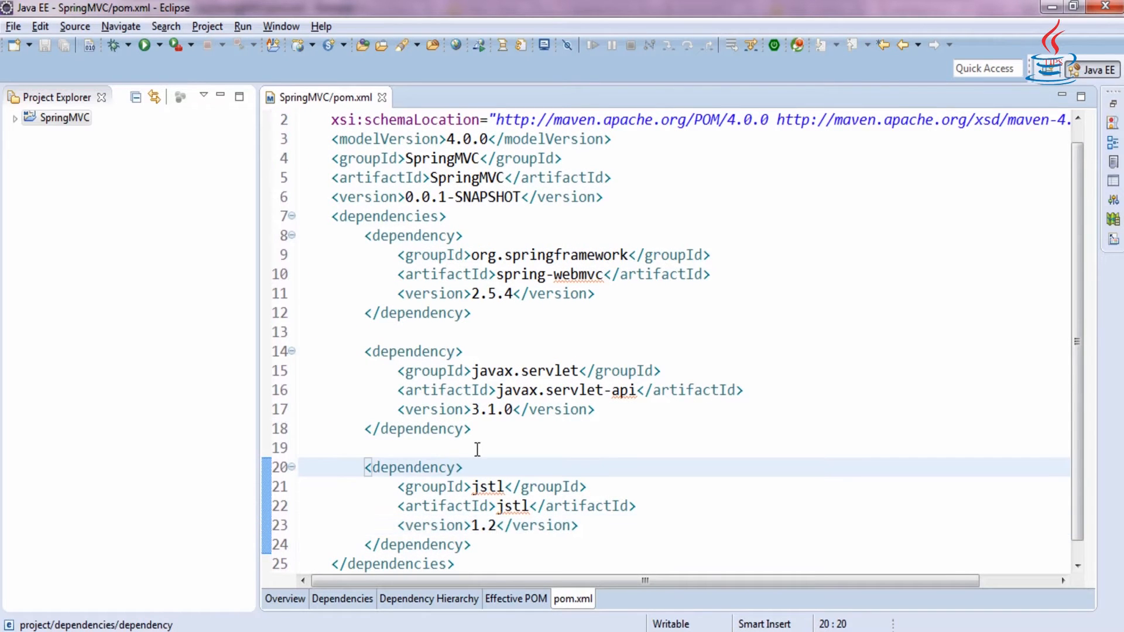
scroll("down", 3)
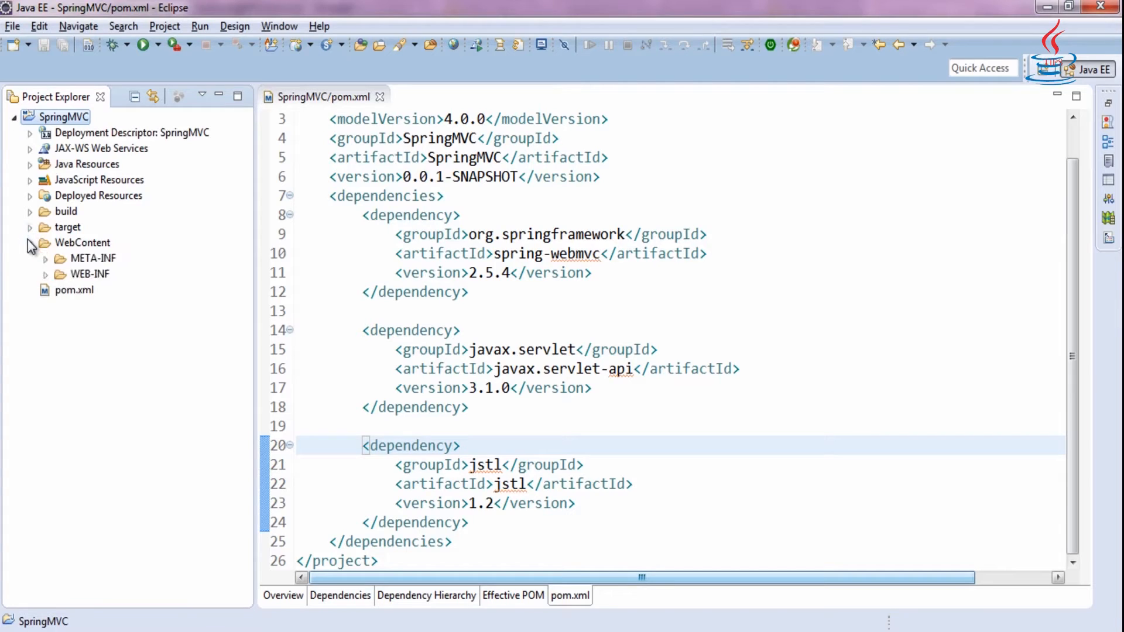
Generate the deployment descriptor stub and open WEB-INF/web.xml in the editor
left_click(44, 274)
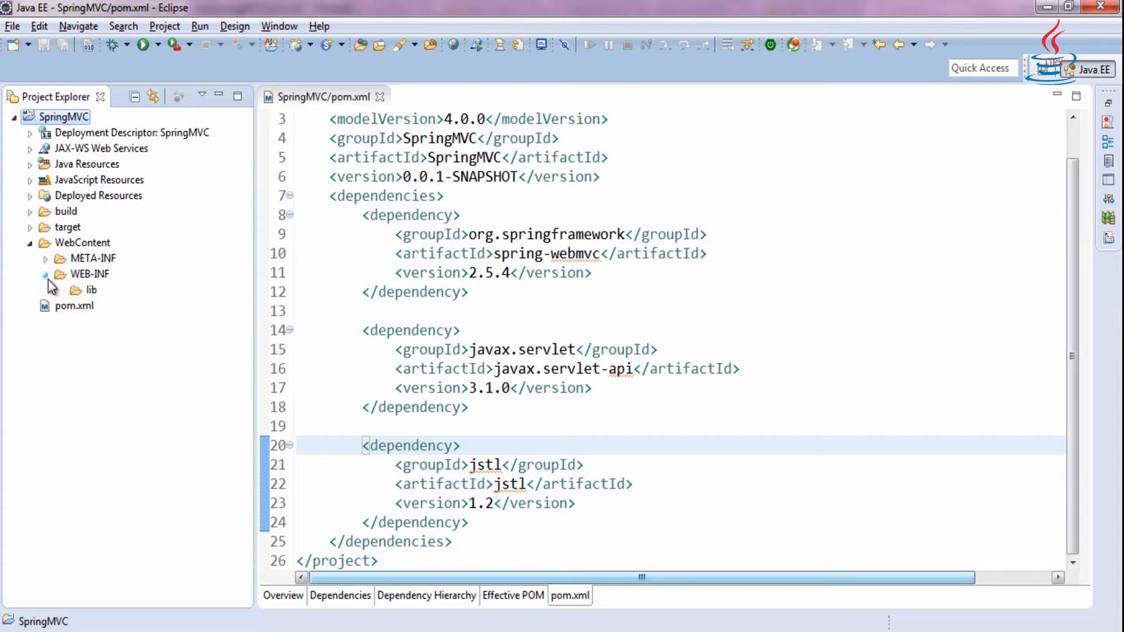
right_click(60, 117)
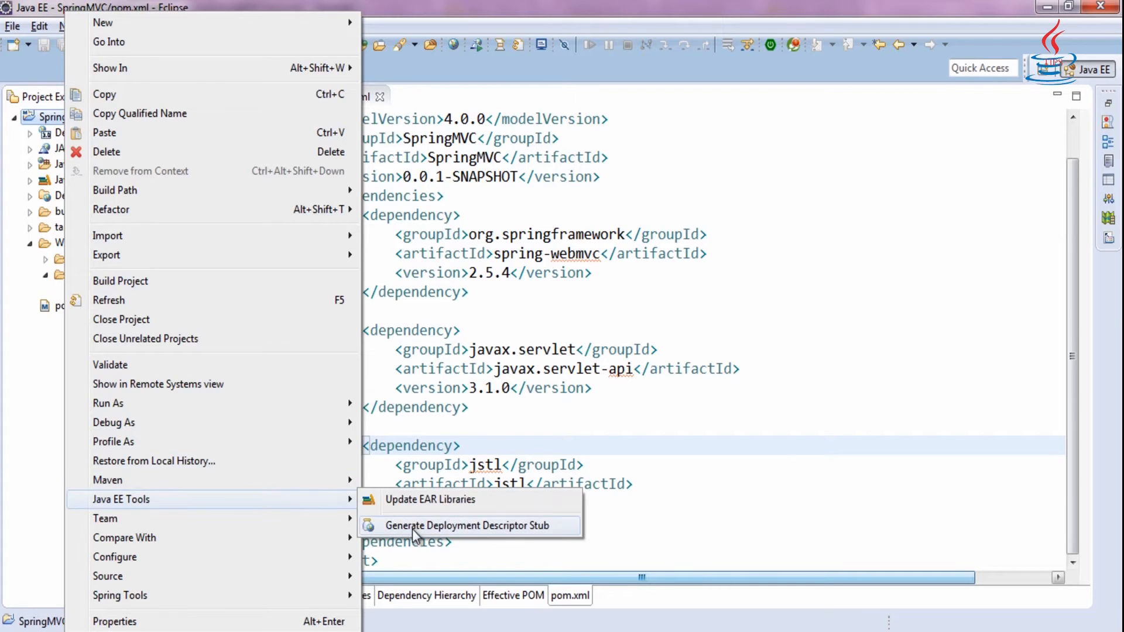
left_click(467, 526)
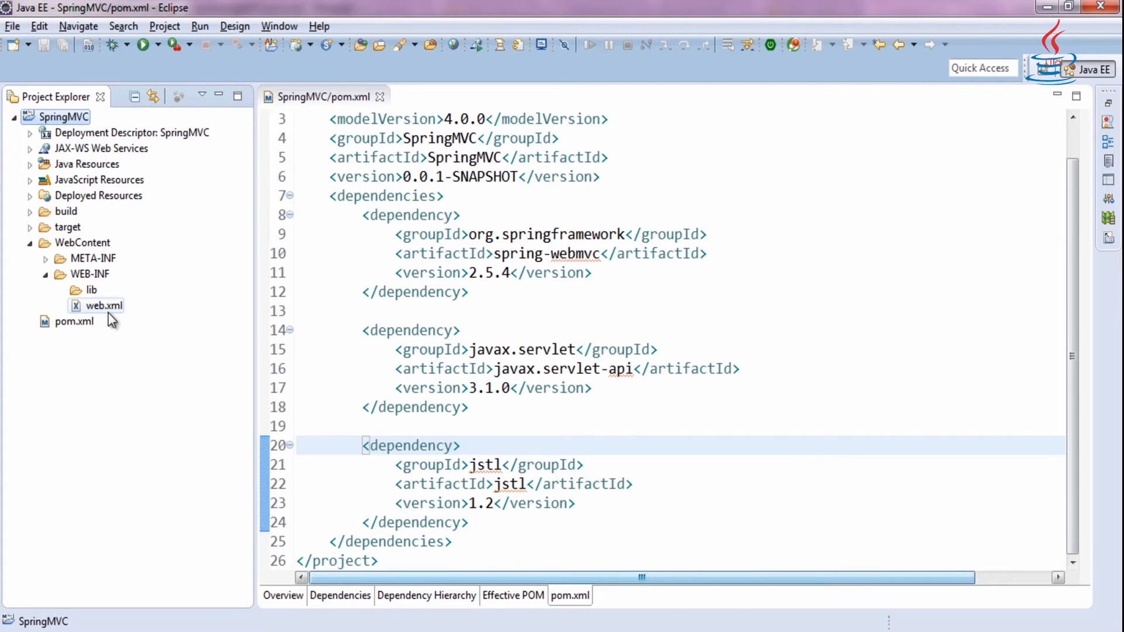
double_click(105, 306)
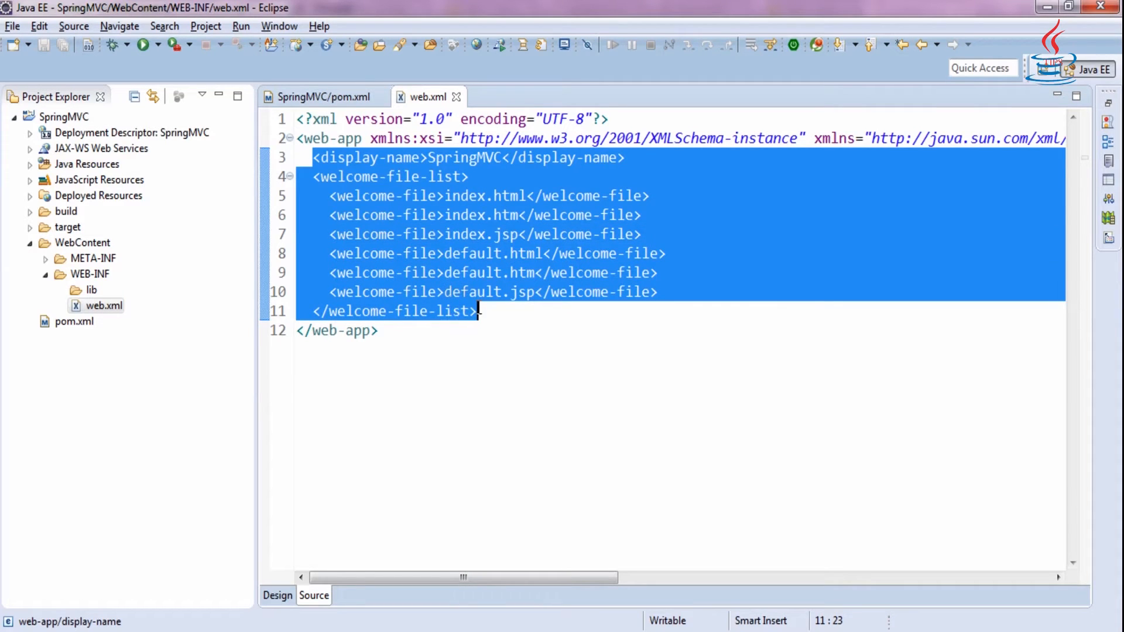
Declare a servlet named dispatcher with class org.springframework.web.servlet.DispatcherServlet
type("<ser")
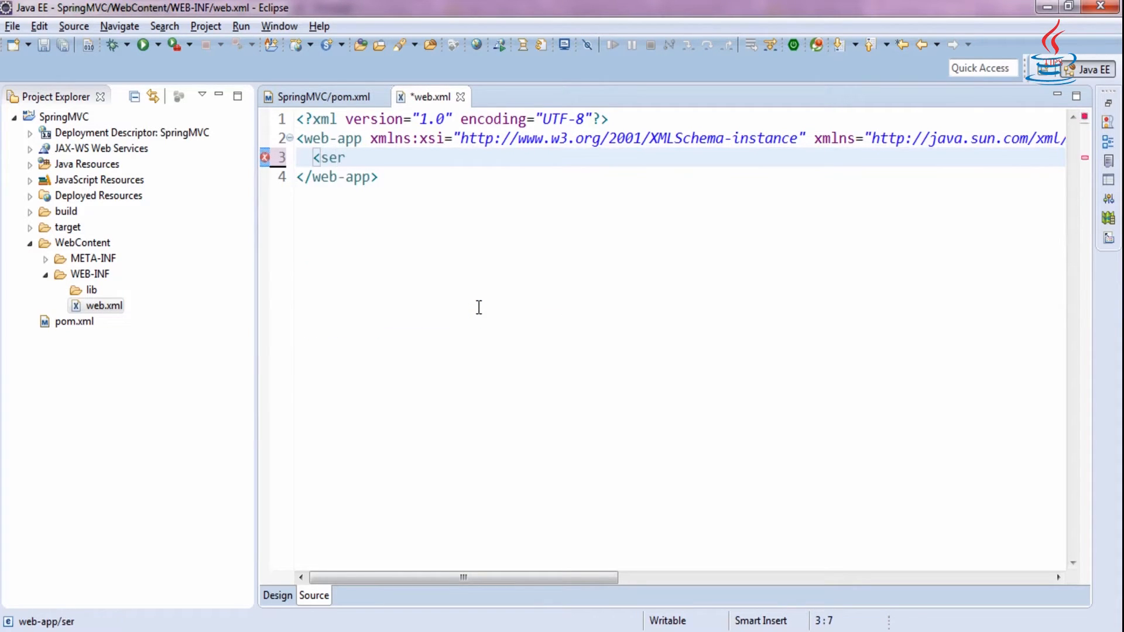
type("vlet>")
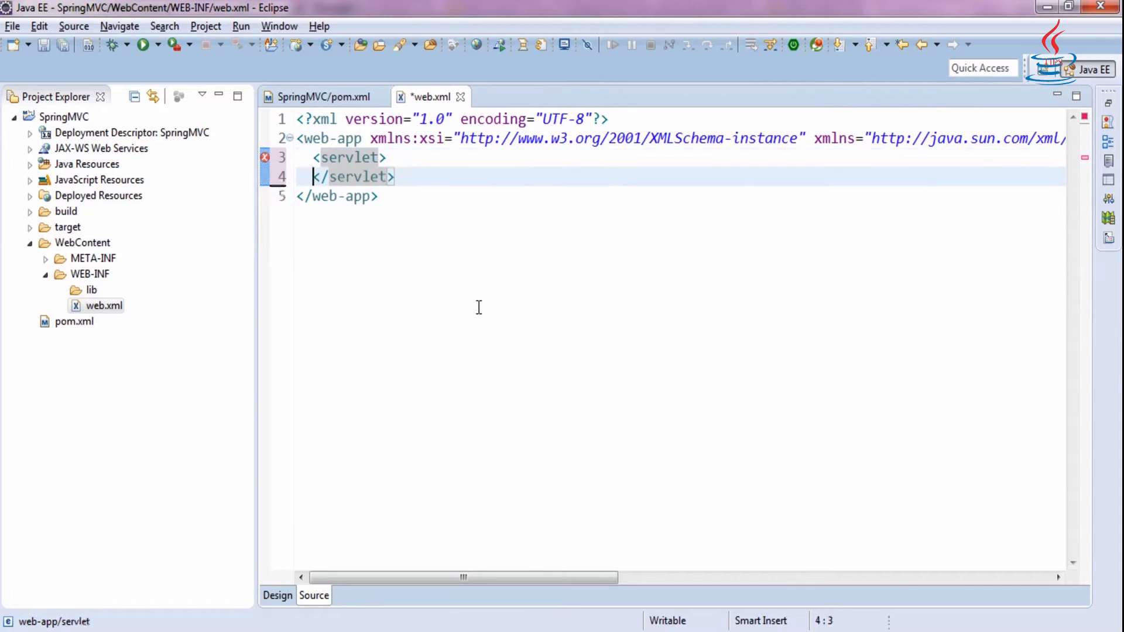
key("Return")
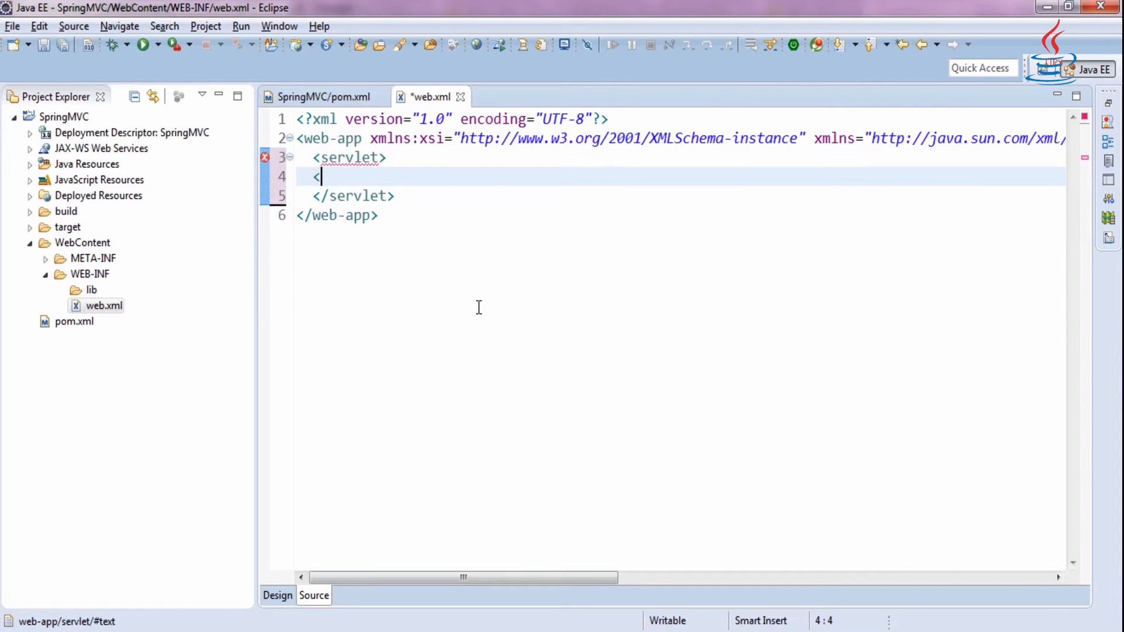
type("servlet-name>dis</servlet-name>")
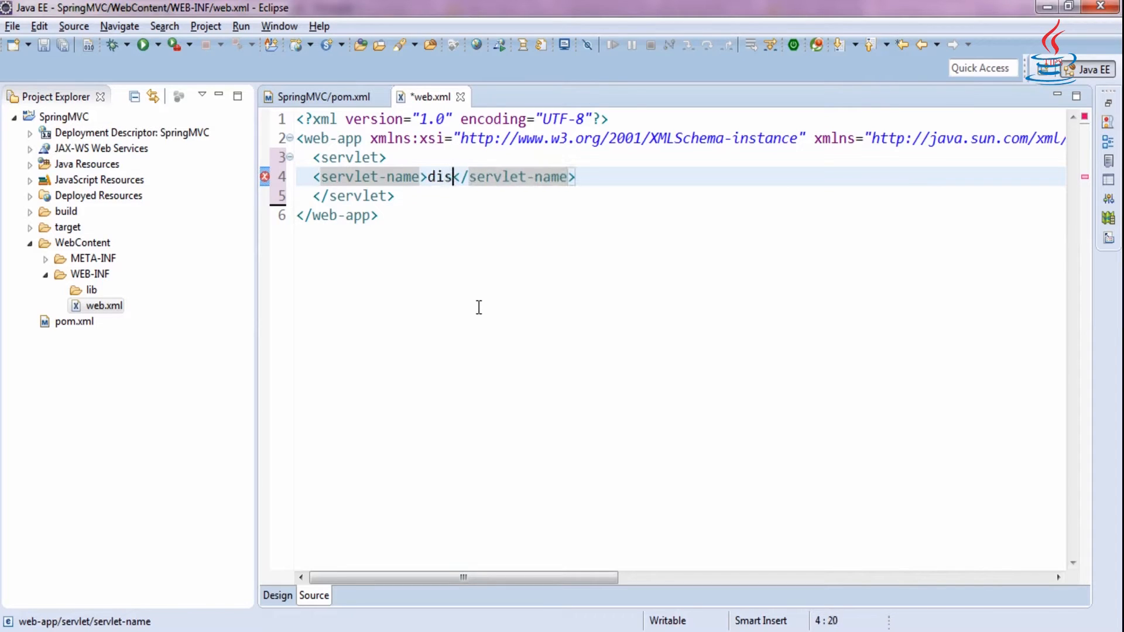
type("patcher")
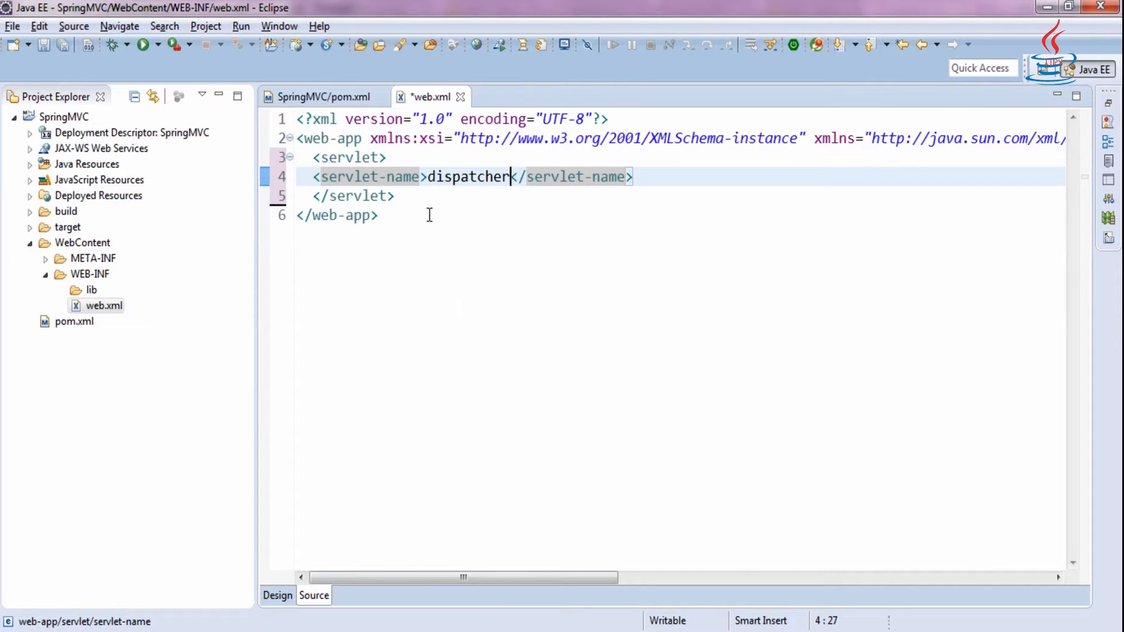
mouse_move(676, 170)
type("<")
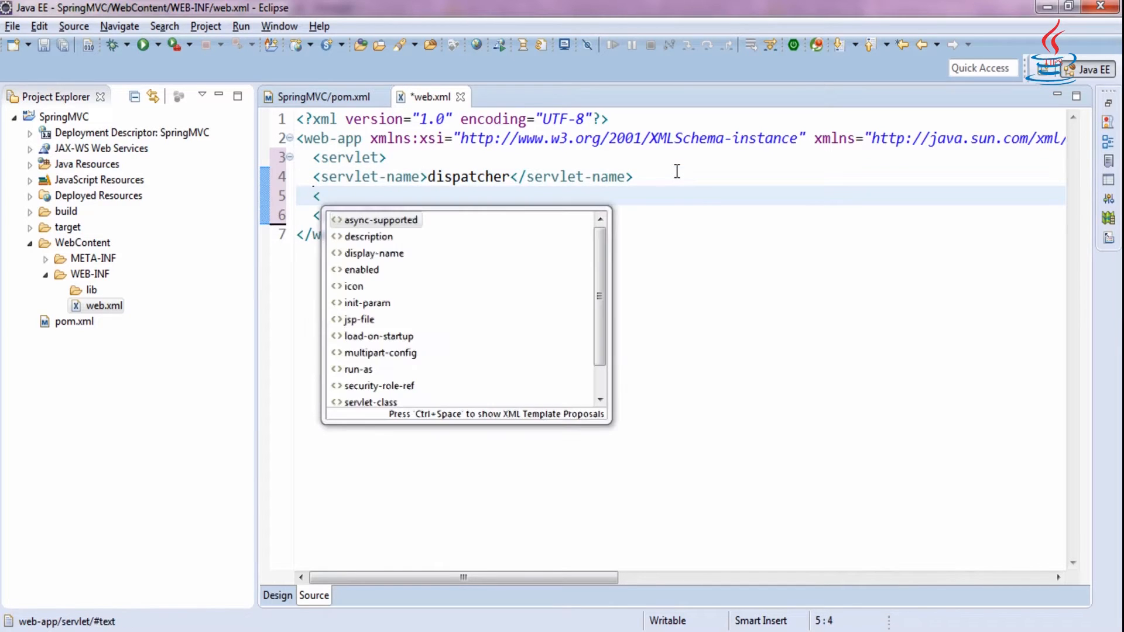
type("servlet-class></servlet-class>")
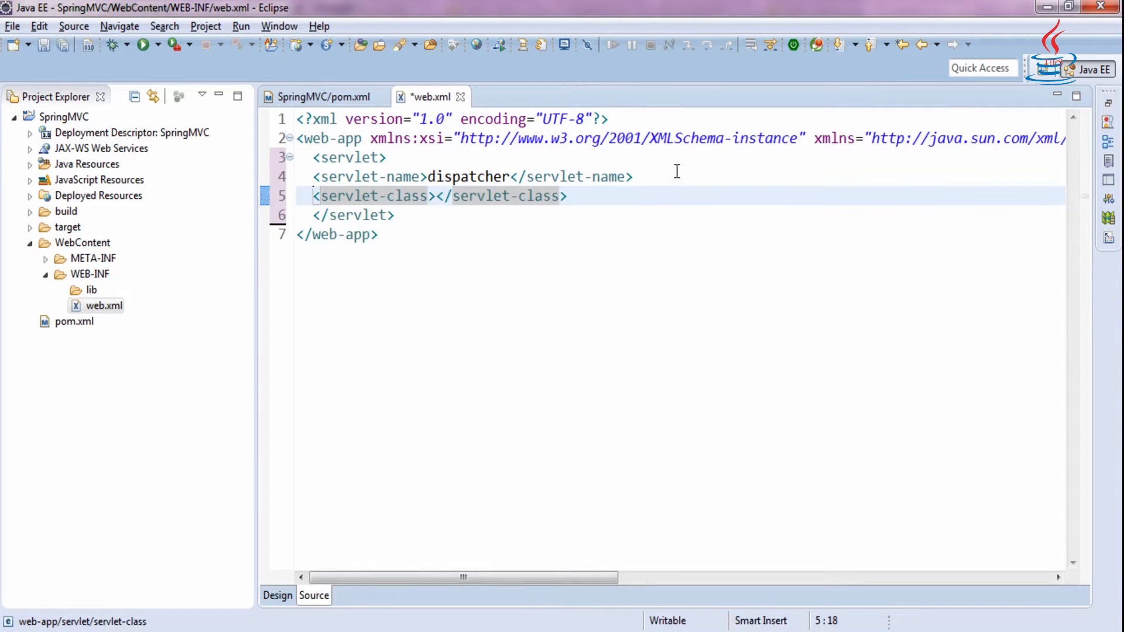
type("org.springfram")
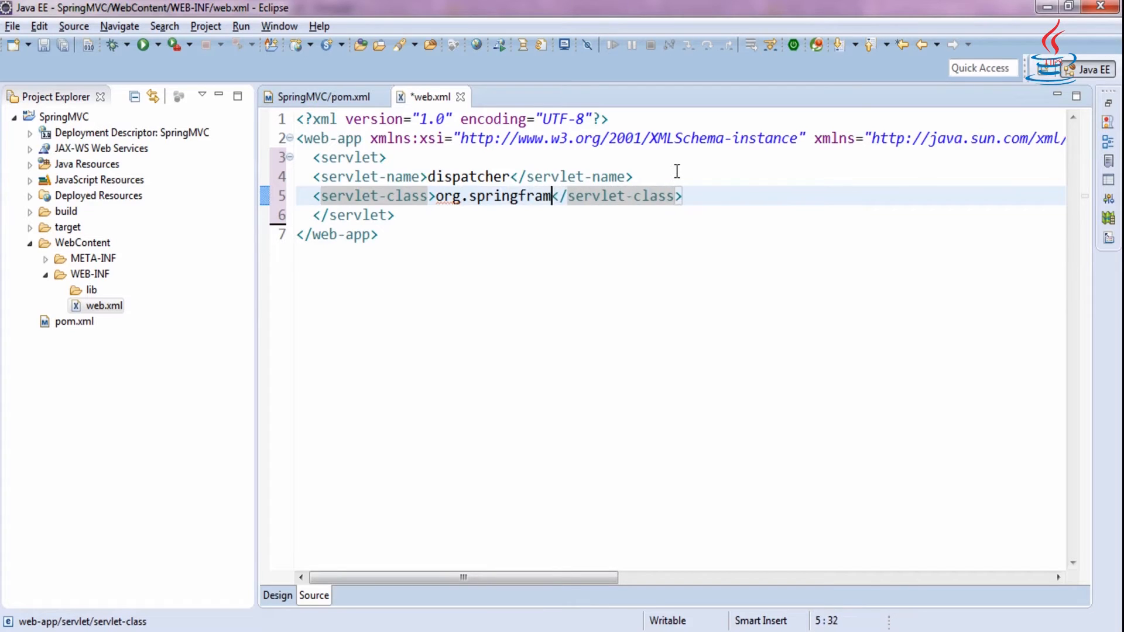
type("ework.")
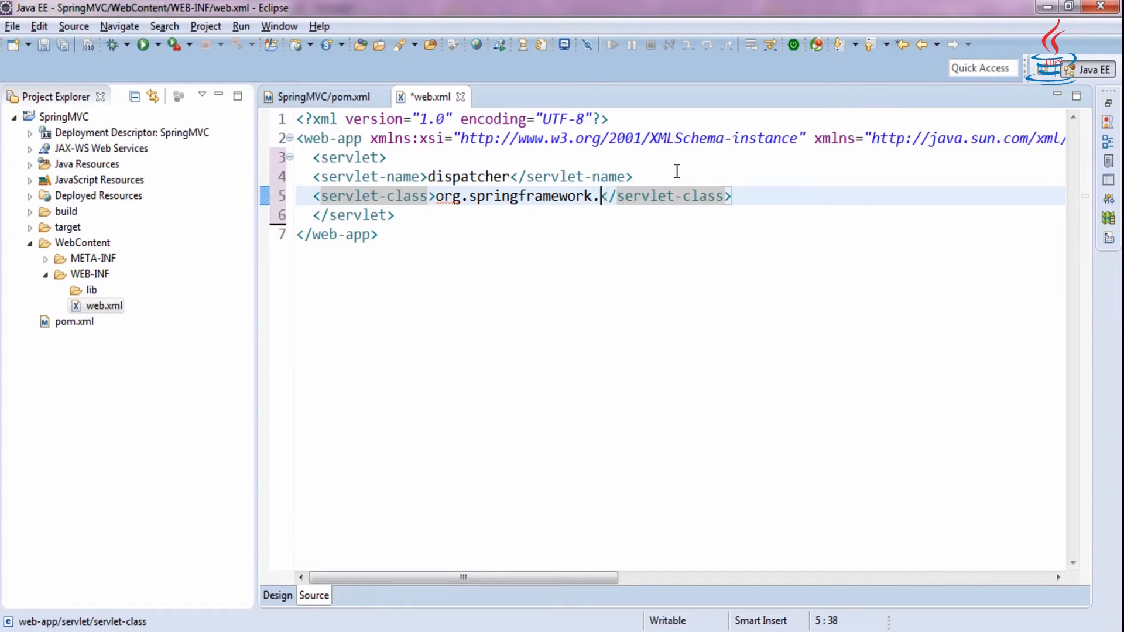
type("web.servle")
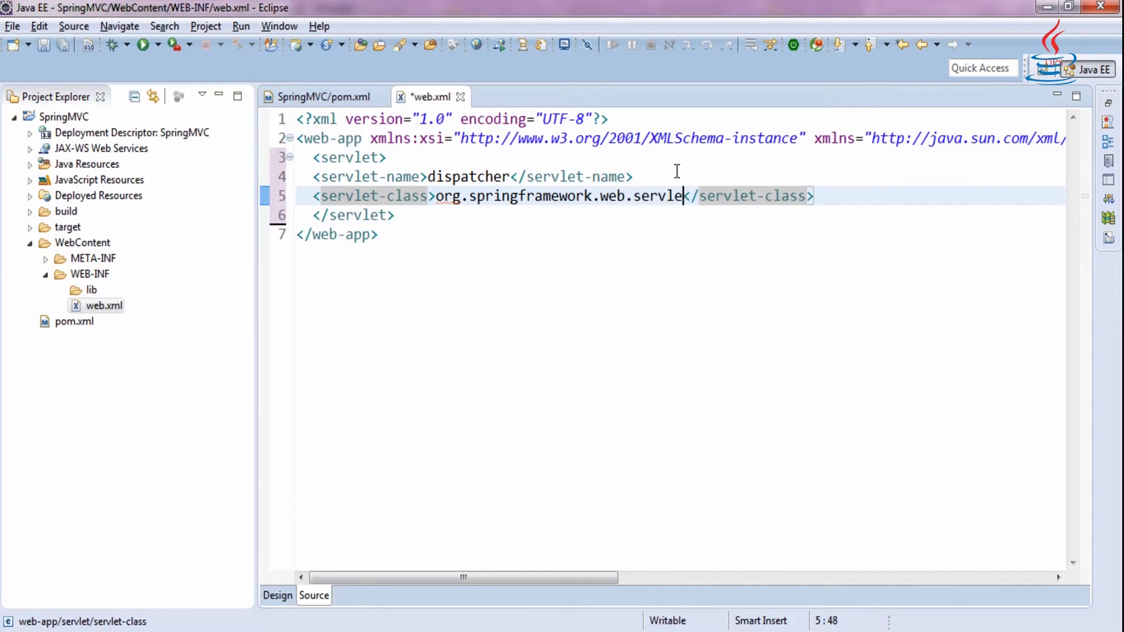
type(".D")
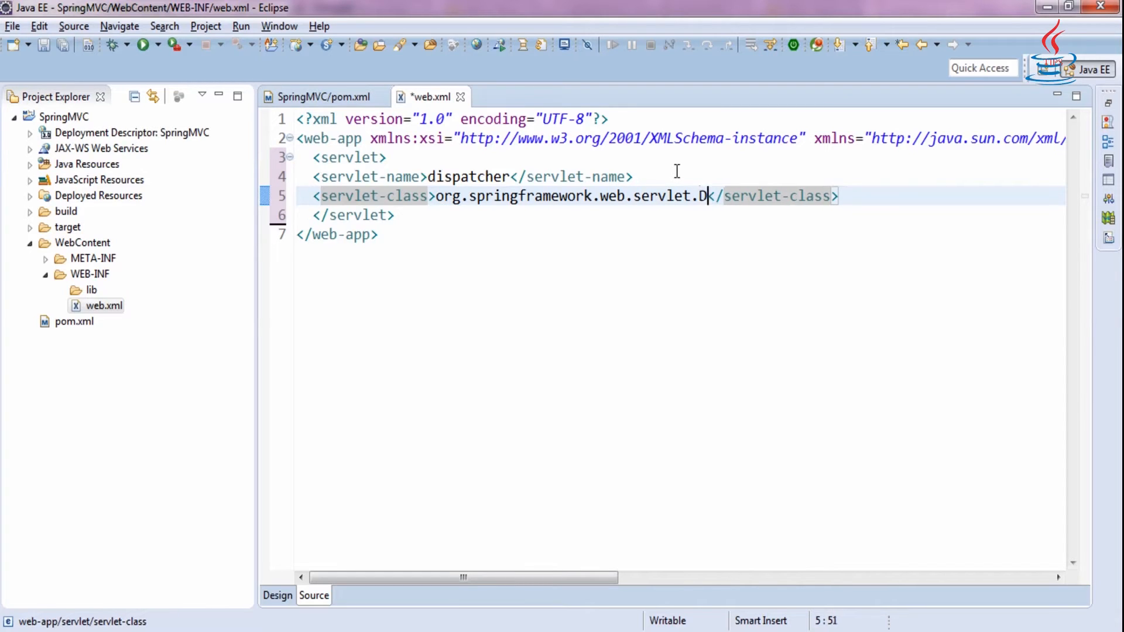
type("ispatcher")
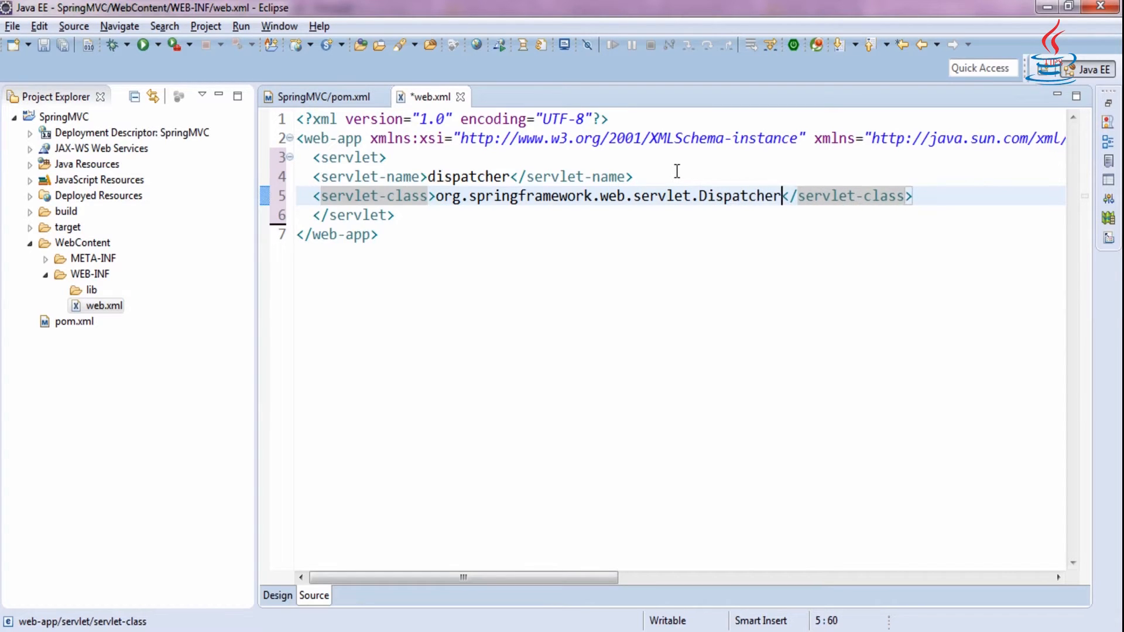
type("Servlet")
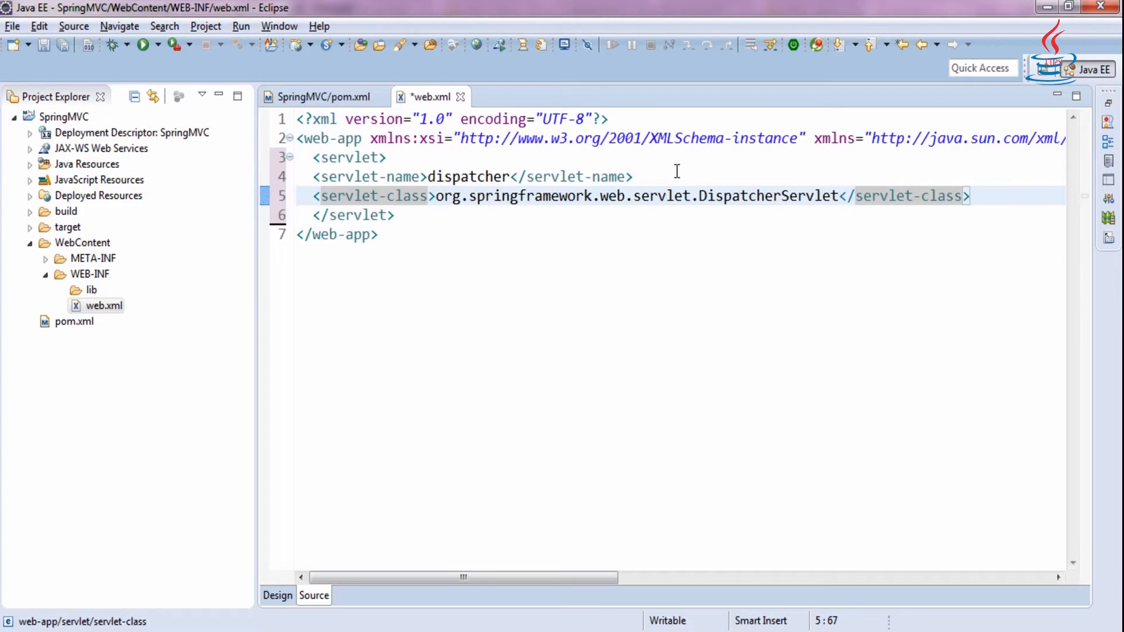
Add load-on-startup 1 and a servlet-mapping for dispatcher with url-pattern *.do, then format and save
key("Return")
type("<")
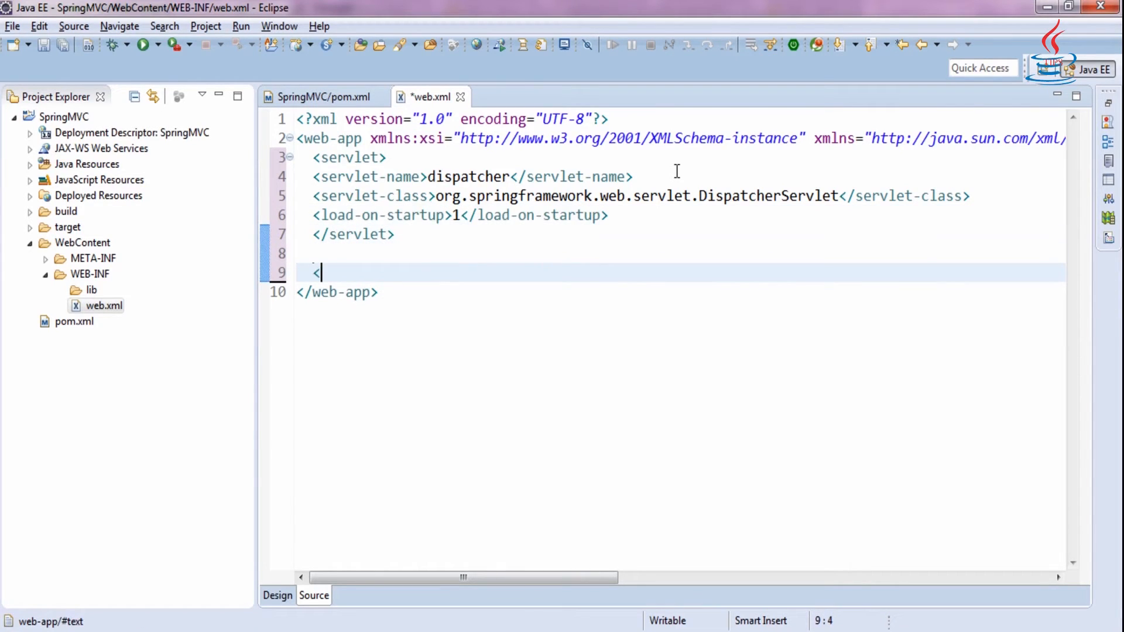
type("servlet-mapping>")
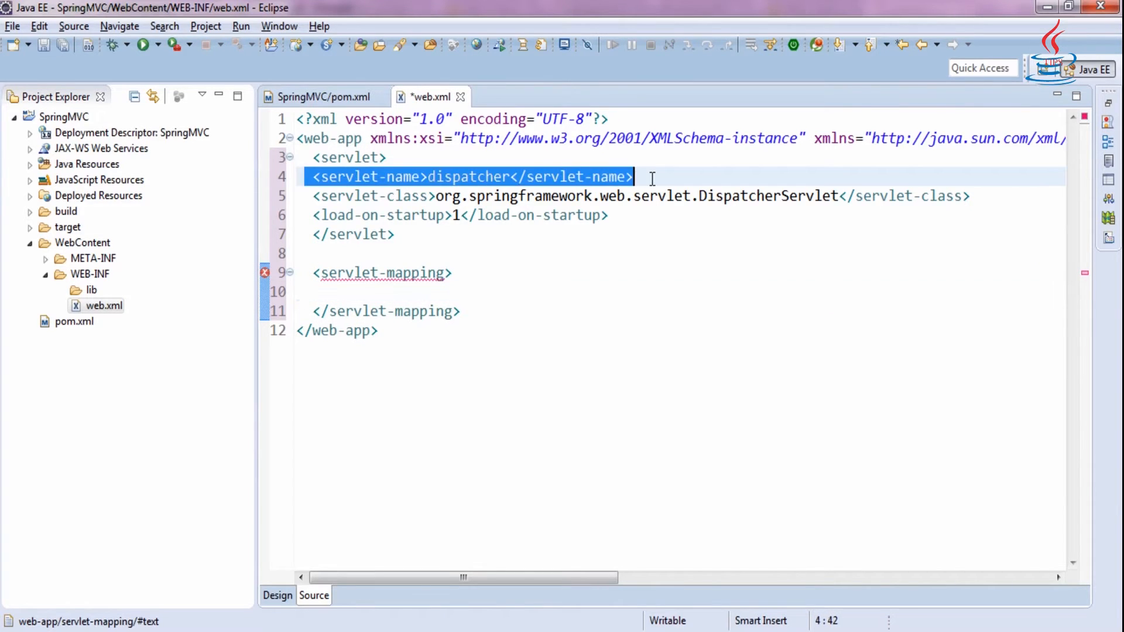
type("<servlet-name>dispatcher</servlet-name>")
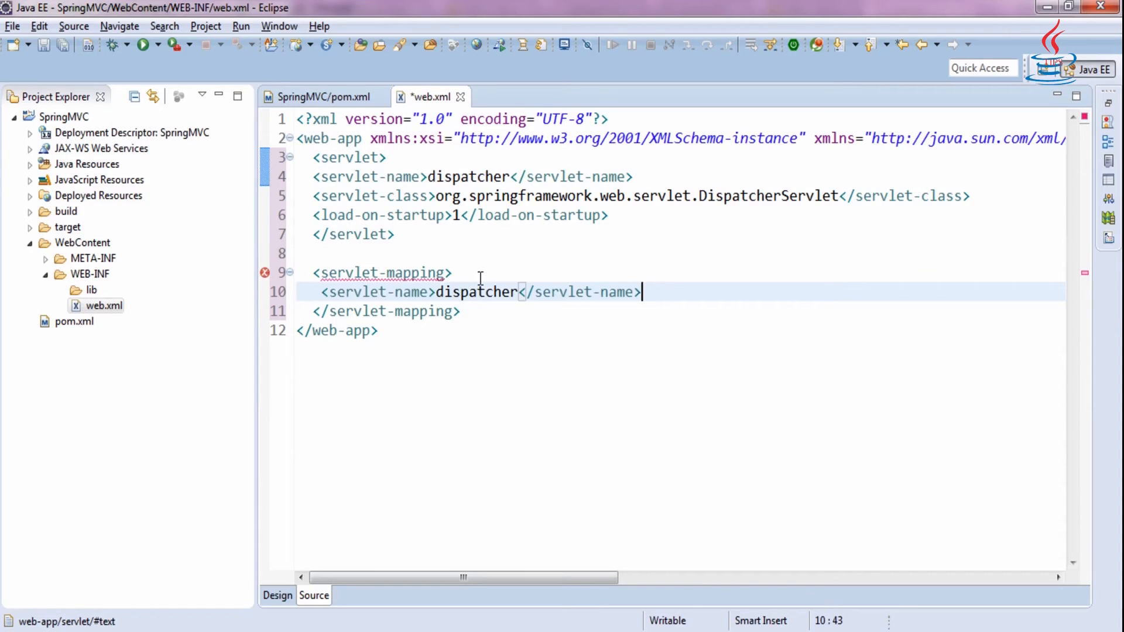
type("<")
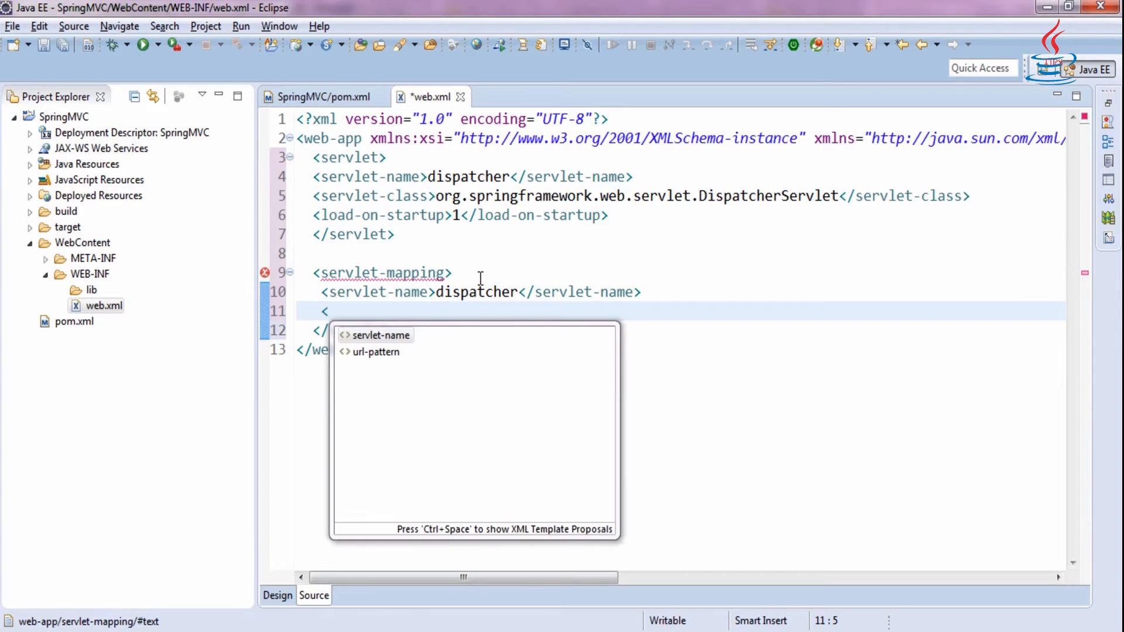
left_click(380, 335)
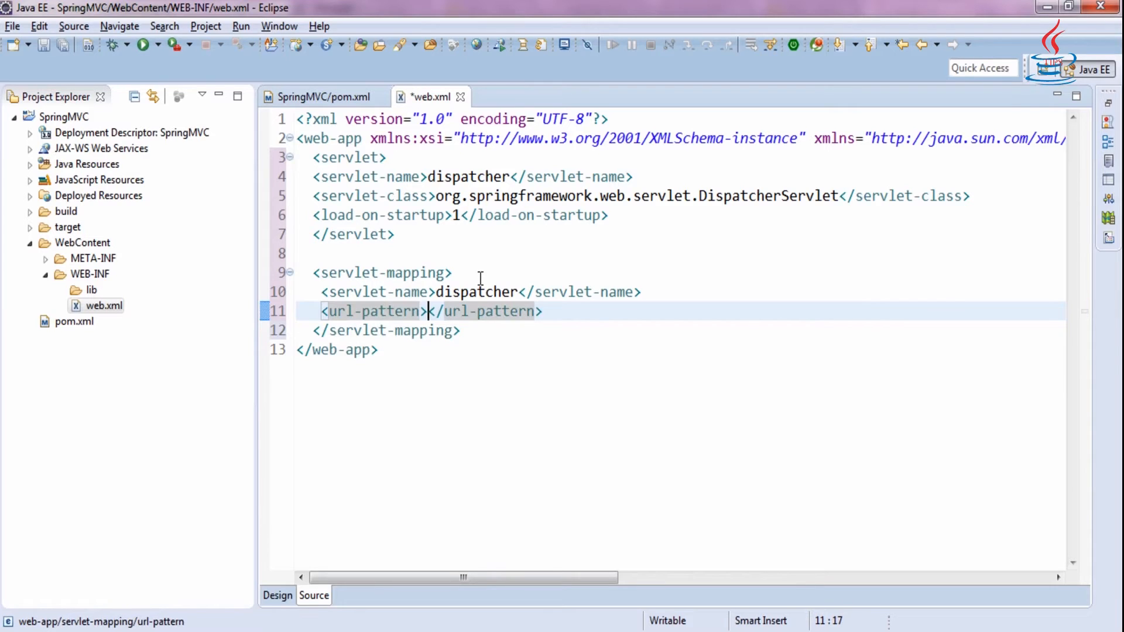
type("*.do")
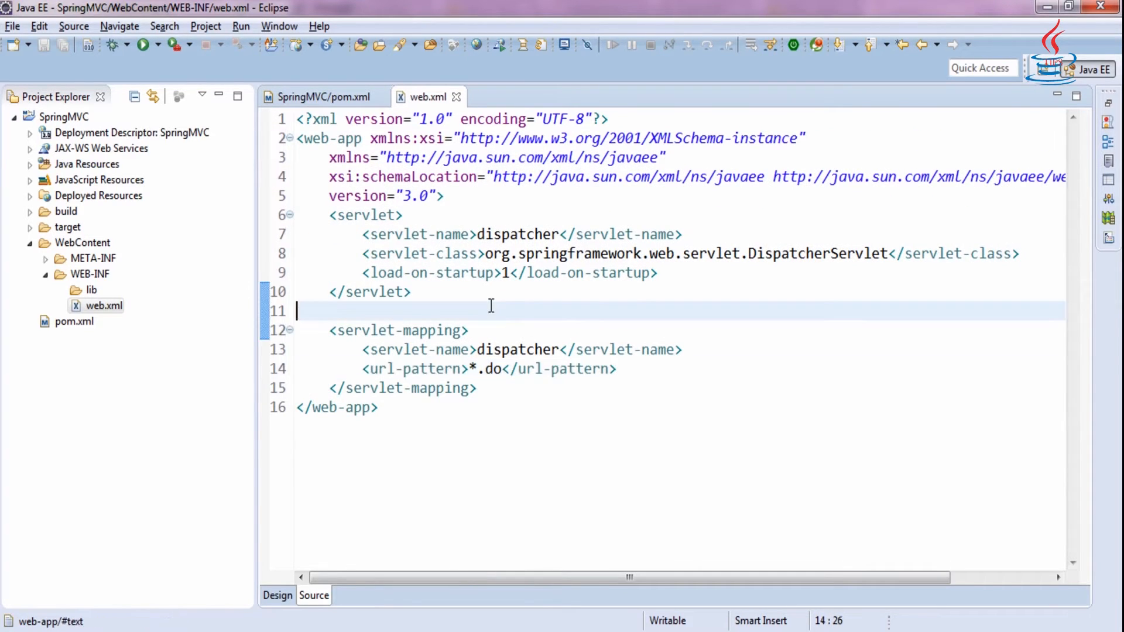
left_click(64, 117)
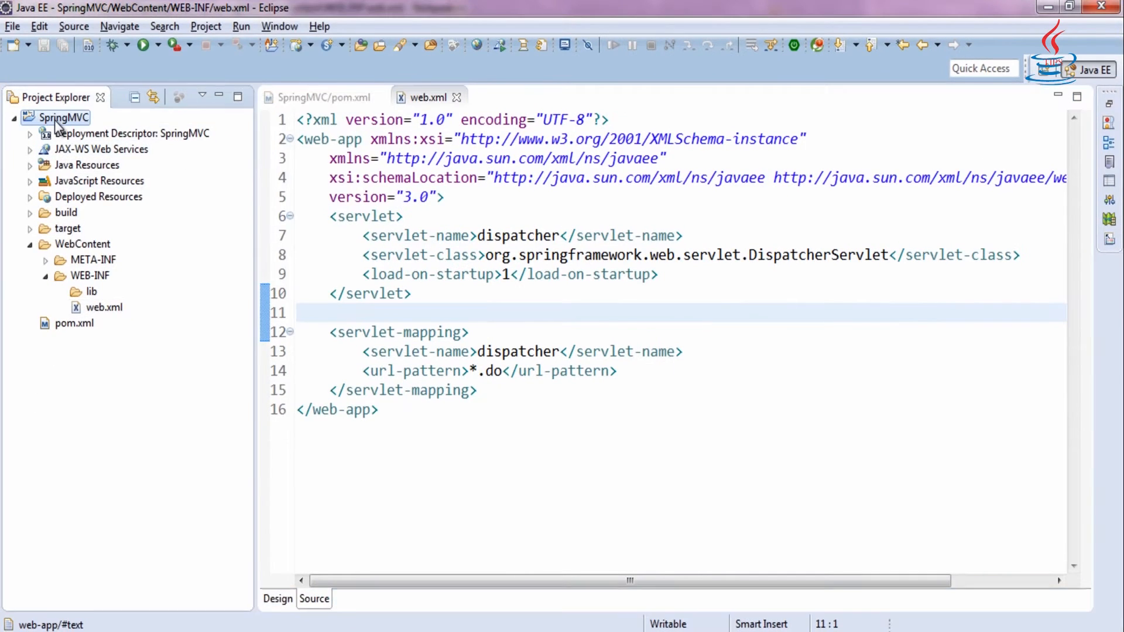
Create hello.jsp under WebContent containing only Hello ${name} and save it
right_click(63, 117)
type("hel")
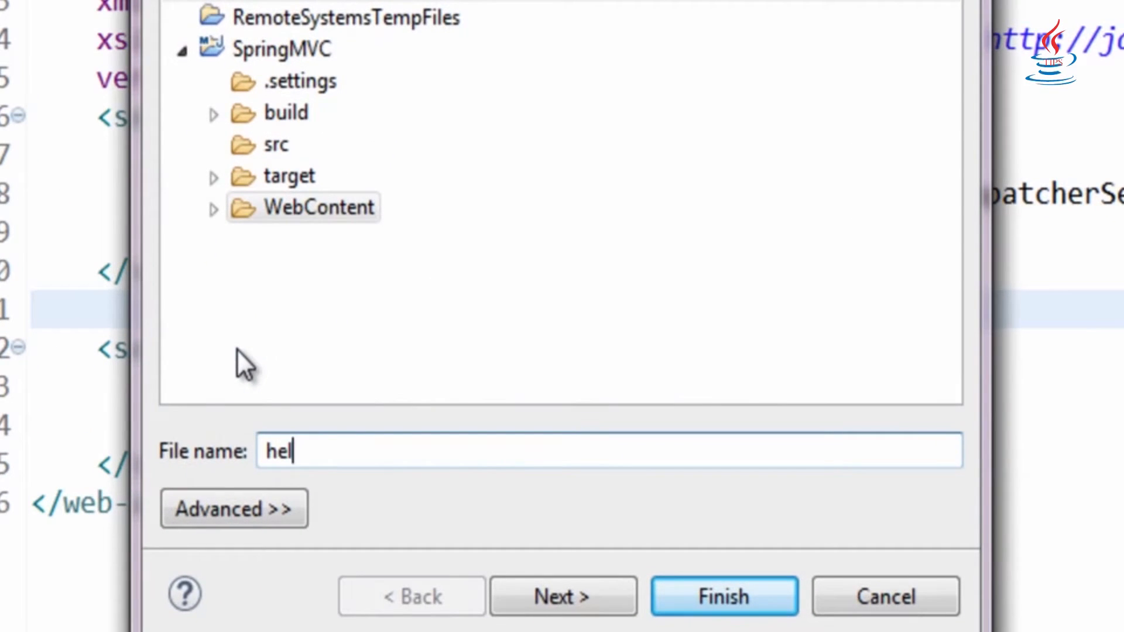
left_click(724, 596)
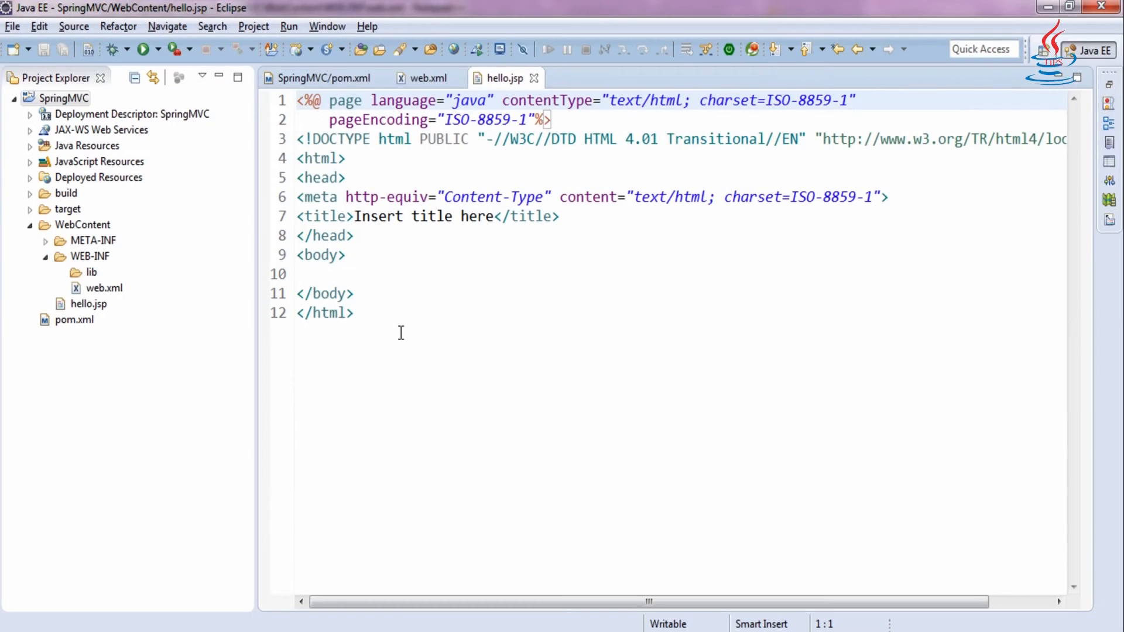
key("ctrl+a")
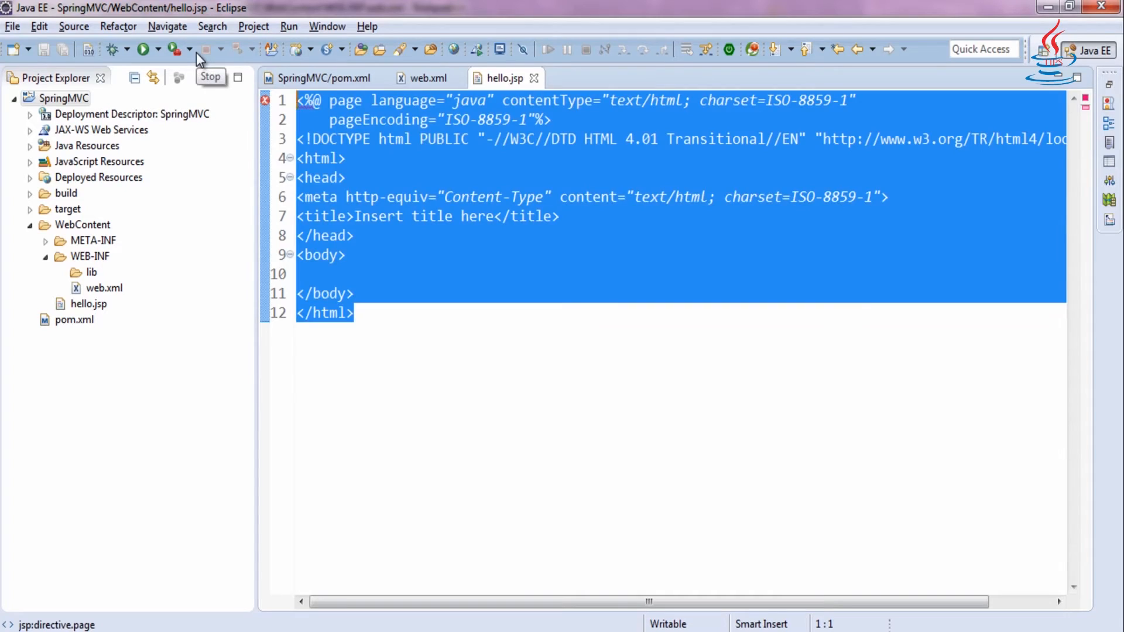
type("Hello")
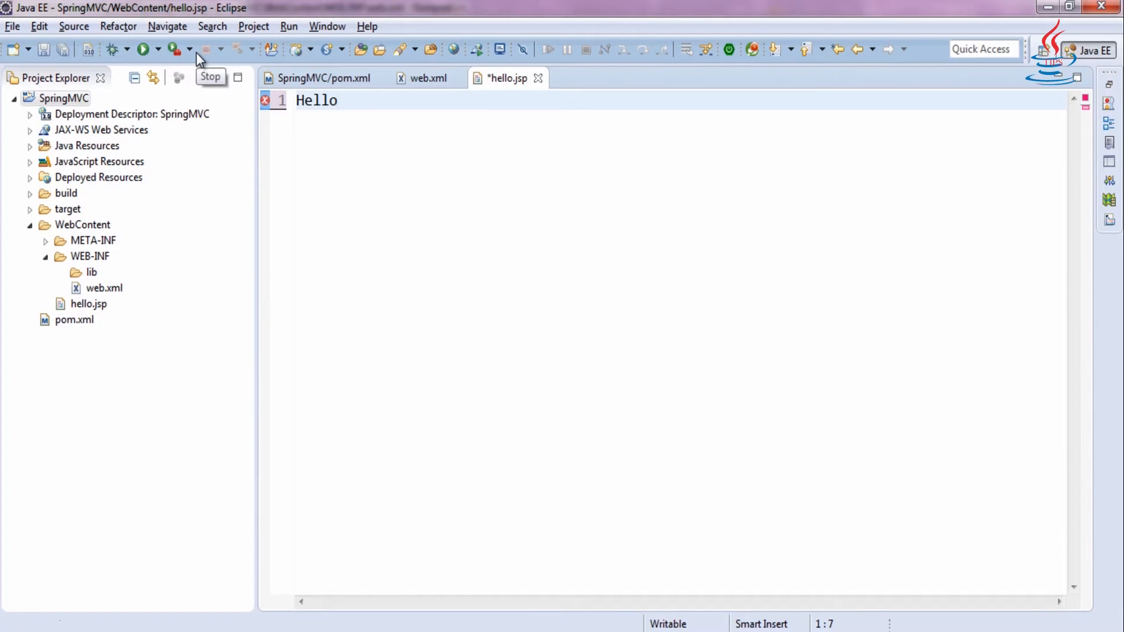
type("${name")
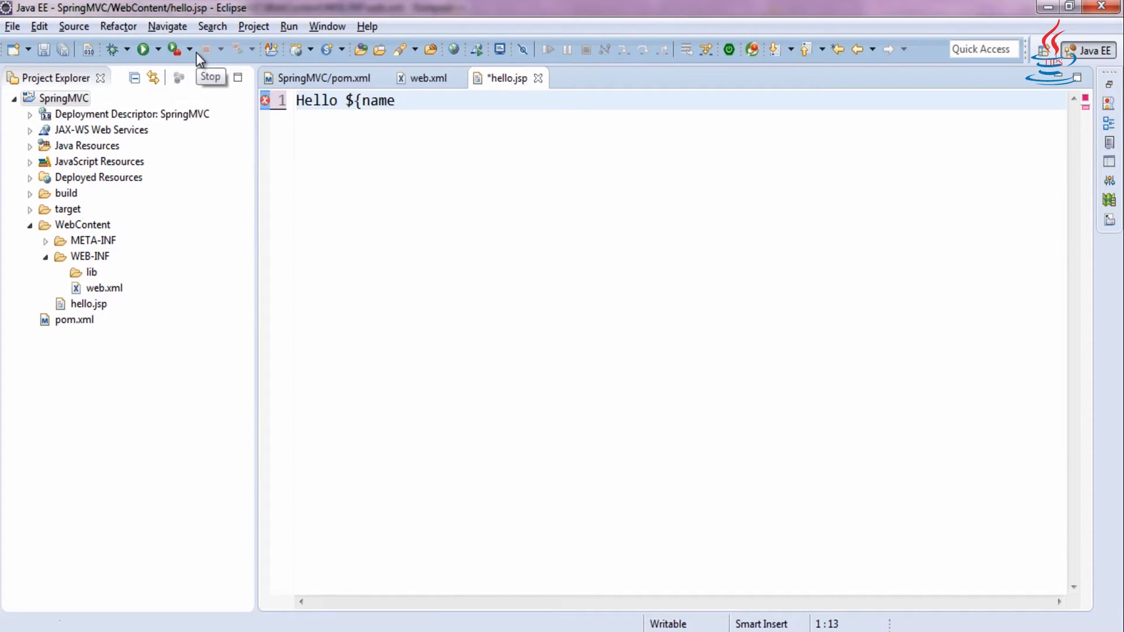
type("}")
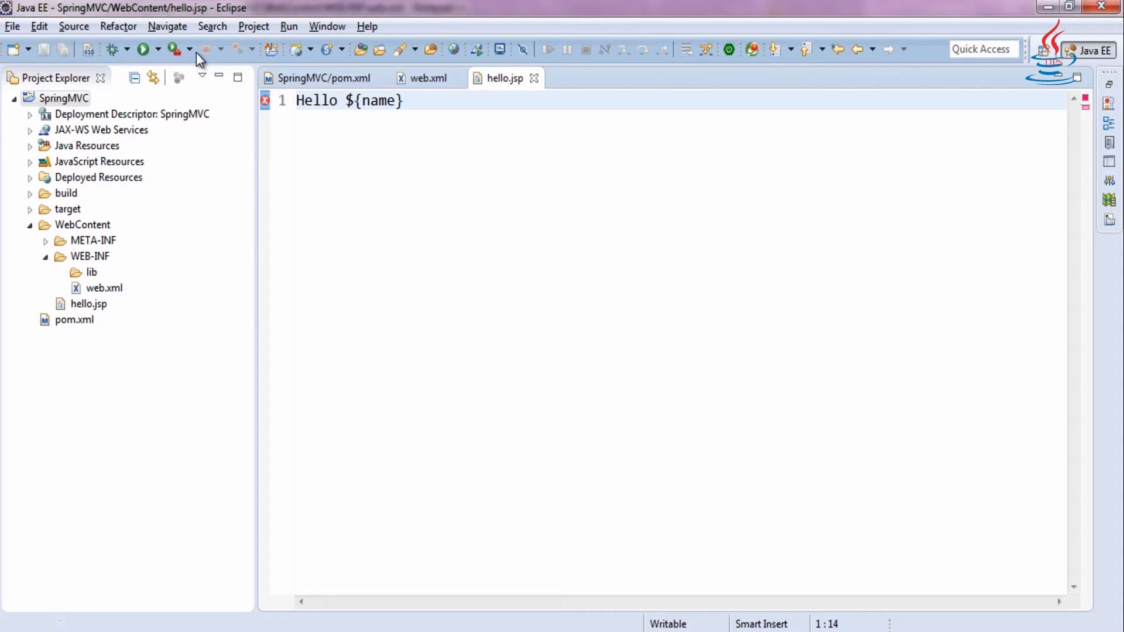
right_click(64, 98)
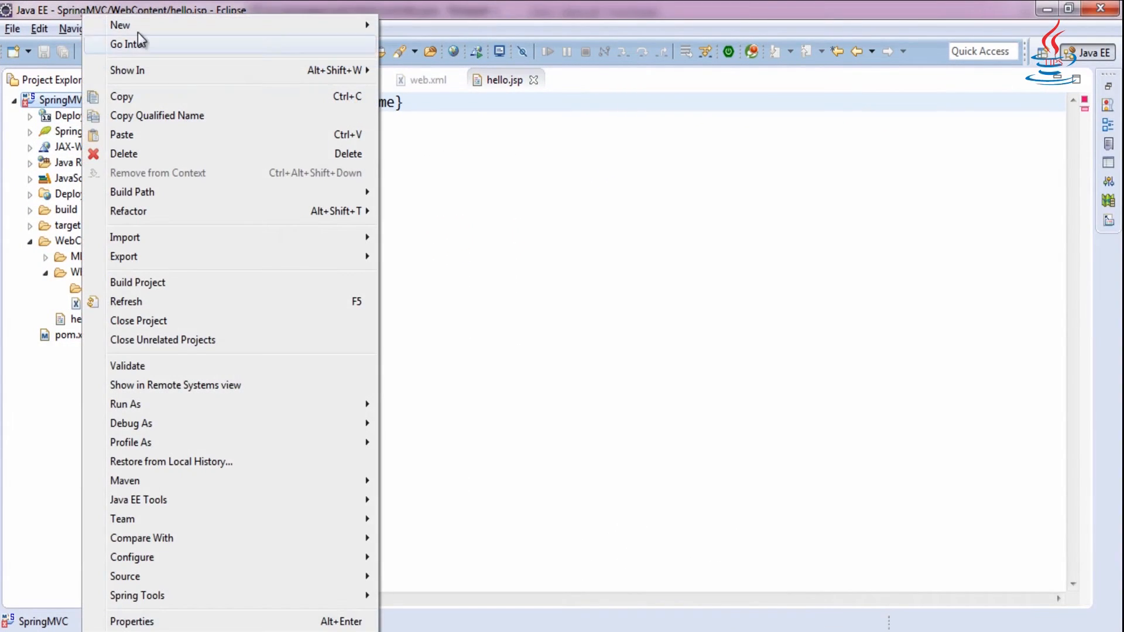
Create class HelloController in package info.java.tips.controller and clean-rebuild the project
left_click(119, 26)
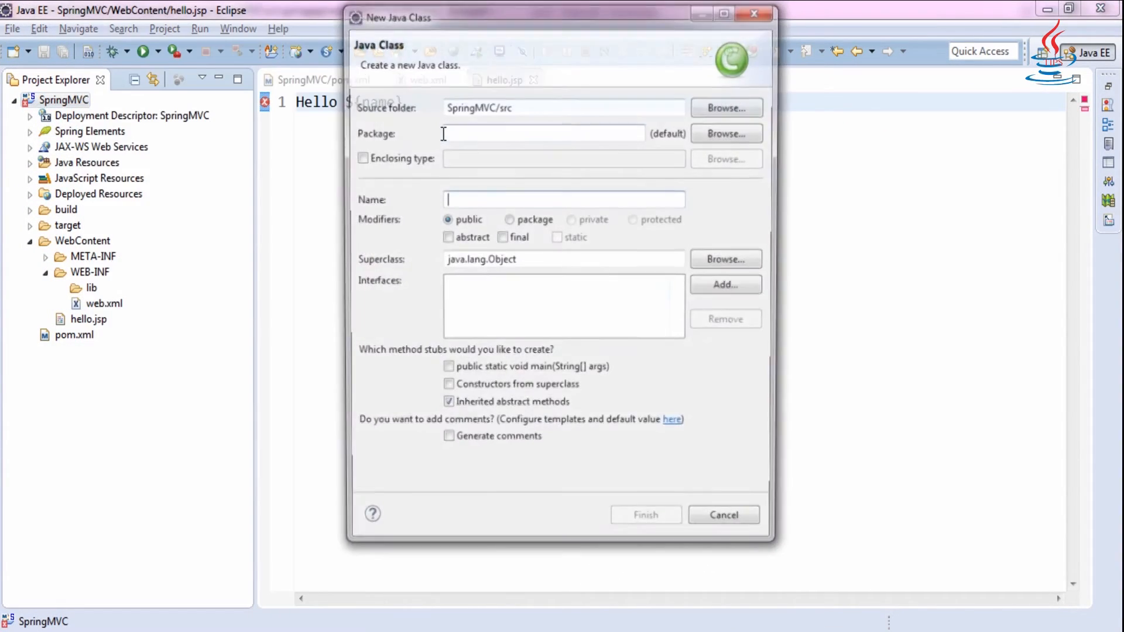
type("Hello")
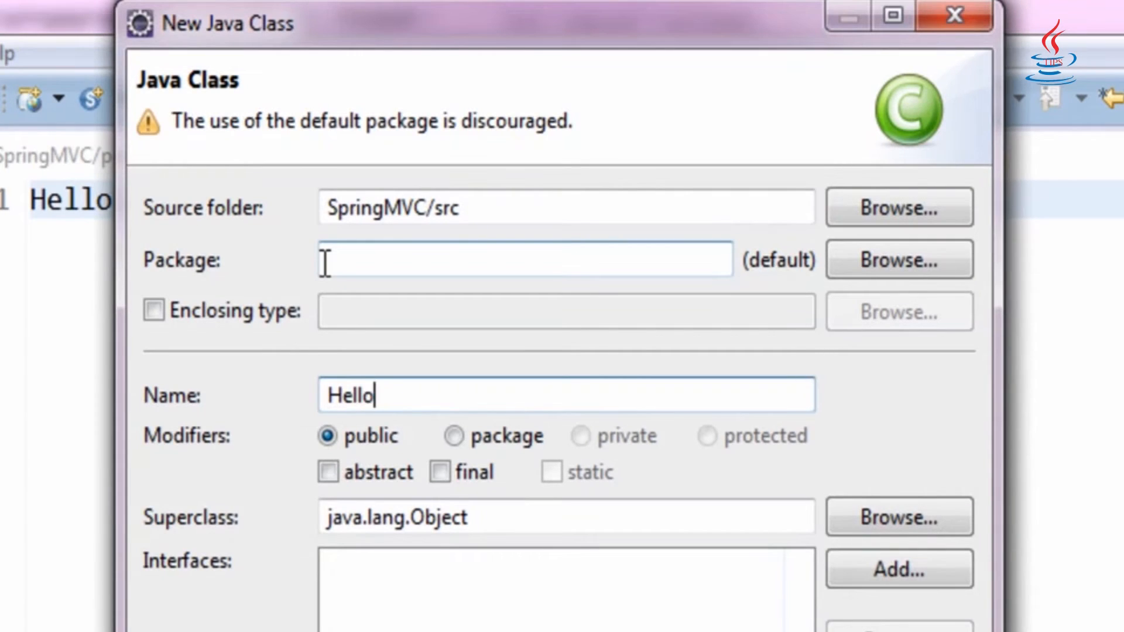
type("Controller")
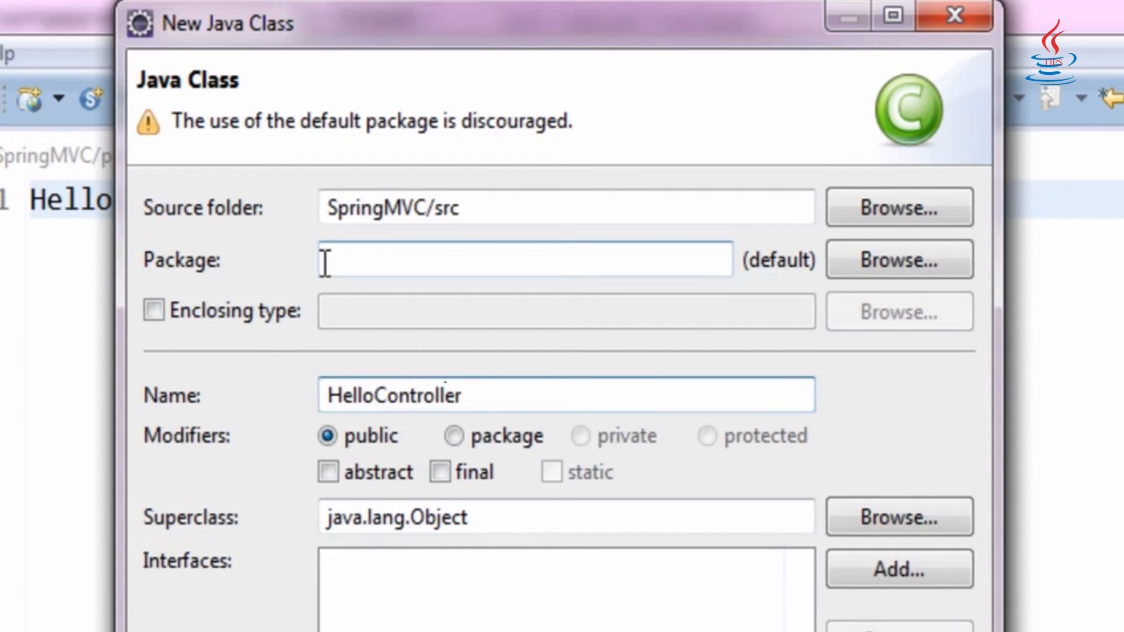
type("info")
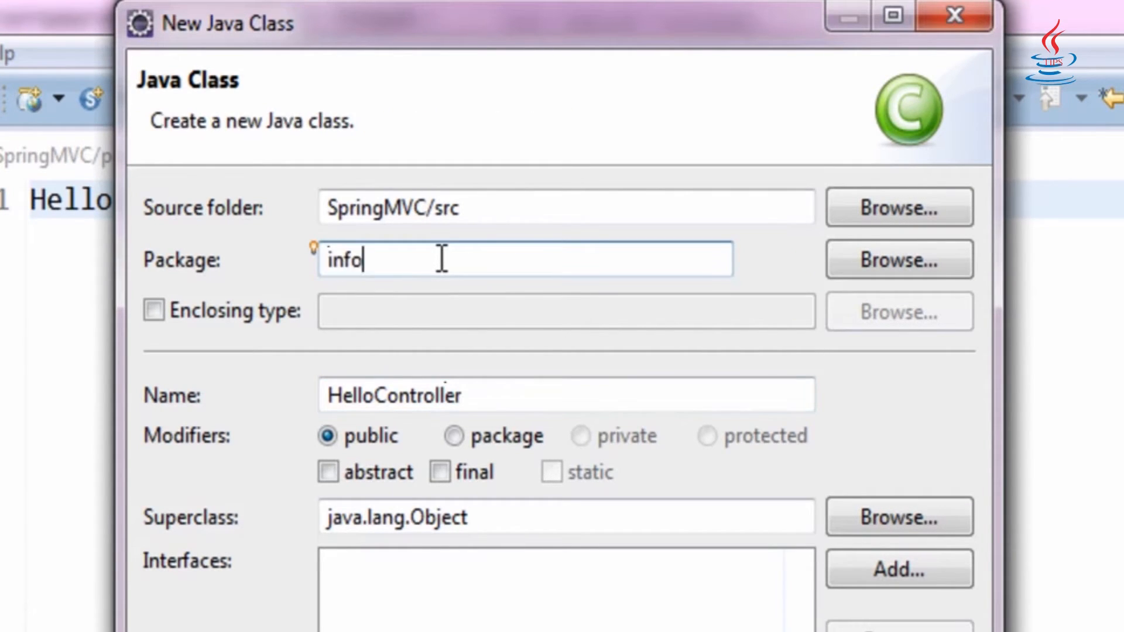
type(".java.tips.")
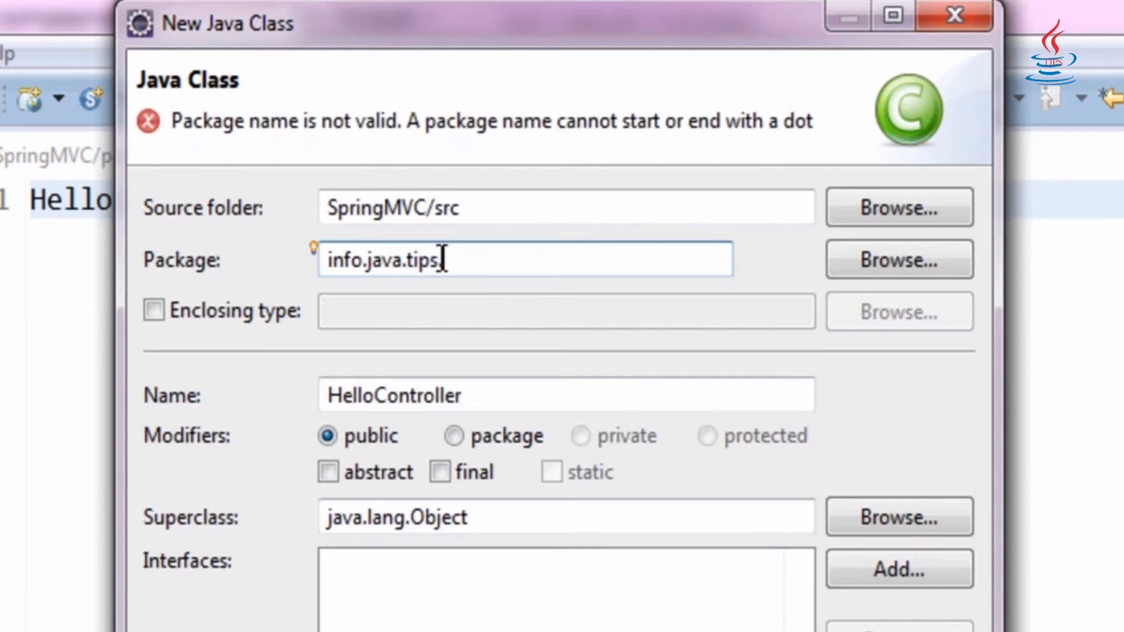
type("controller")
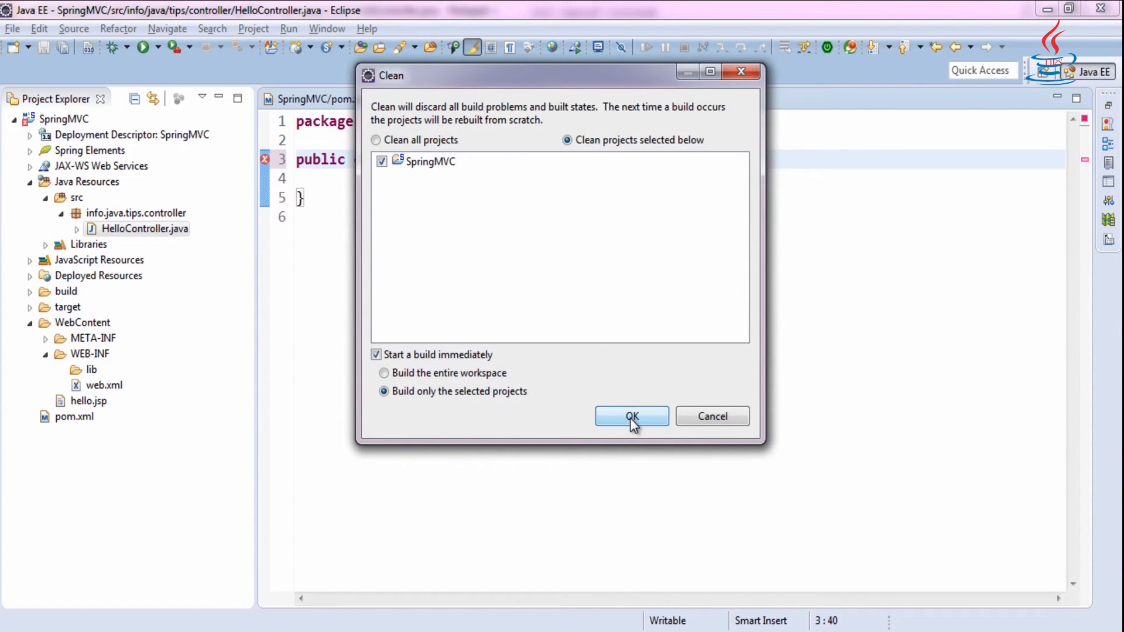
left_click(632, 417)
type(" Controller")
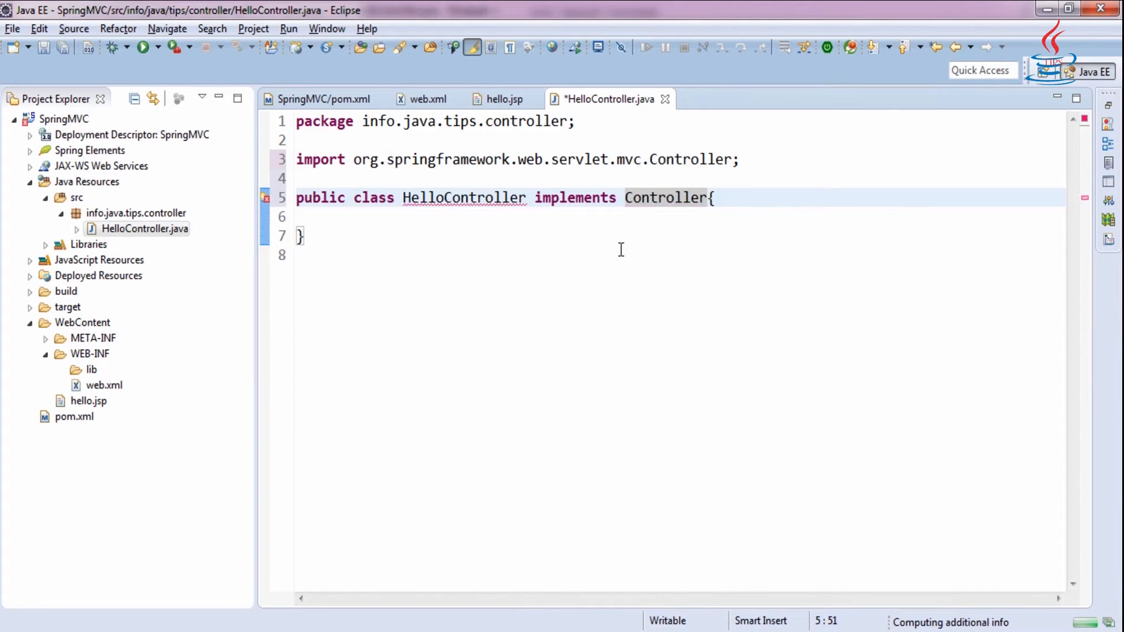
Implement handleRequest returning new ModelAndView("hello.jsp", "name", "Mike") and save the controller
key("ctrl+space")
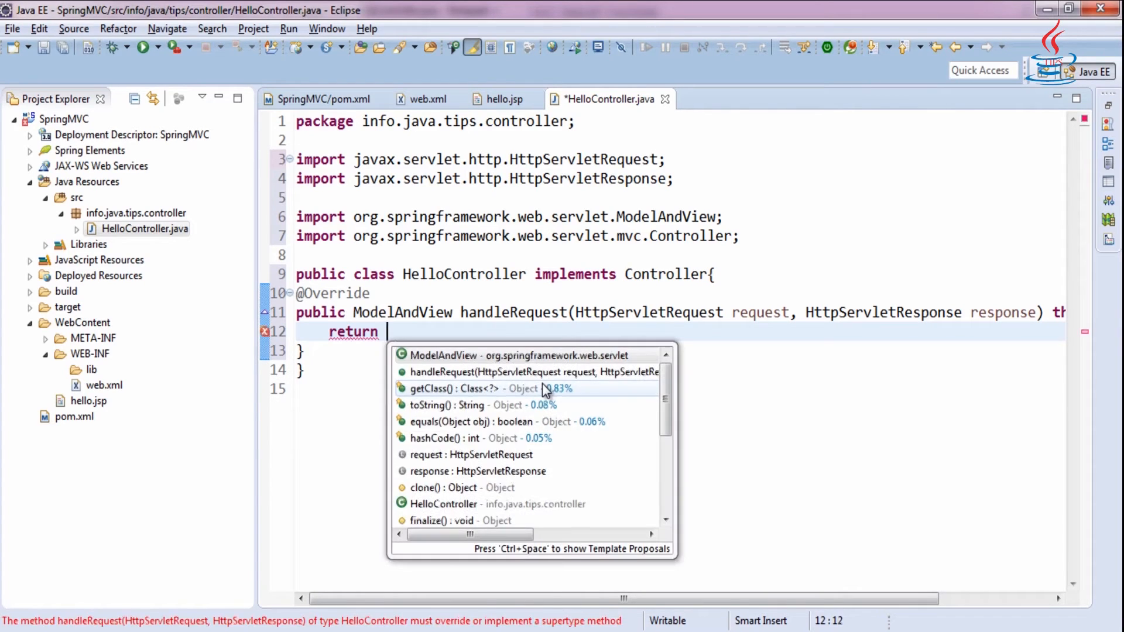
type("new ModelAndView();")
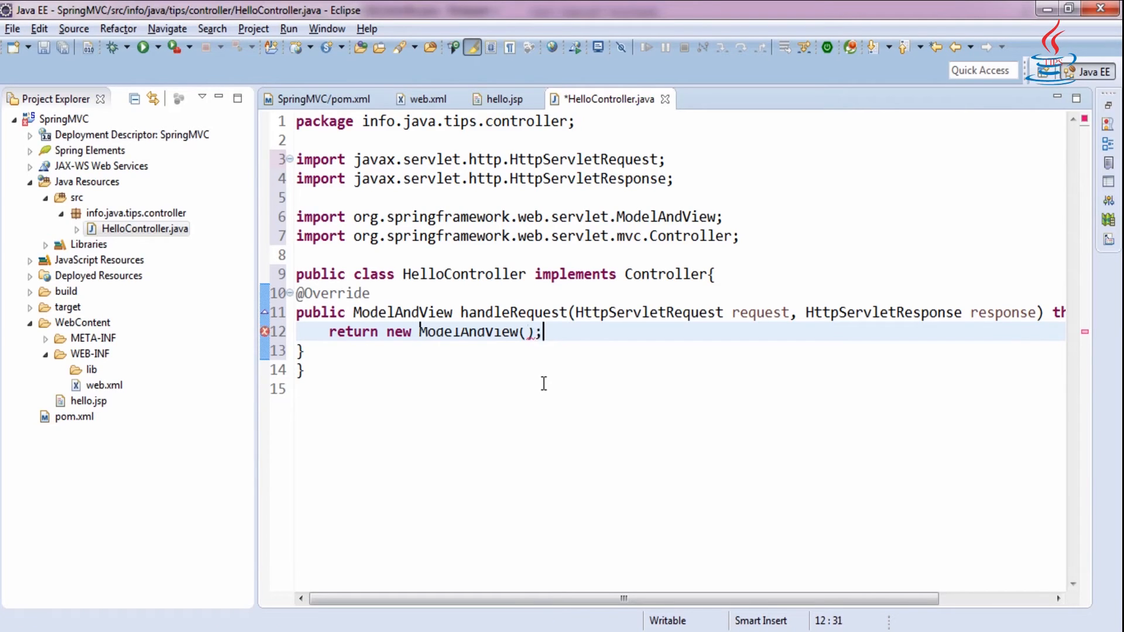
type("\"\"")
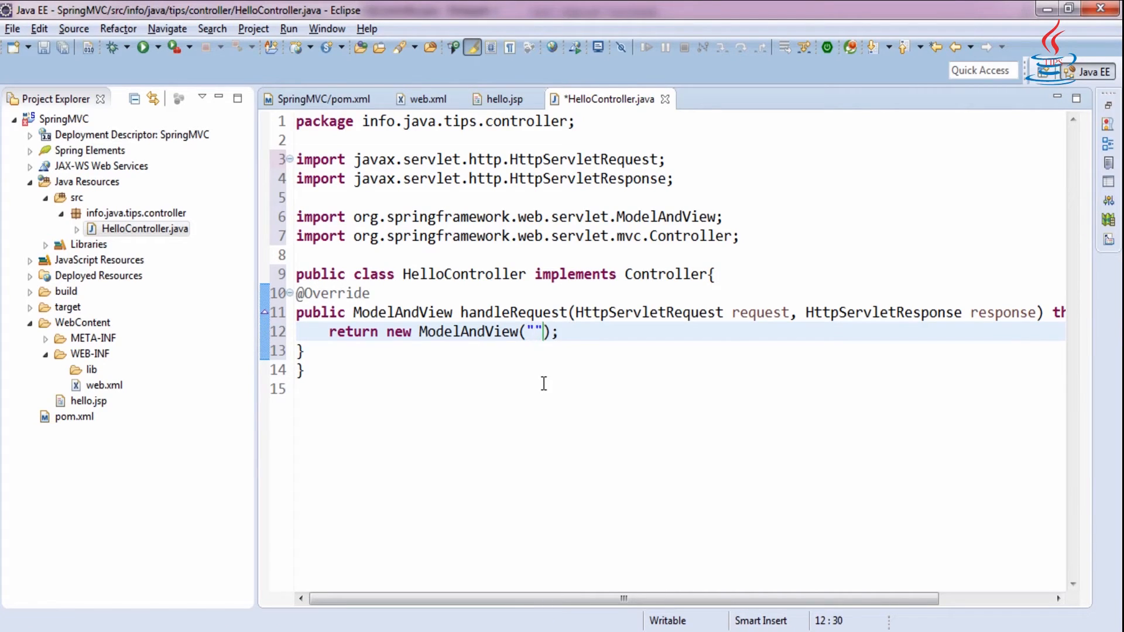
type("hello.jsp")
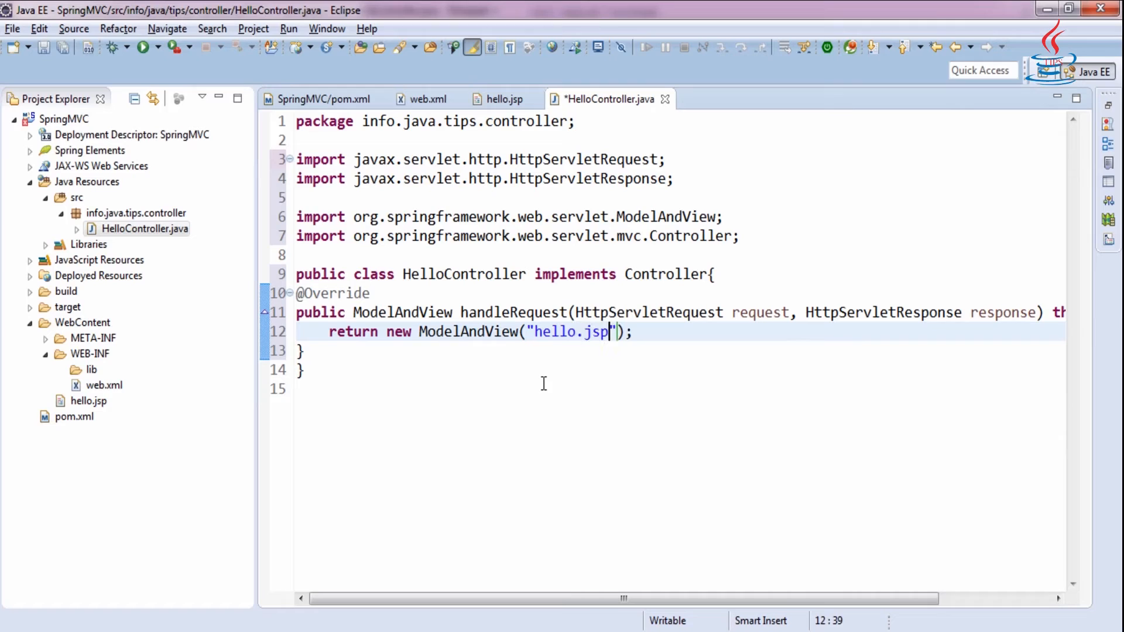
type(", \"")
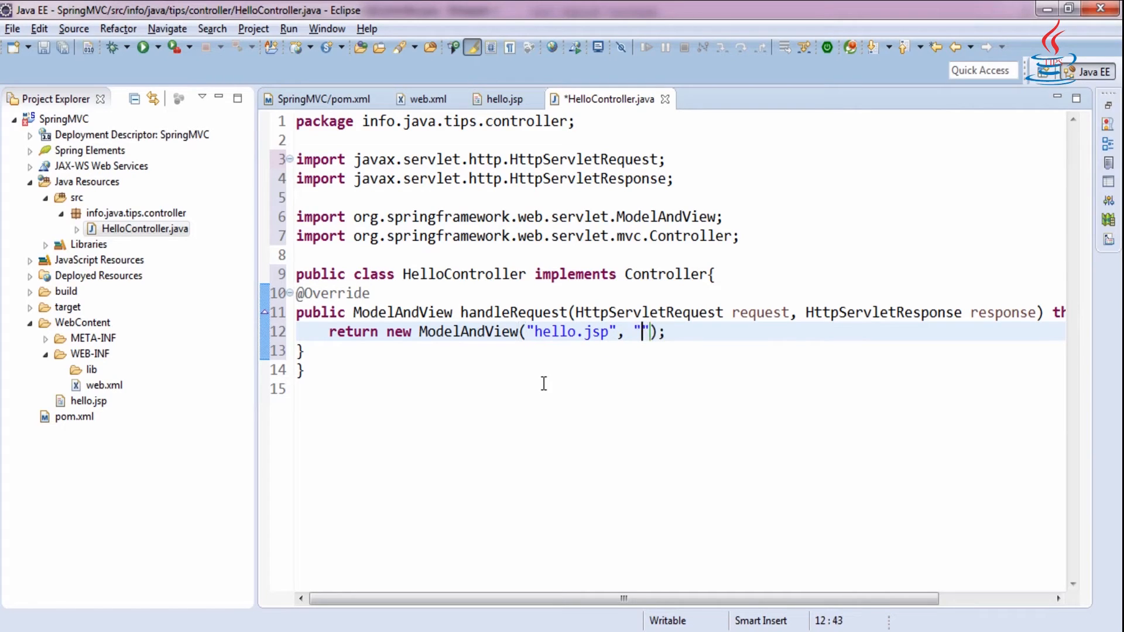
type("name")
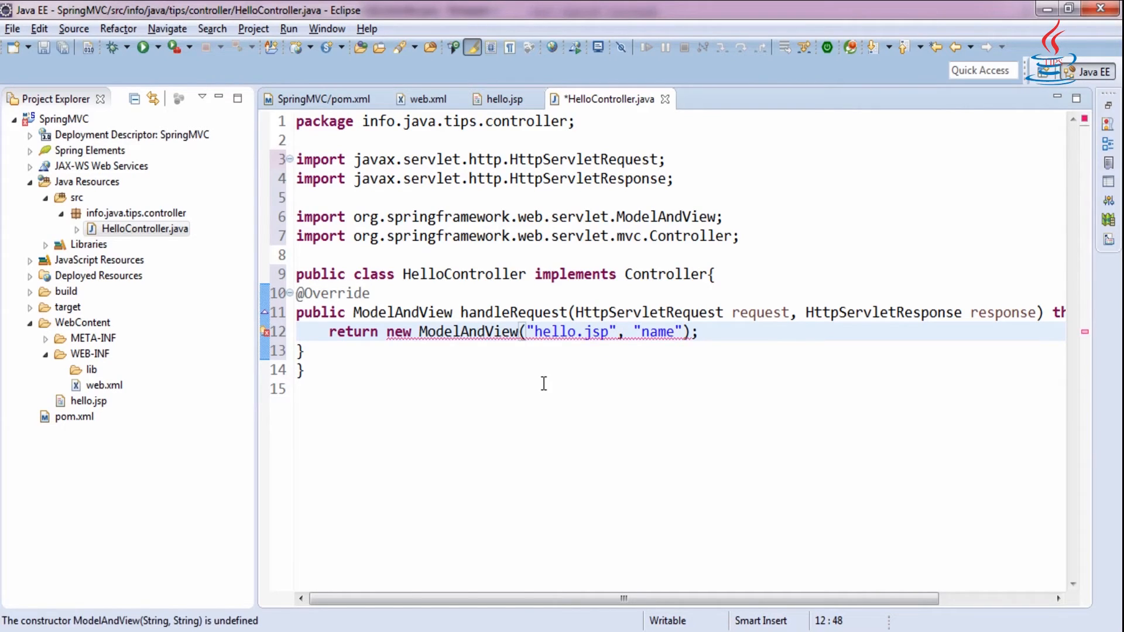
type(", \"Mike\"")
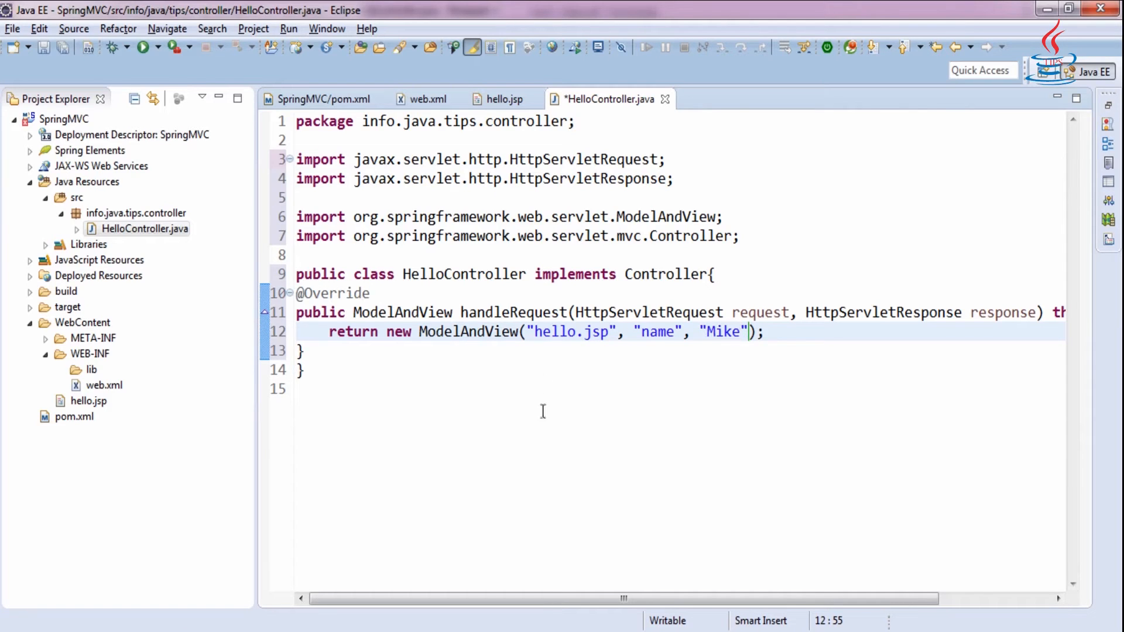
right_click(64, 117)
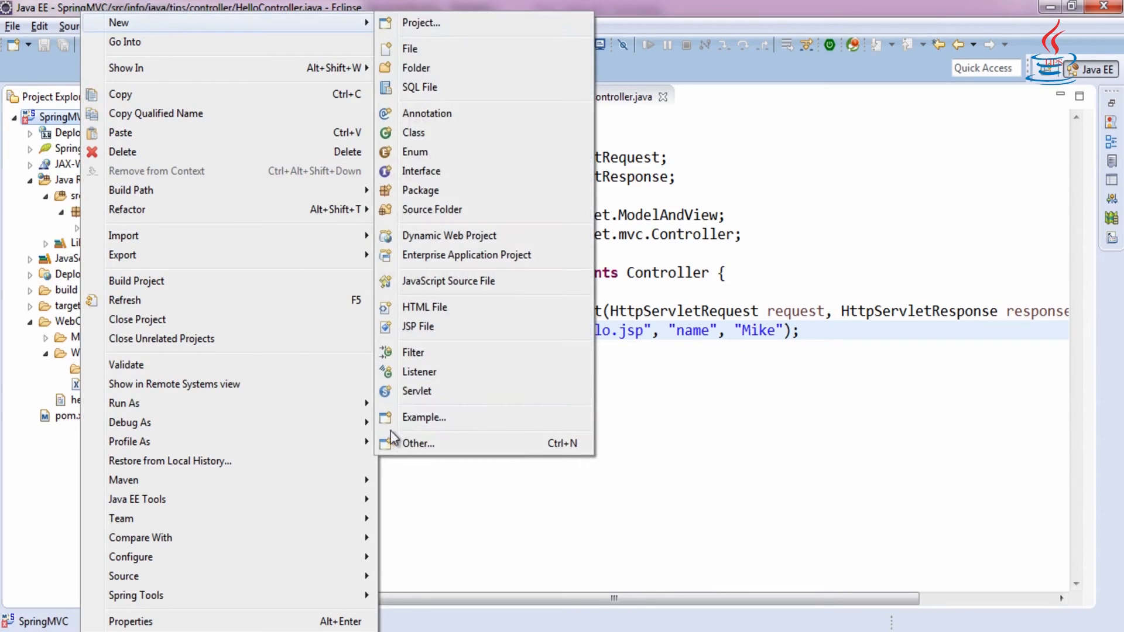
Start a Spring Bean Configuration File wizard with SpringMVC/WebContent/WEB-INF as the parent folder
left_click(419, 443)
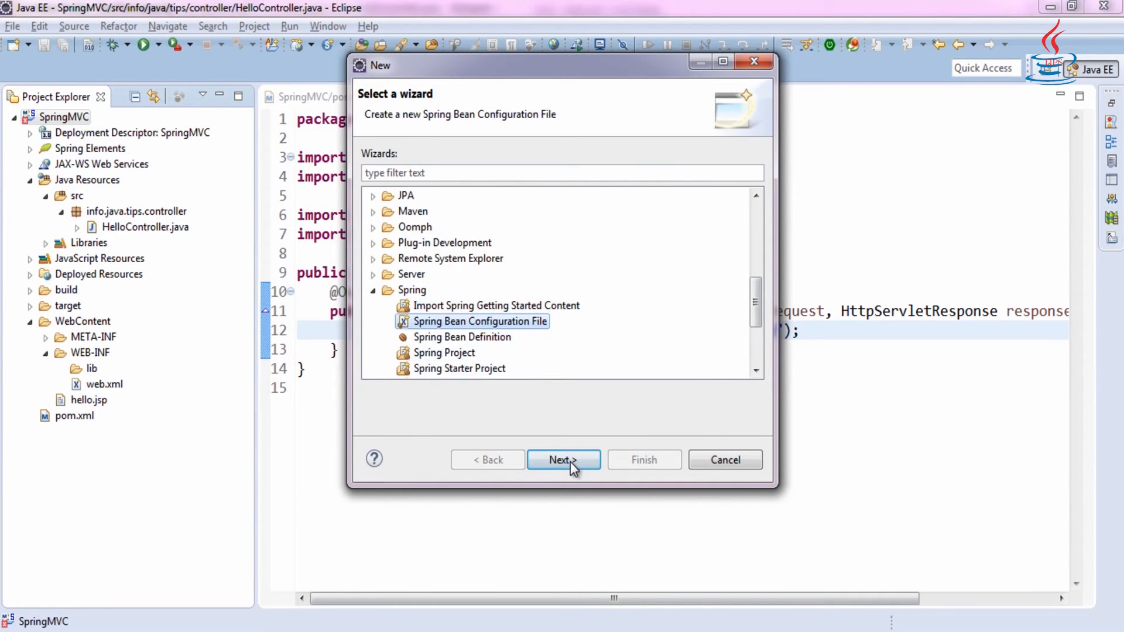
left_click(563, 460)
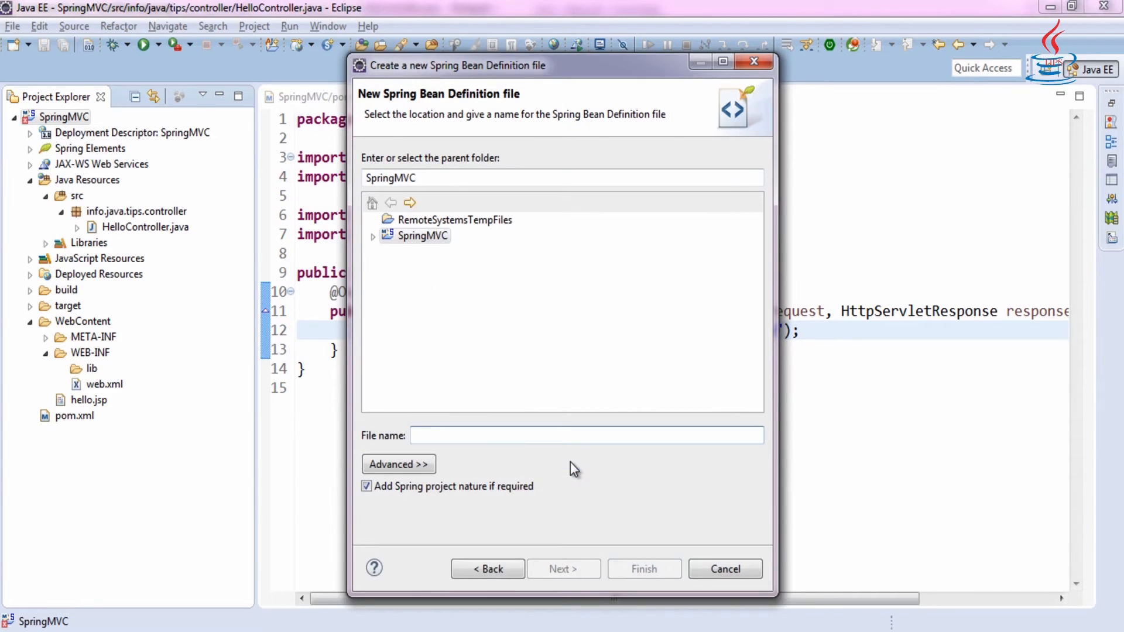
left_click(374, 235)
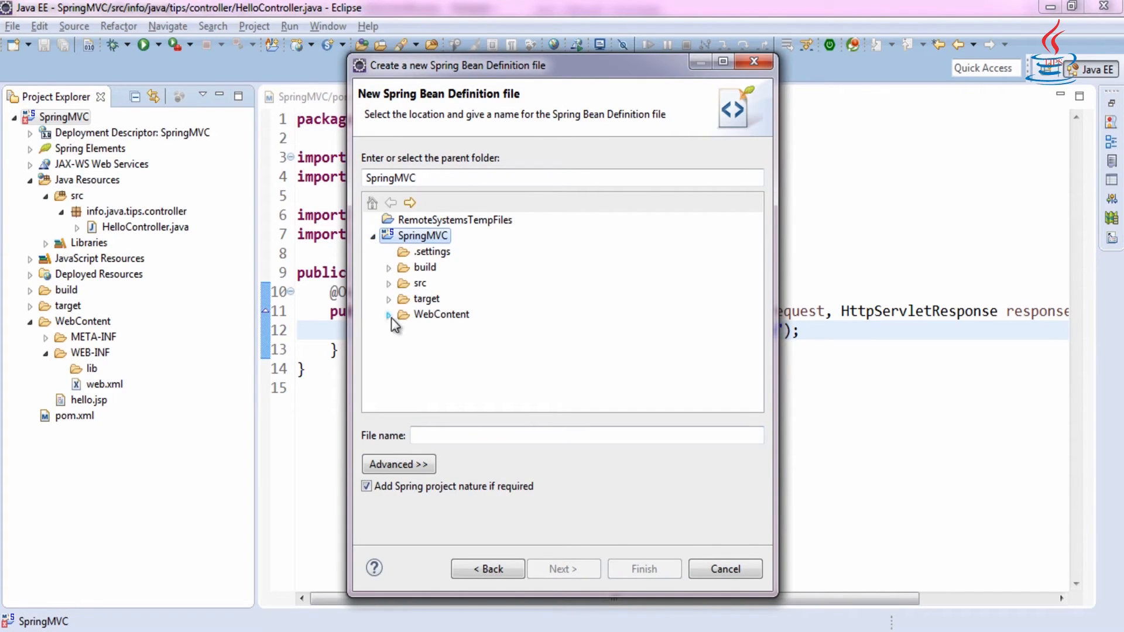
left_click(450, 345)
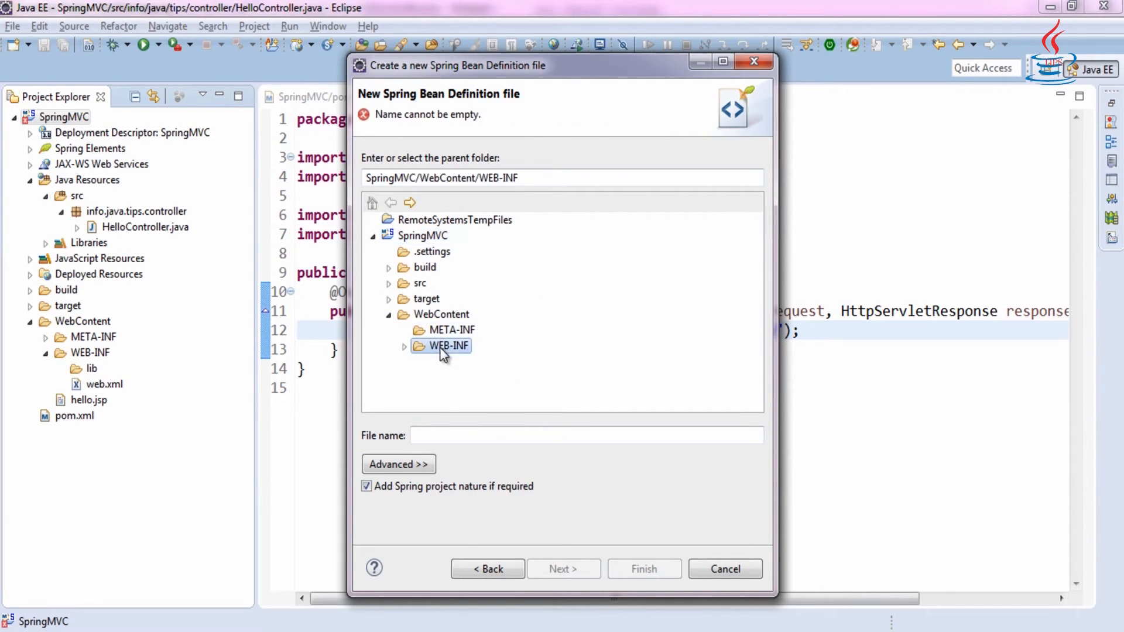
Name the new bean configuration file dispatcher-servlet
type("di")
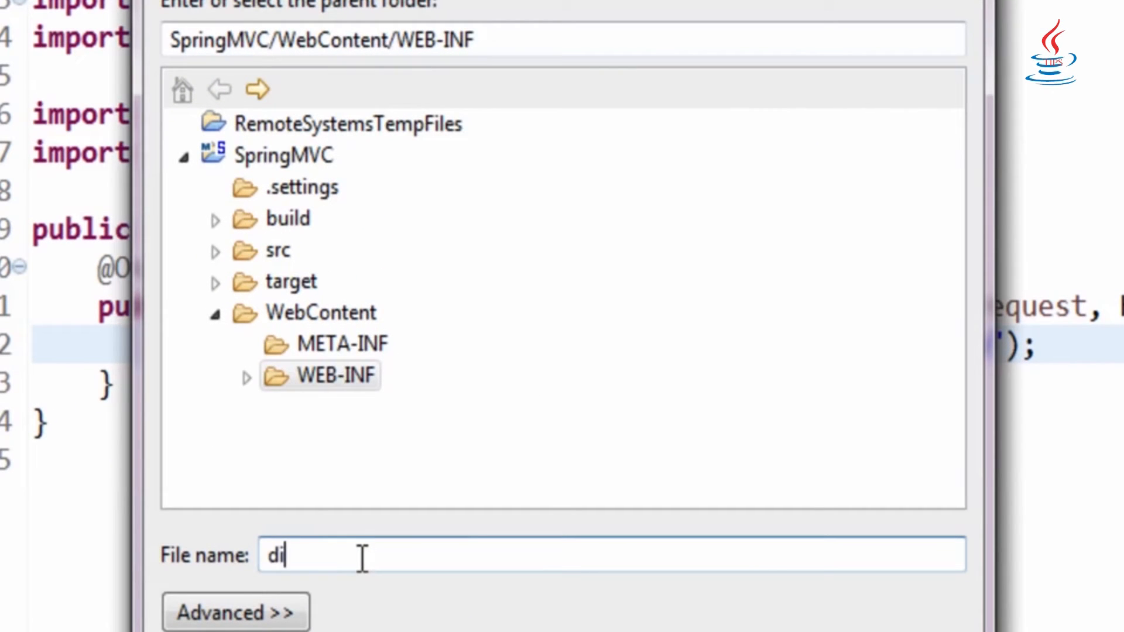
type("spatcher")
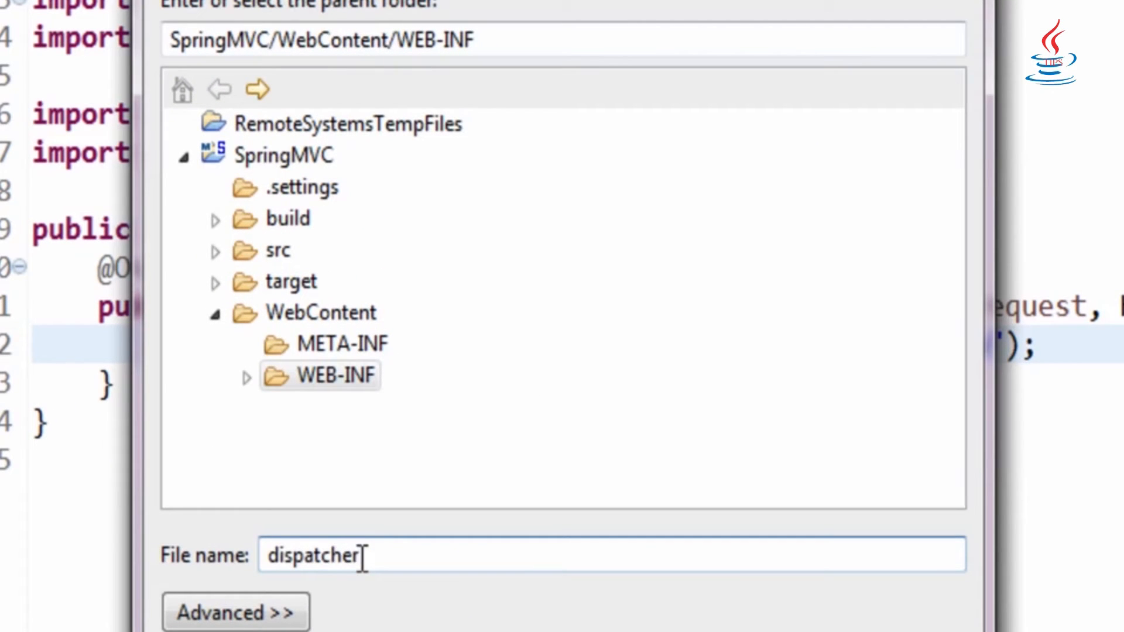
type("servlet")
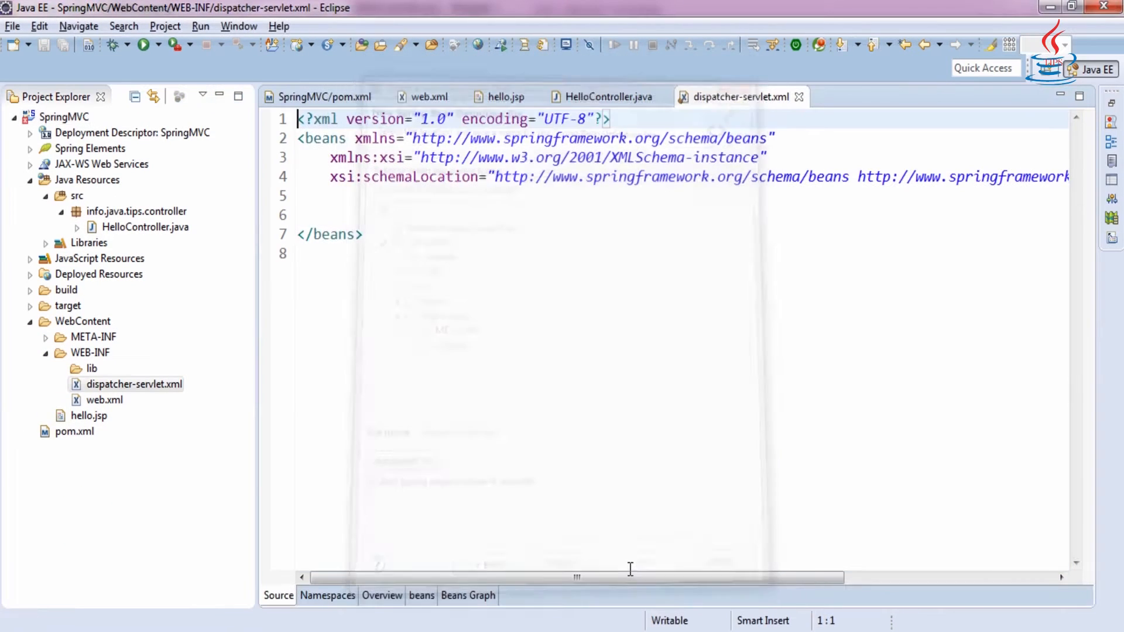
Add a bean element inside beans with name="/hello.do"
left_click(386, 208)
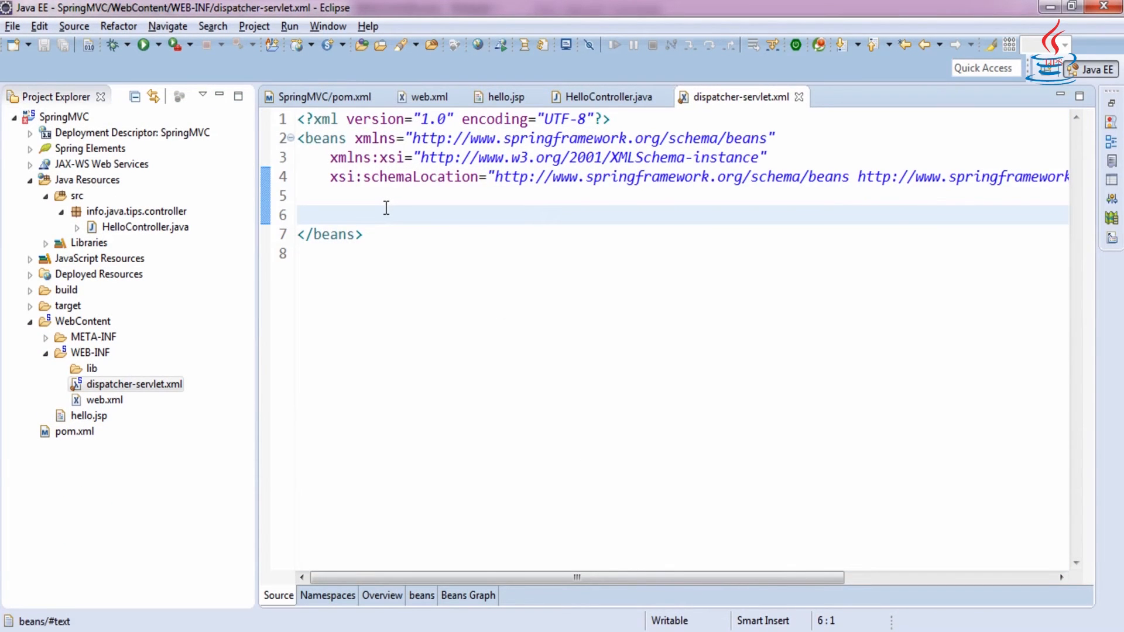
type("<bean ></bean>")
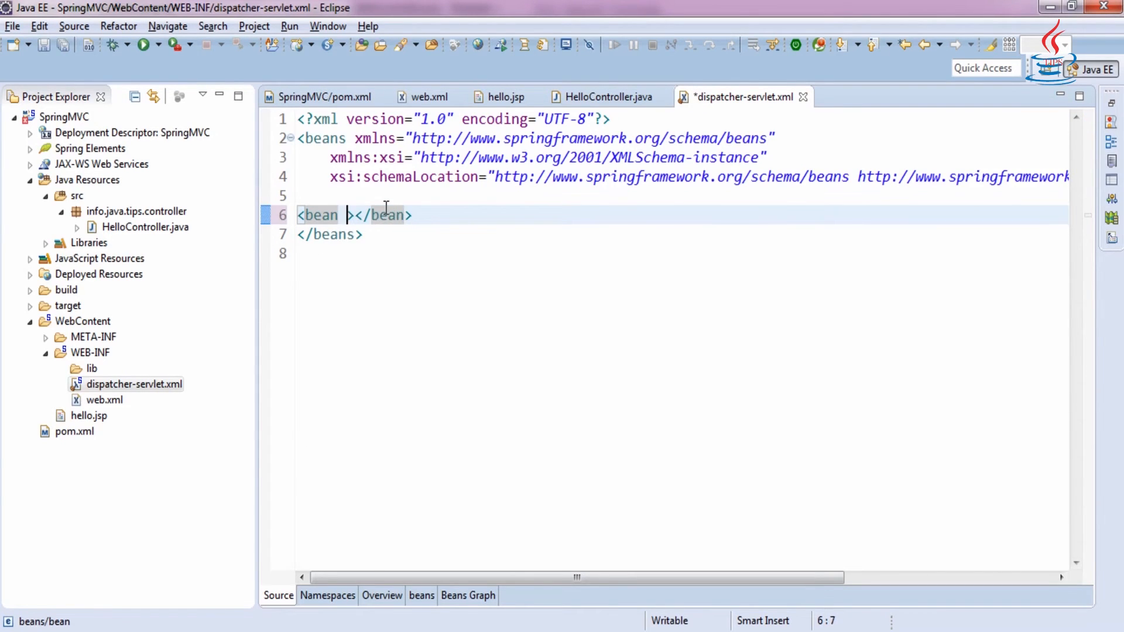
type("name=\"\"")
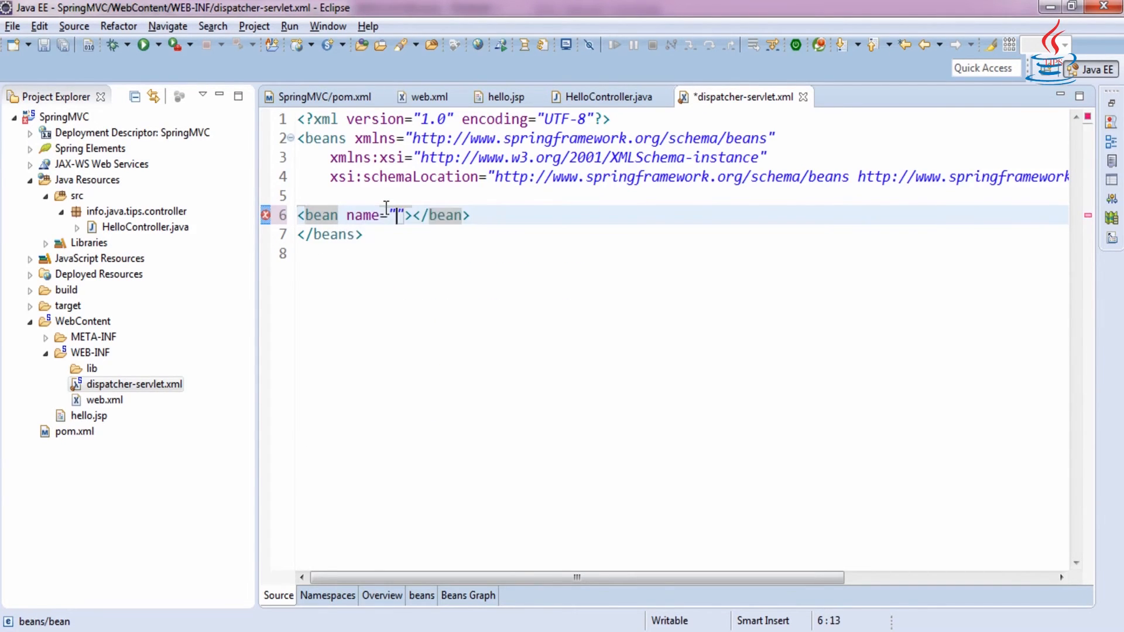
type("/hello.")
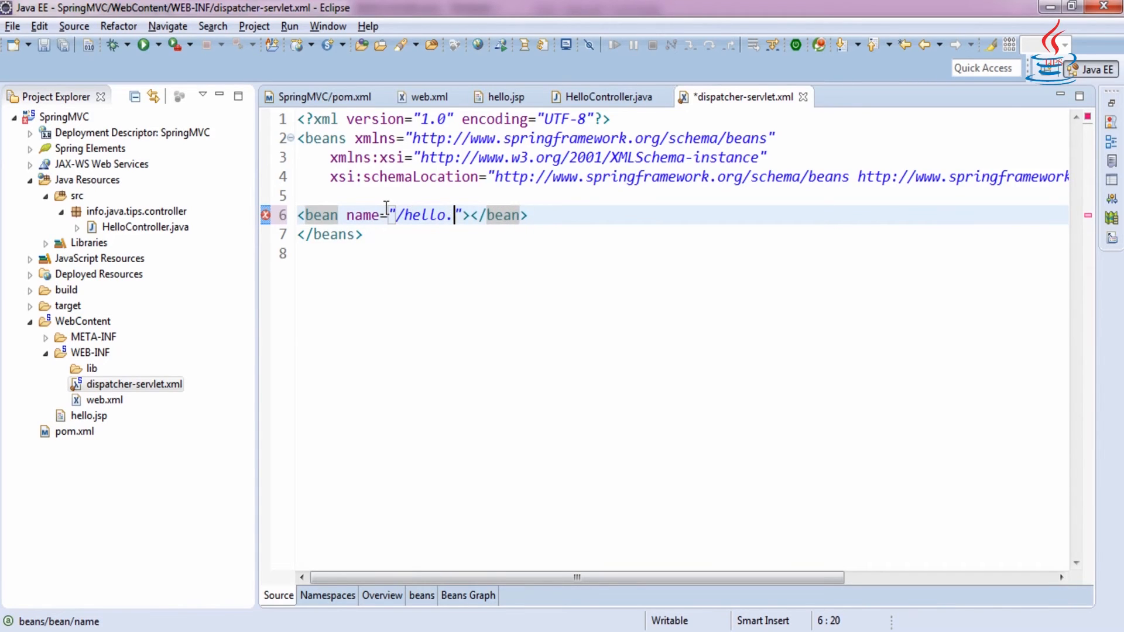
type("do\" class=\"info.java.ti")
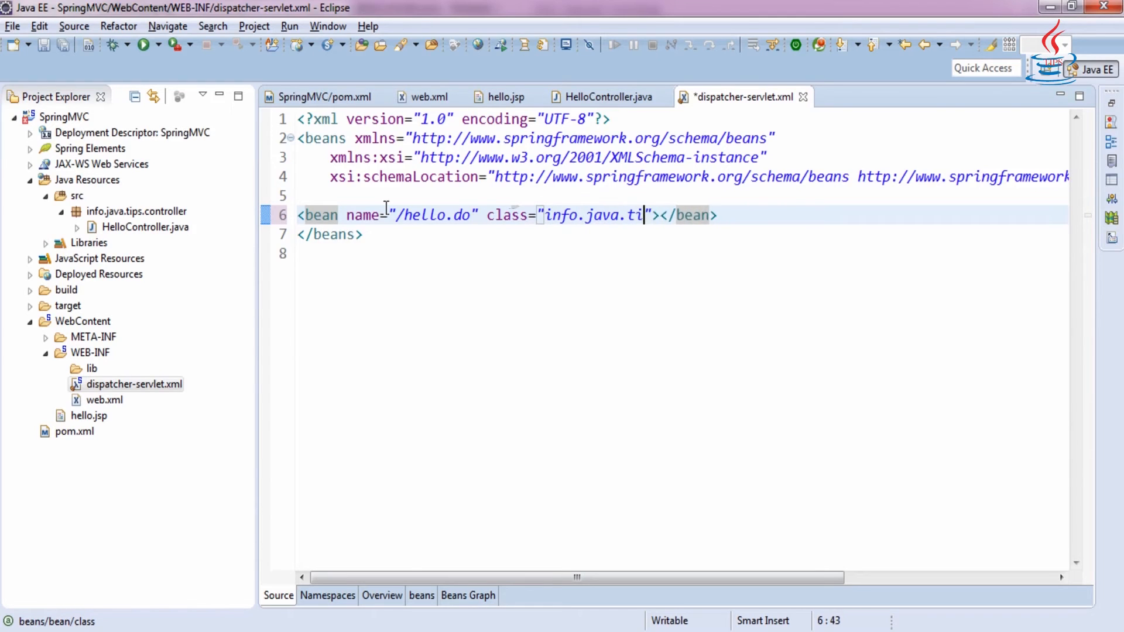
Give the bean class info.java.tips.controller.HelloController and save the file
type("ps.")
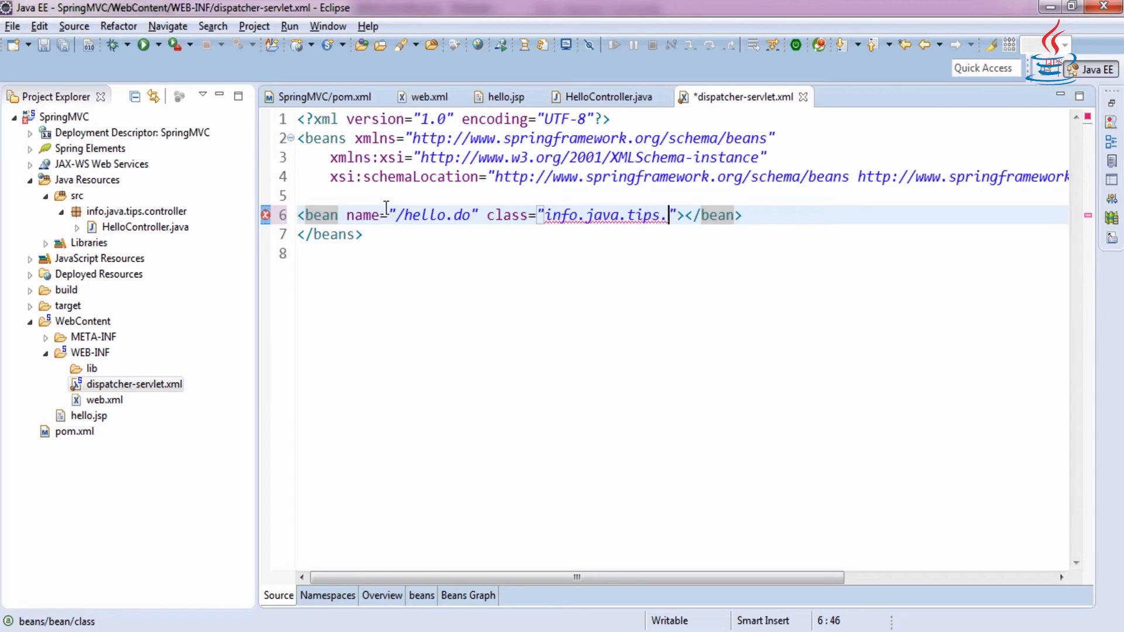
type("controlle")
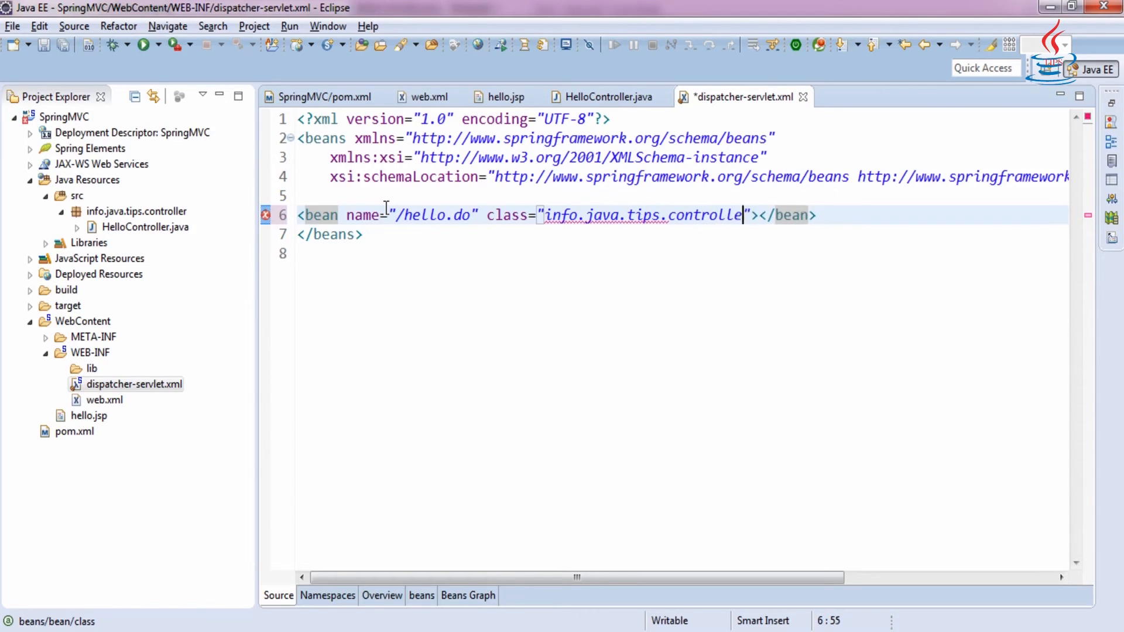
type(".Hel")
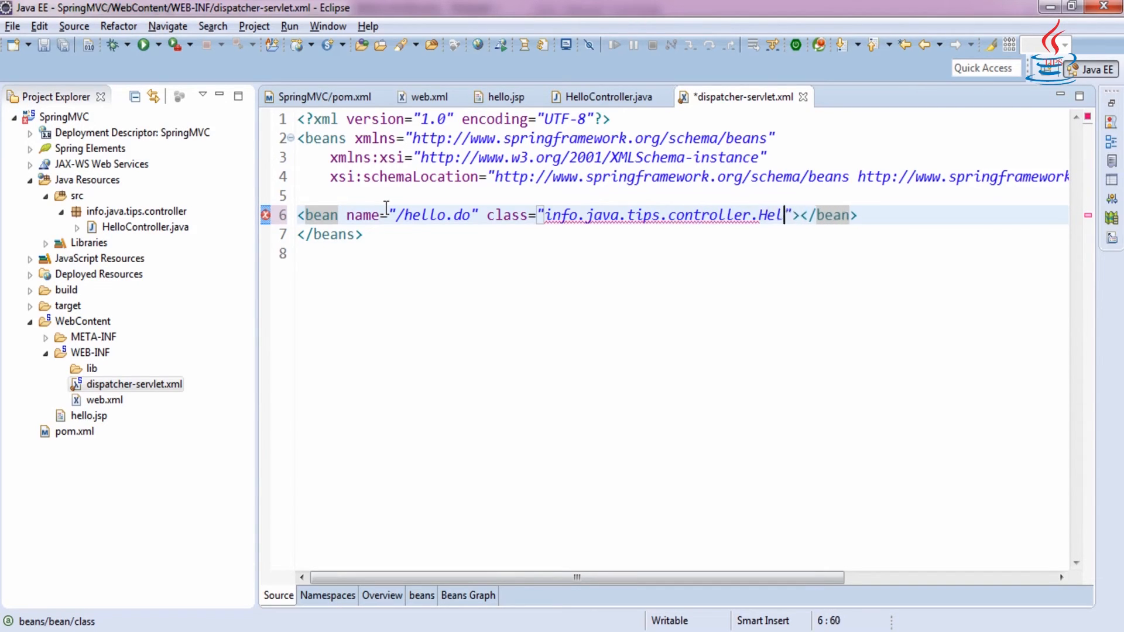
type("loControl")
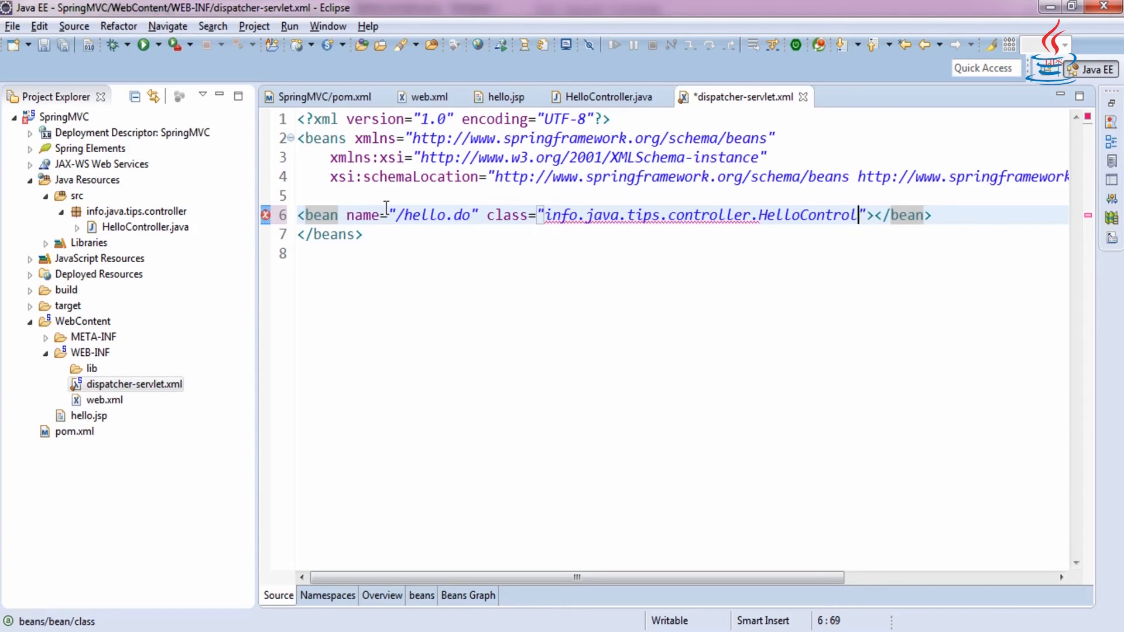
type("ler")
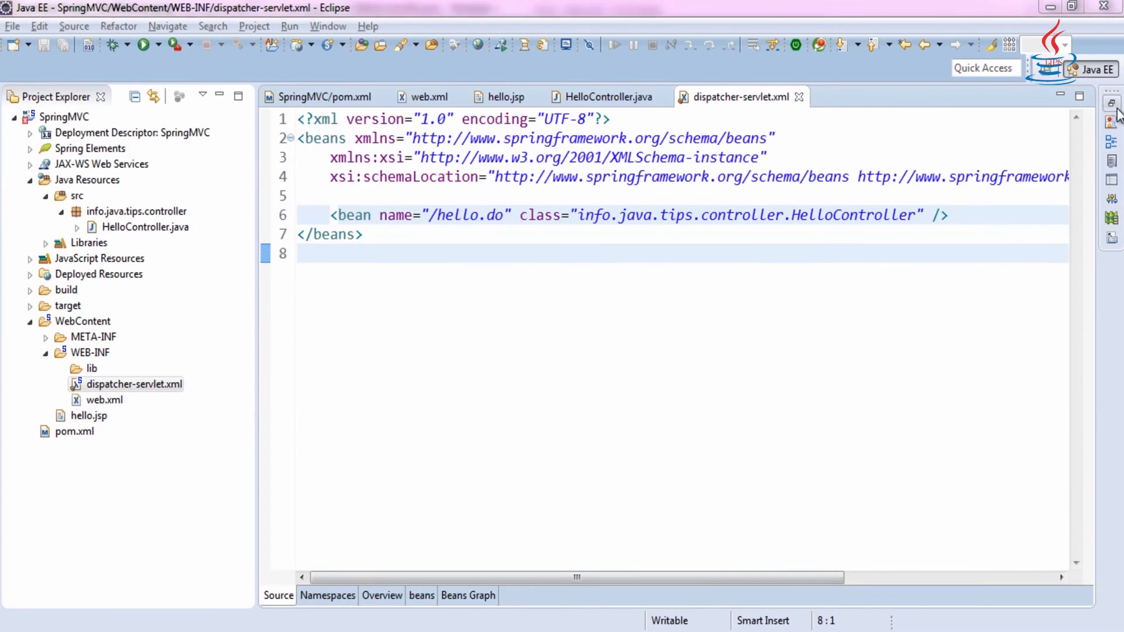
From the Servers view, define a new server of type Tomcat v7.0 Server
left_click(546, 526)
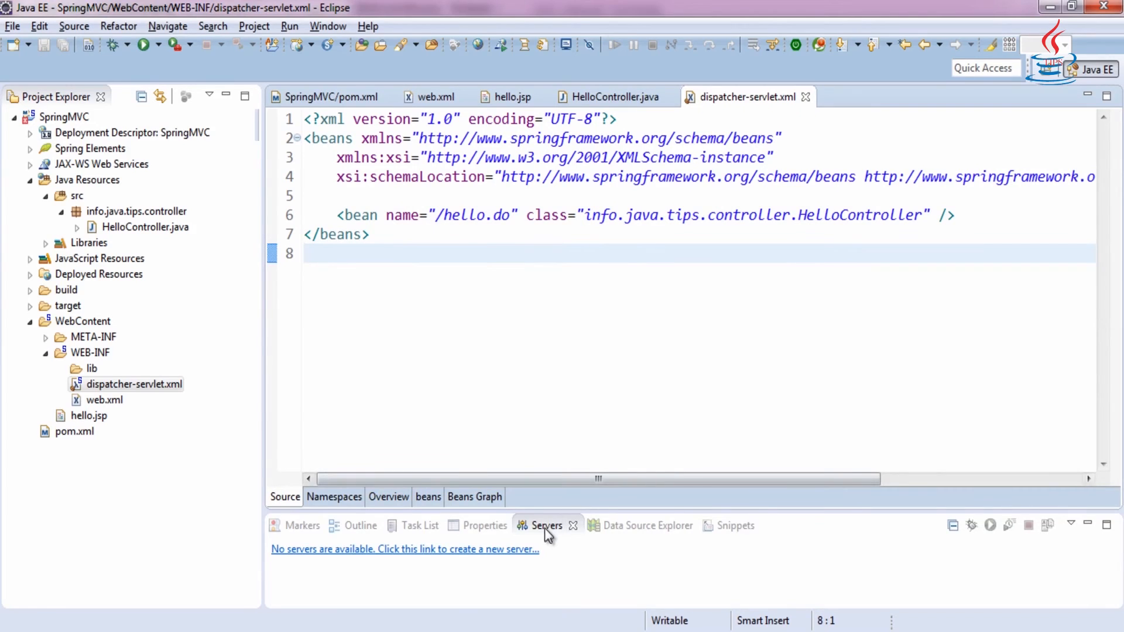
left_click(405, 549)
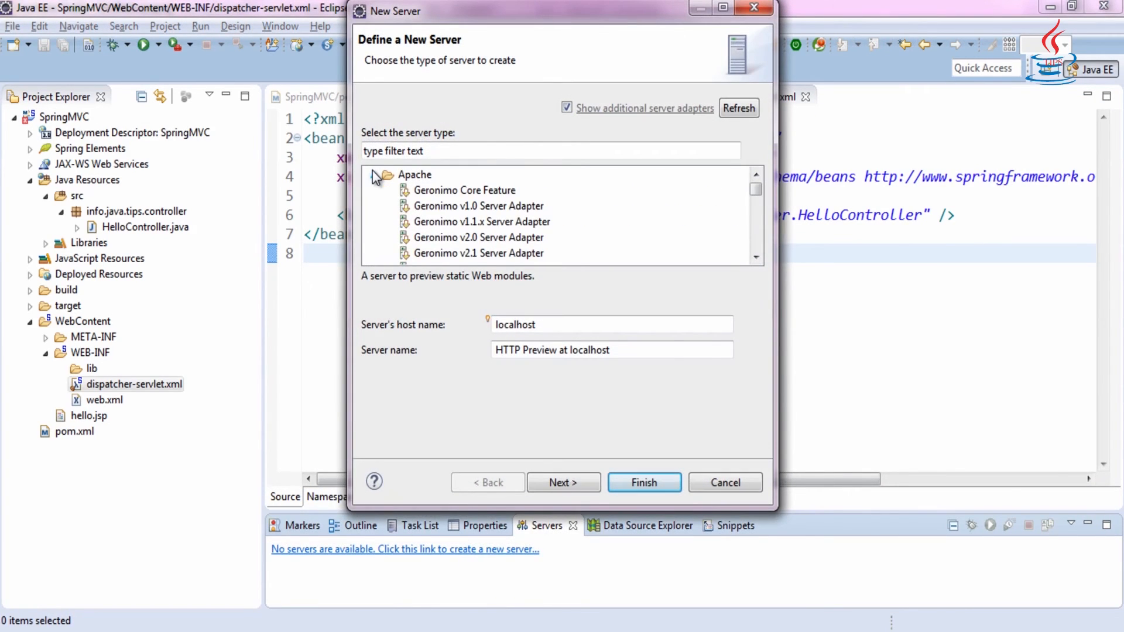
scroll("down", 3)
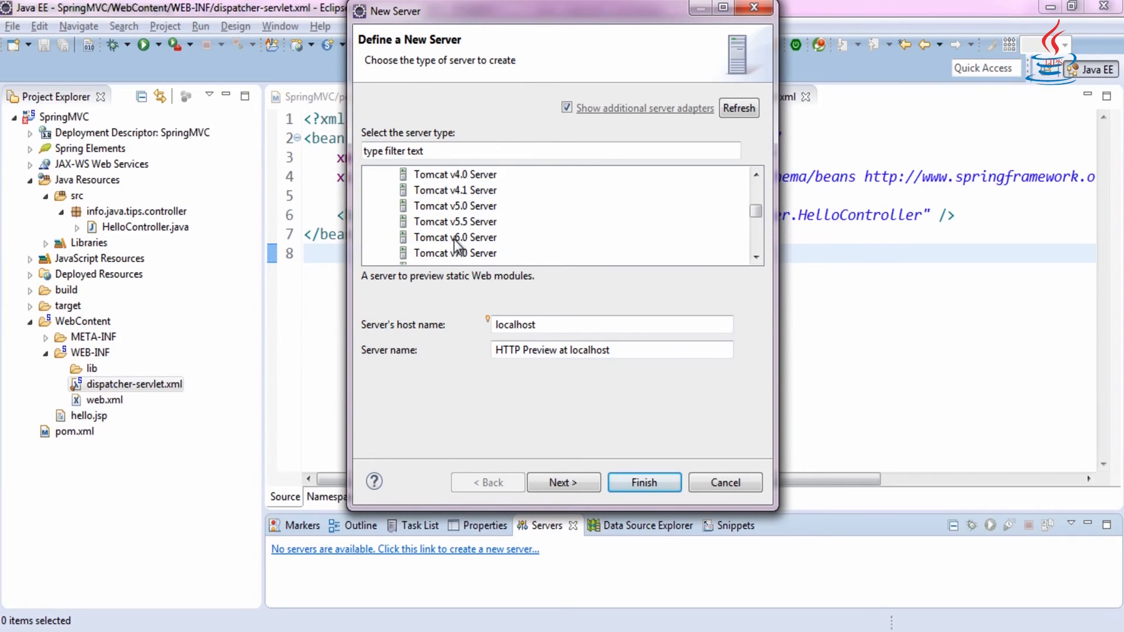
left_click(455, 253)
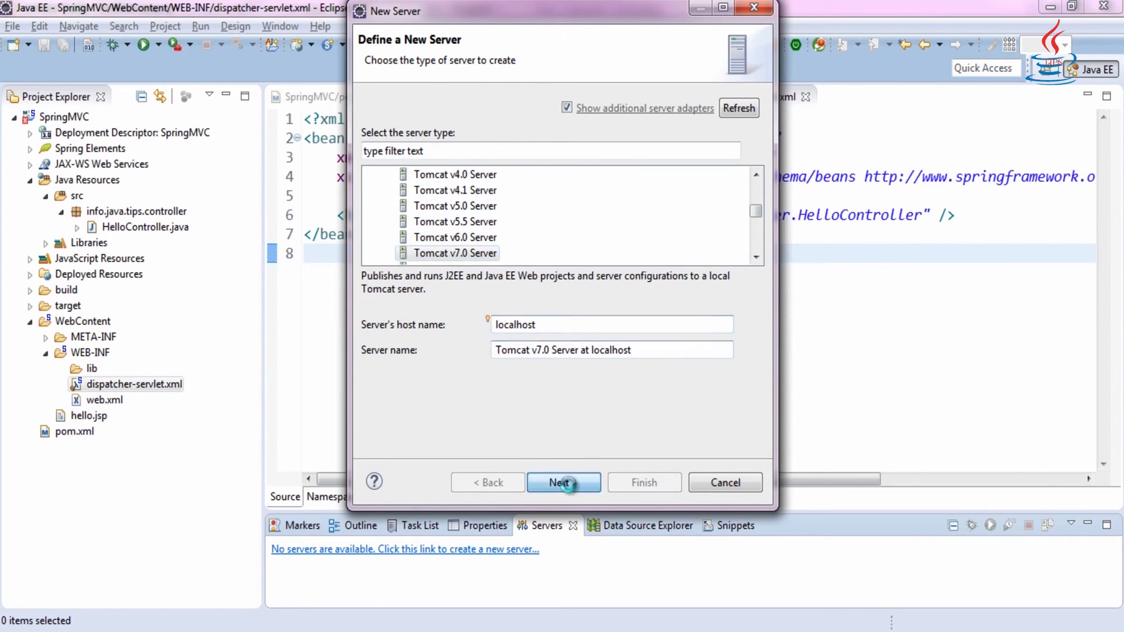
left_click(563, 483)
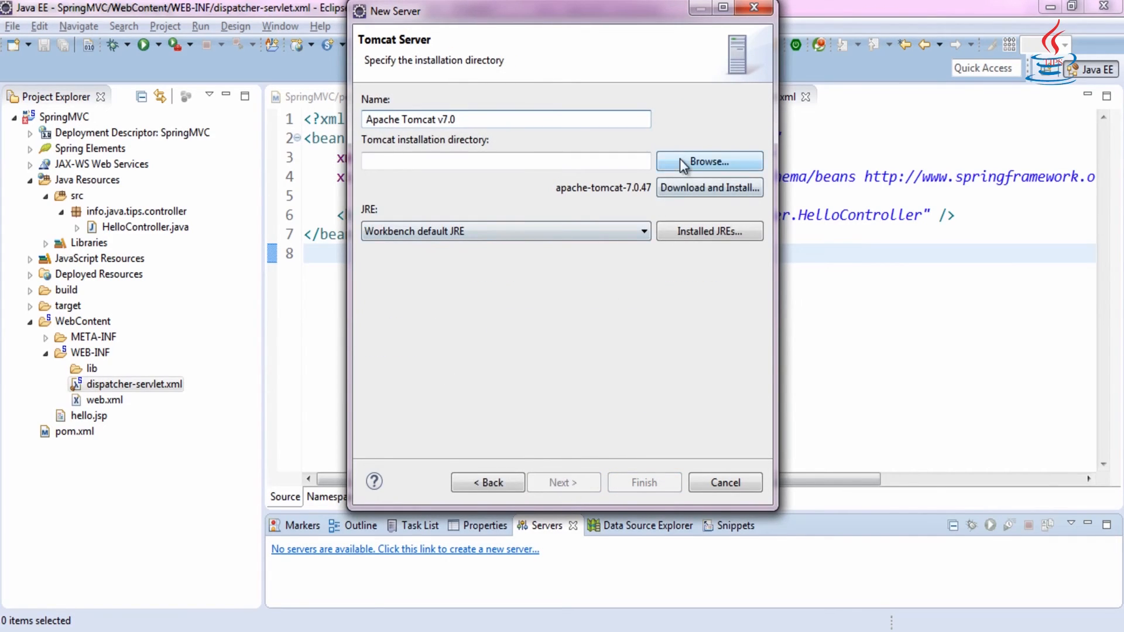
Set the installation directory to C:\Program Files\Apache Software Foundation\Tomcat 7.0
left_click(708, 160)
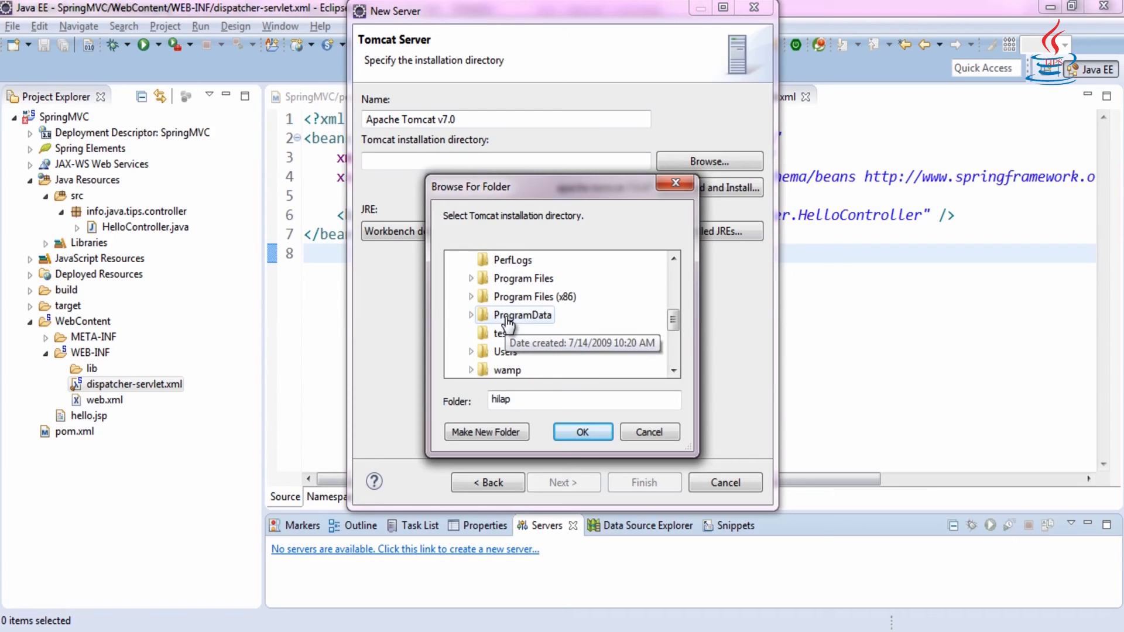
left_click(471, 278)
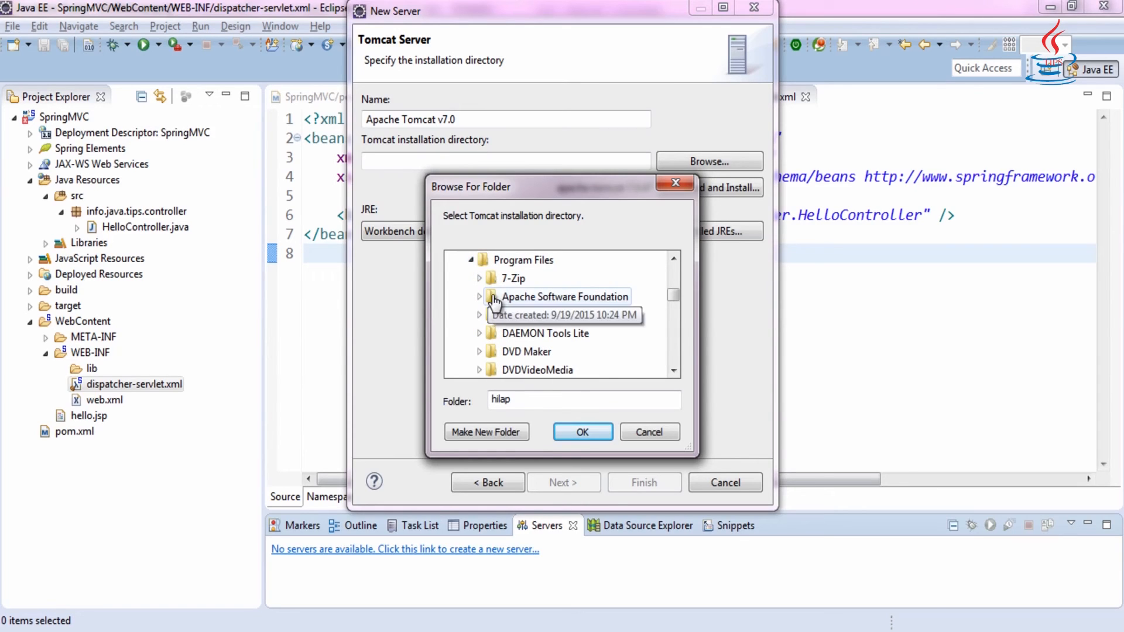
left_click(480, 297)
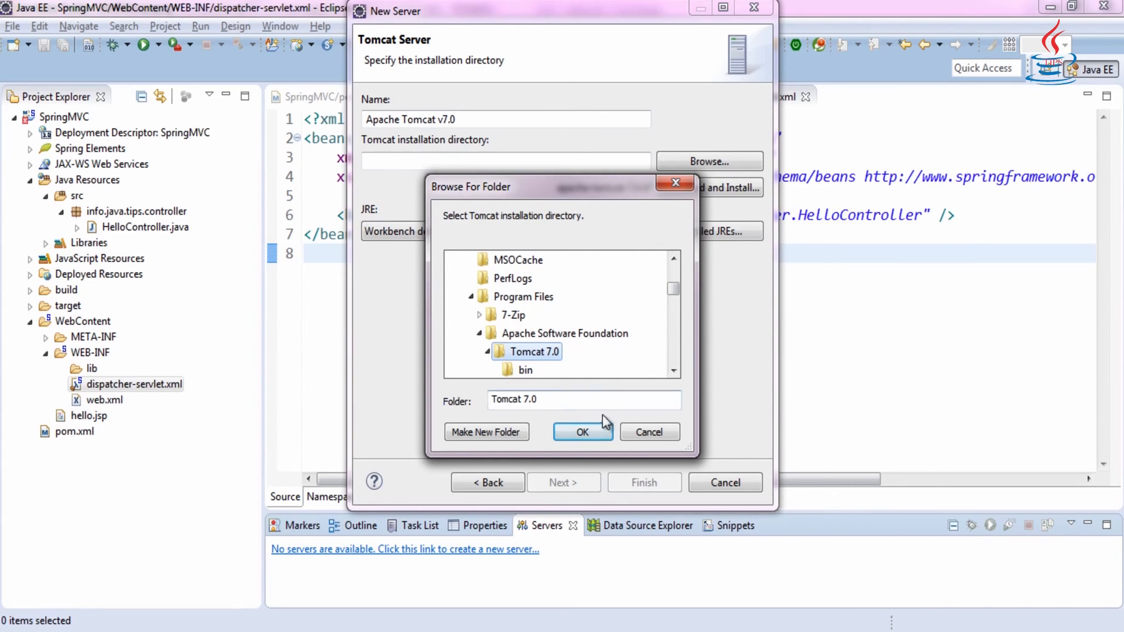
left_click(582, 432)
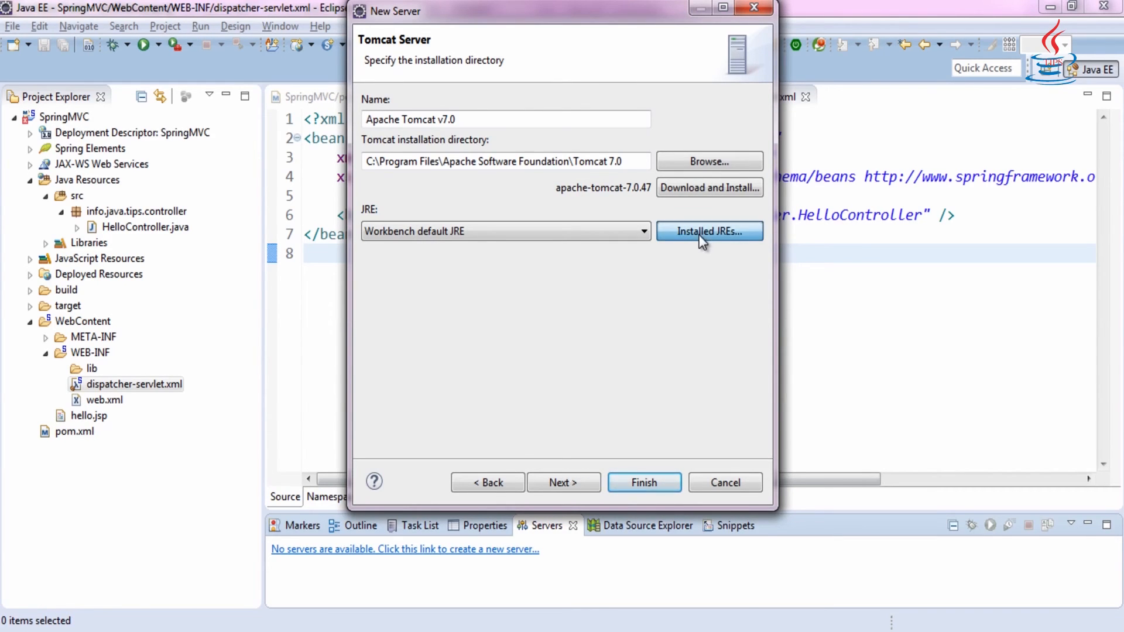
Remove the existing jre1.8.0_60 runtime and start adding a new Java runtime
left_click(709, 231)
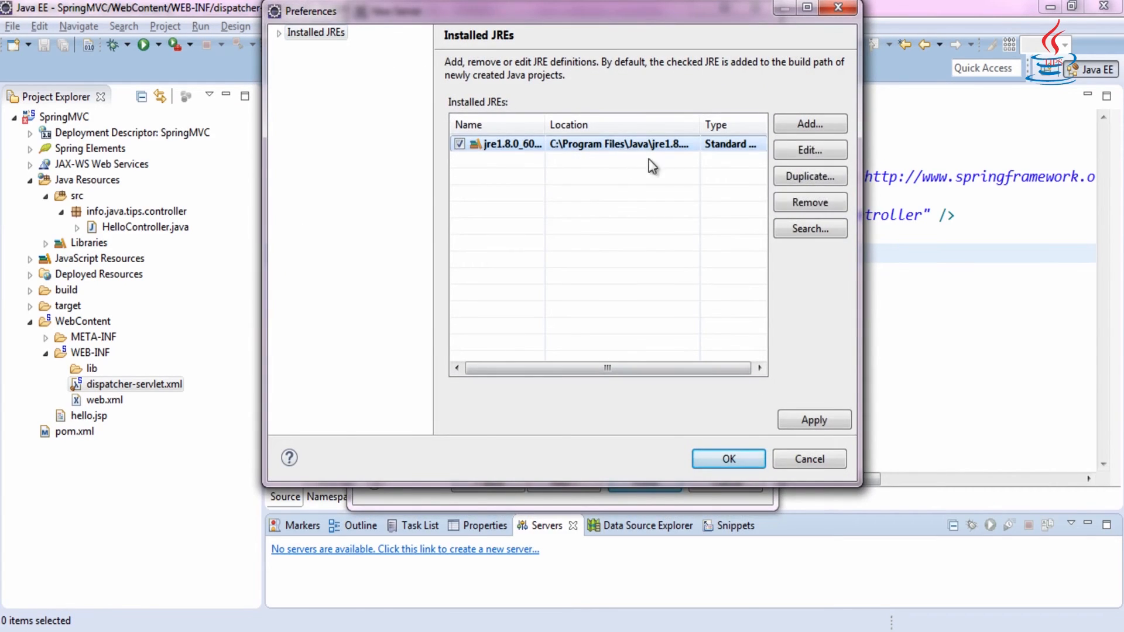
left_click(810, 203)
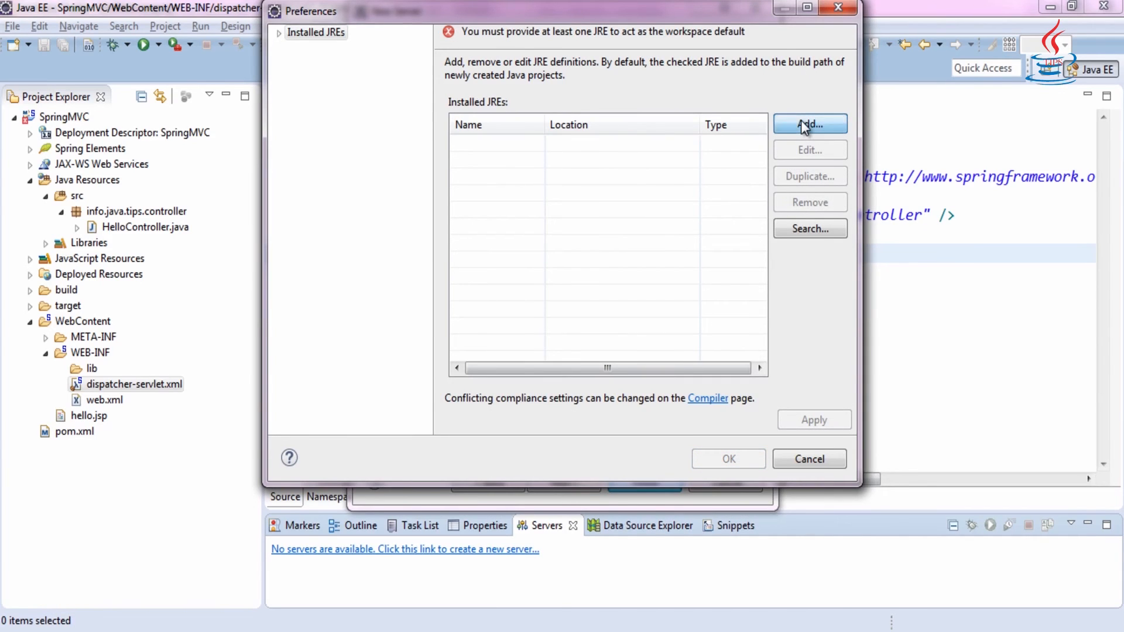
left_click(808, 123)
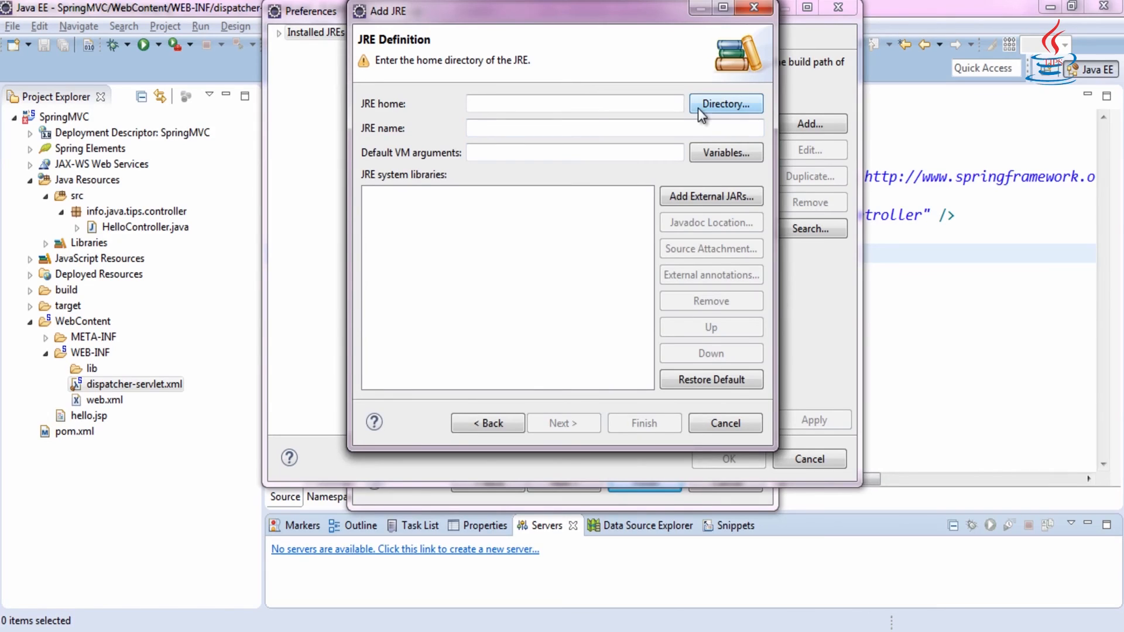
left_click(726, 105)
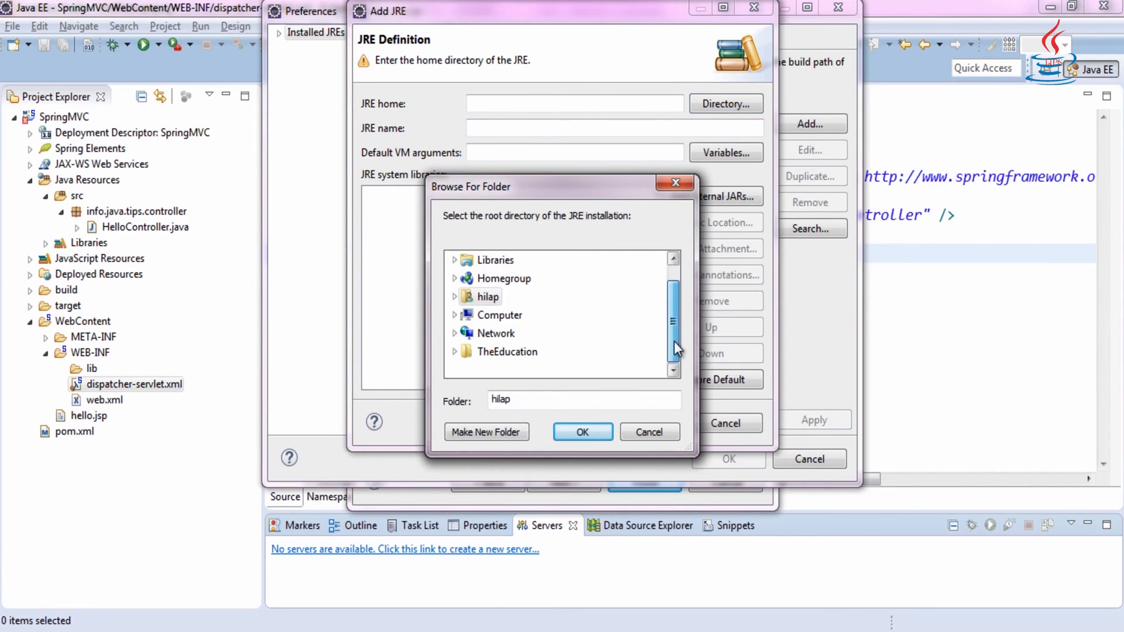
Add C:\Program Files\Java\jdk1.8.0_60 as the installed JRE for the Tomcat server
left_click(455, 315)
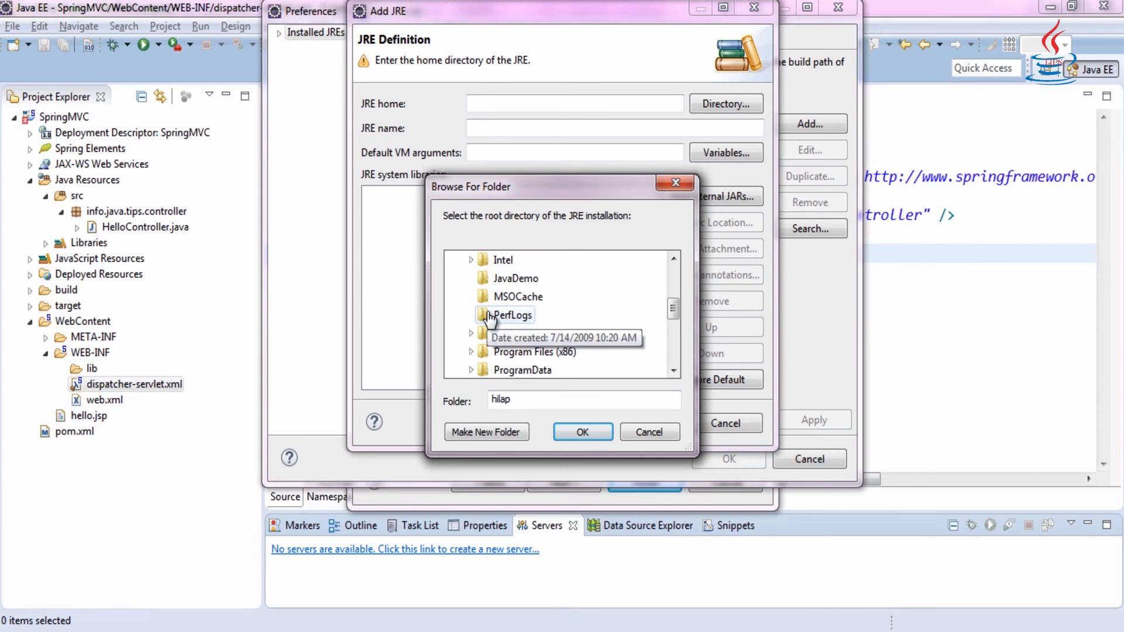
left_click(471, 260)
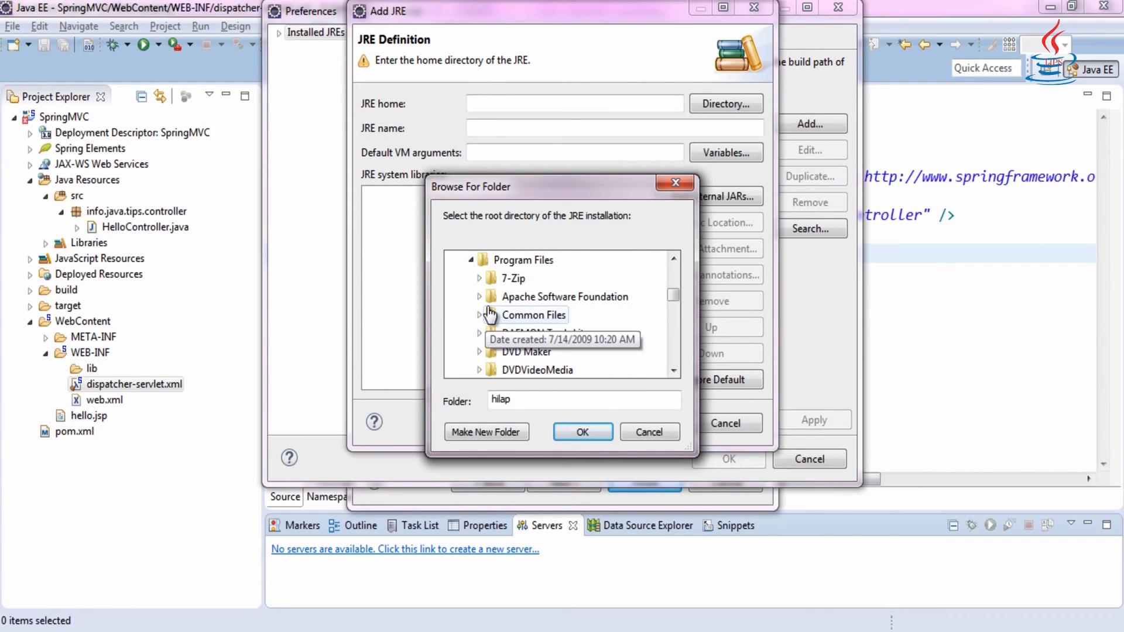
scroll("down", 3)
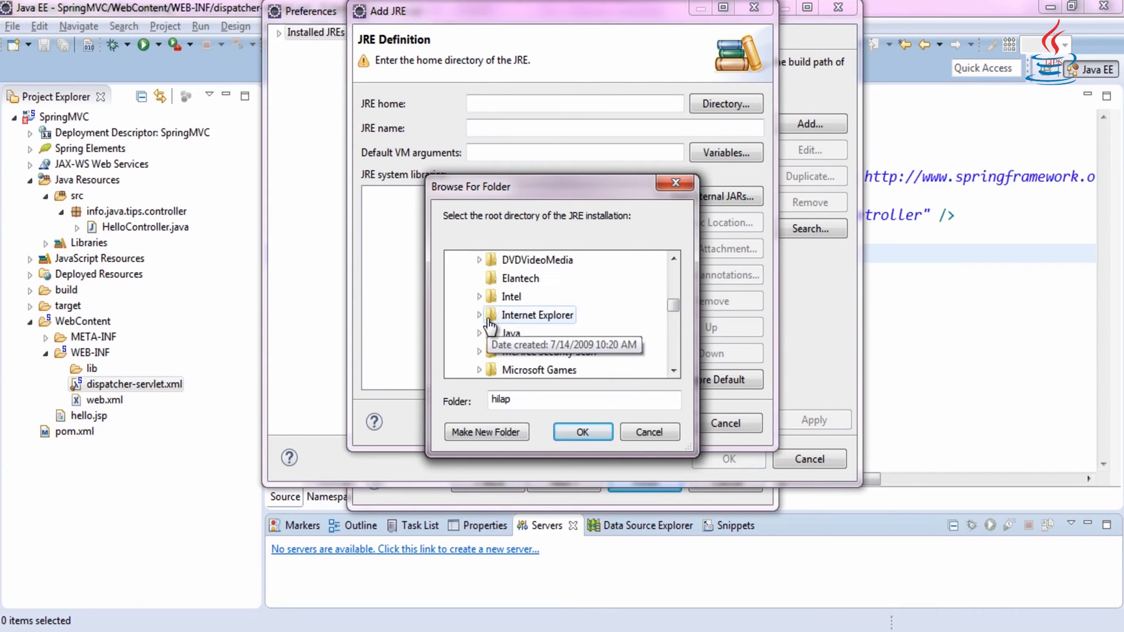
left_click(479, 332)
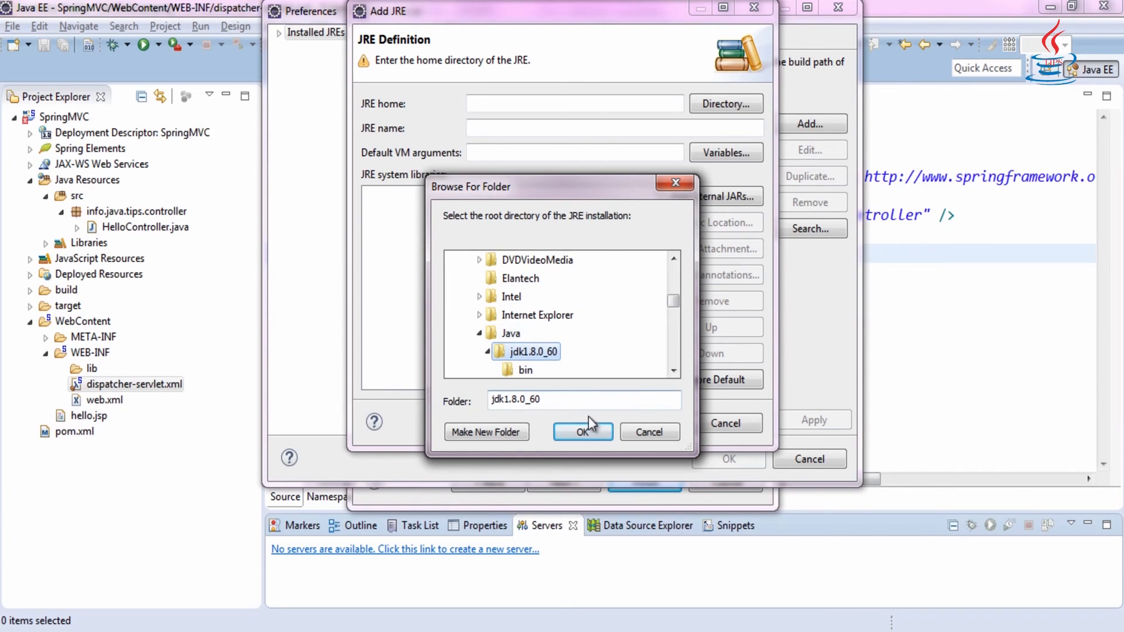
left_click(582, 431)
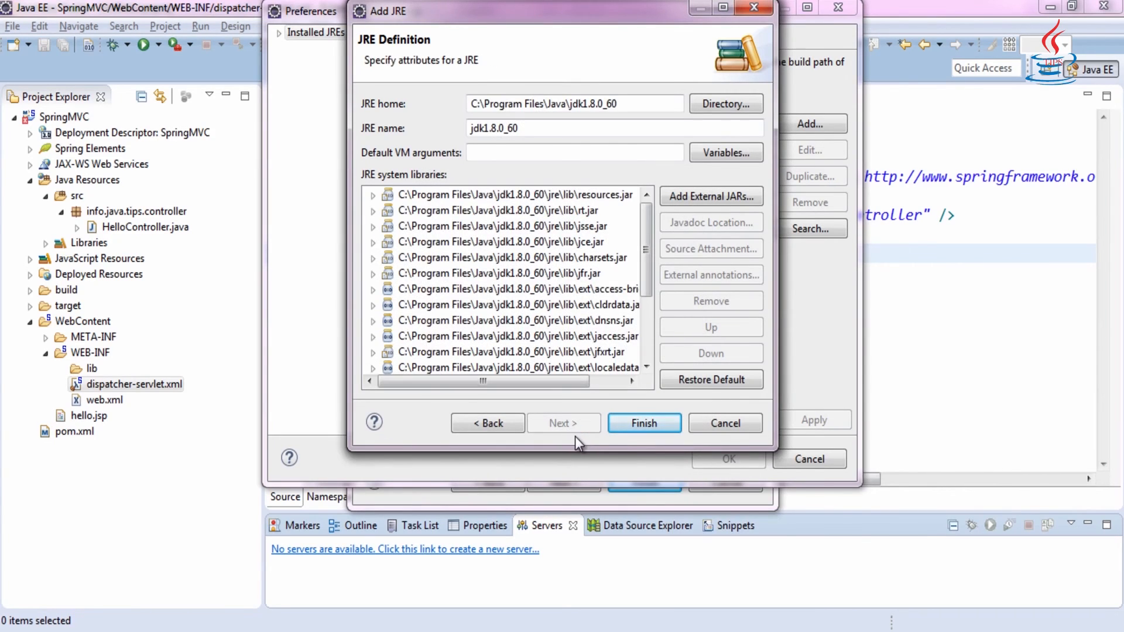
left_click(643, 422)
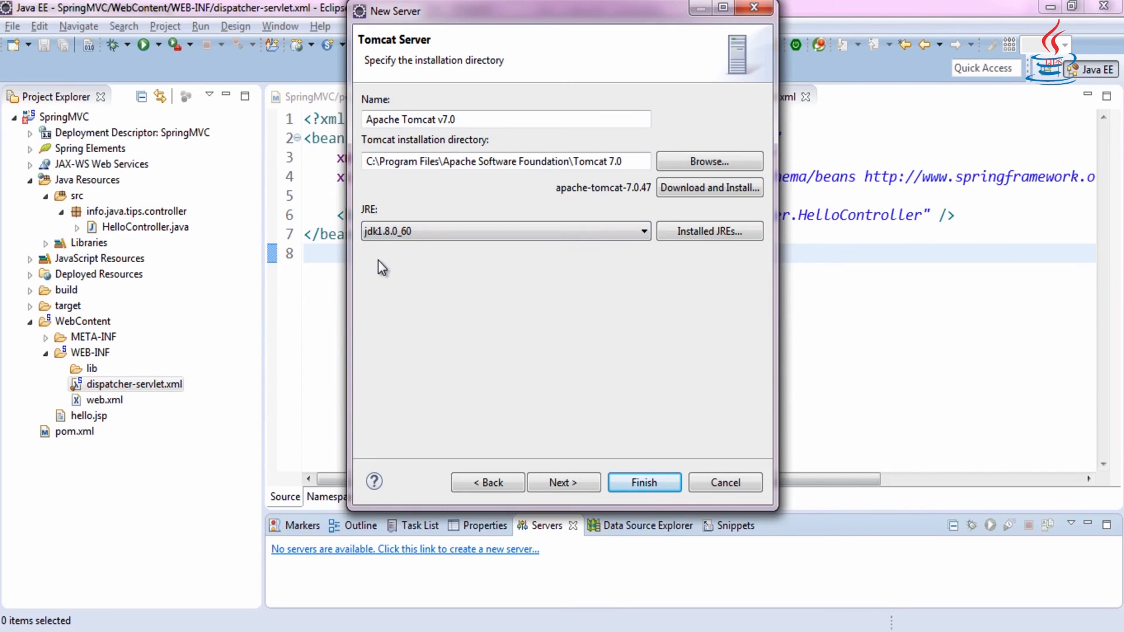
Create the Tomcat v7.0 Server at localhost and clean the SpringMVC project
left_click(643, 482)
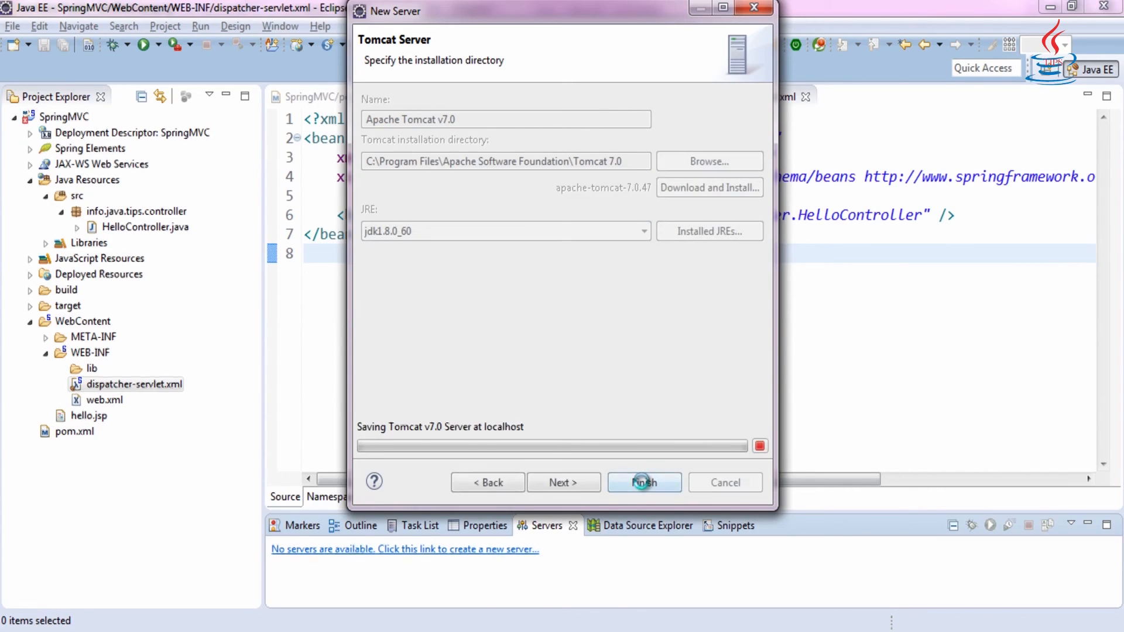
left_click(643, 482)
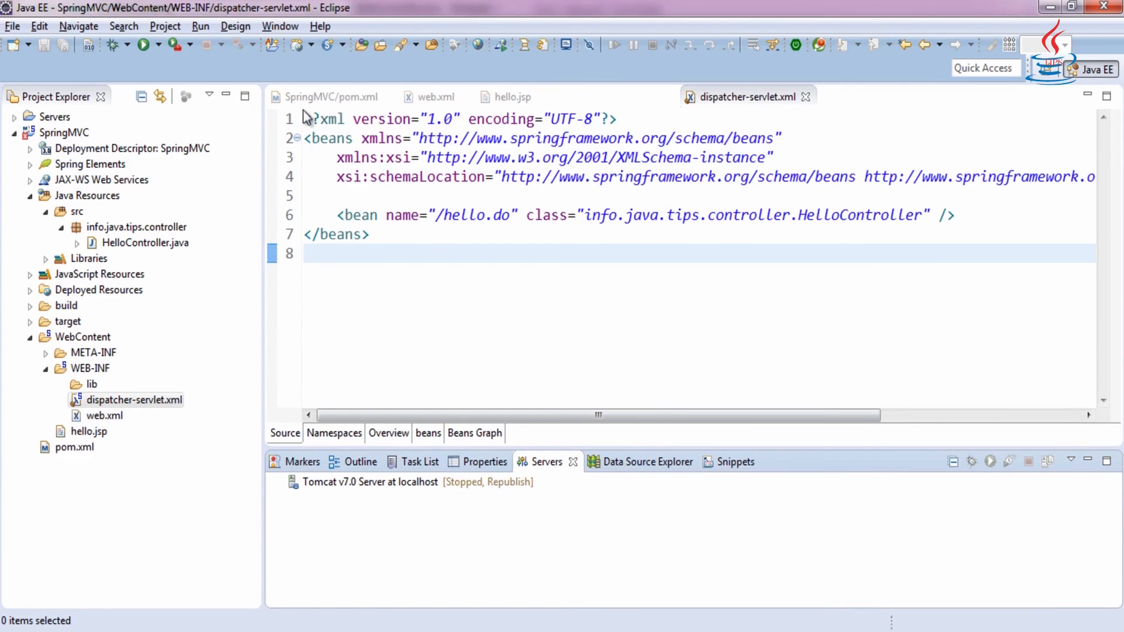
mouse_move(198, 159)
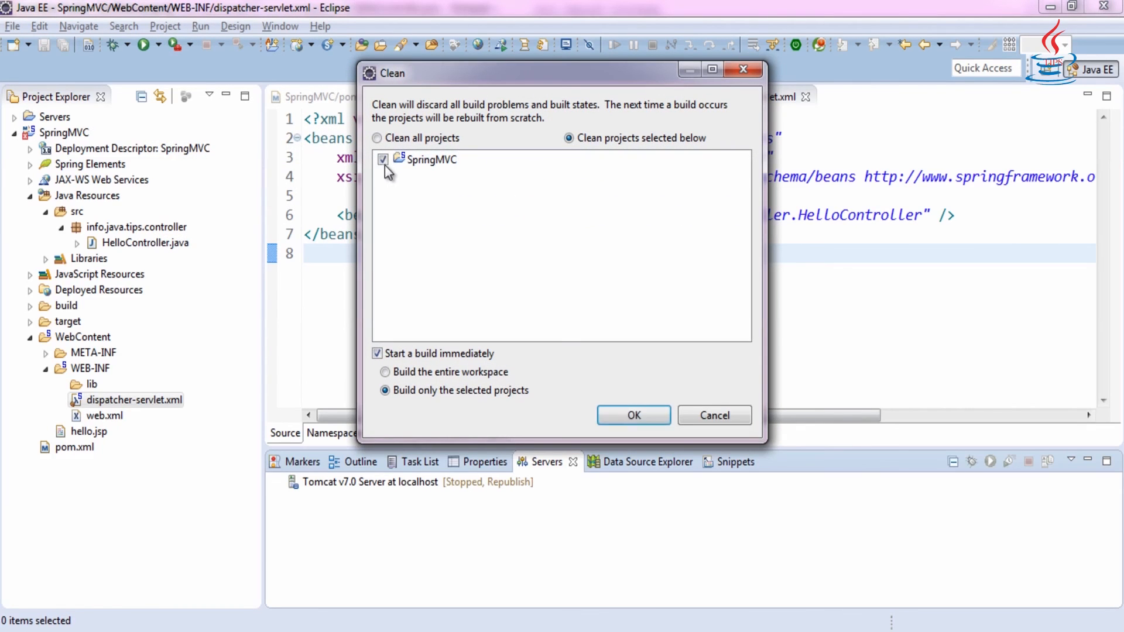
left_click(633, 416)
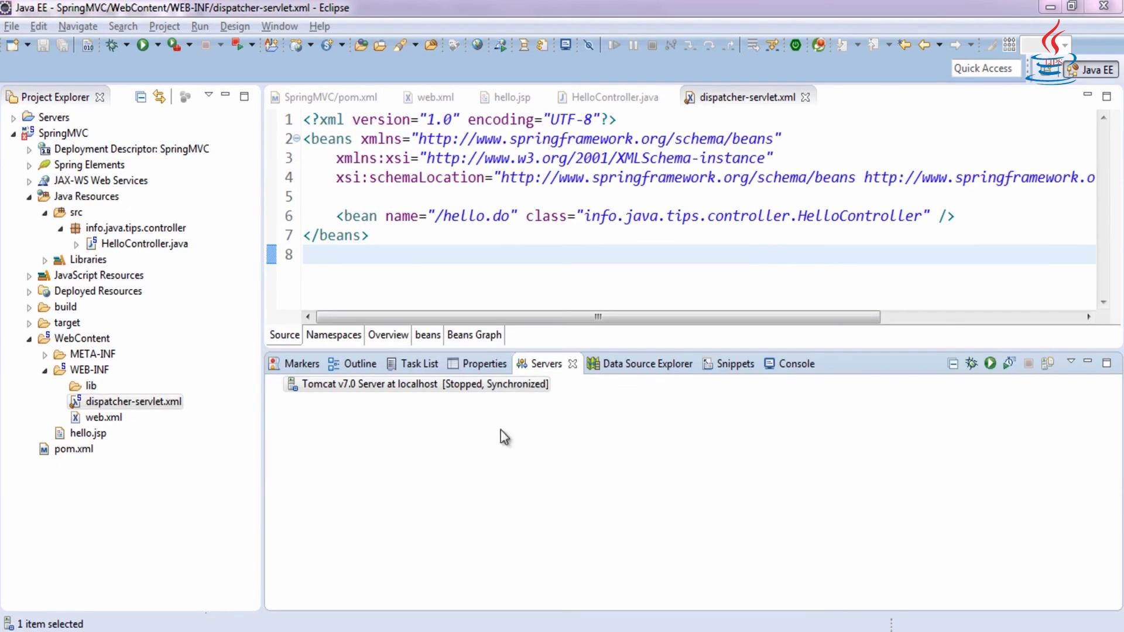
Add the SpringMVC project to the Tomcat v7.0 server's deployments
right_click(416, 384)
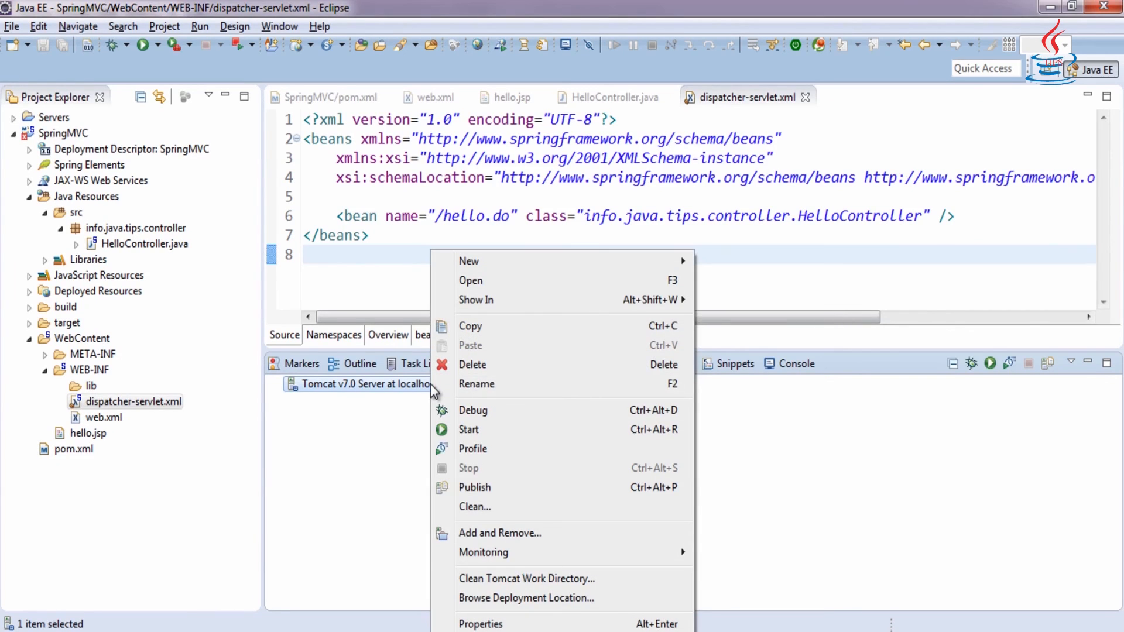
left_click(500, 533)
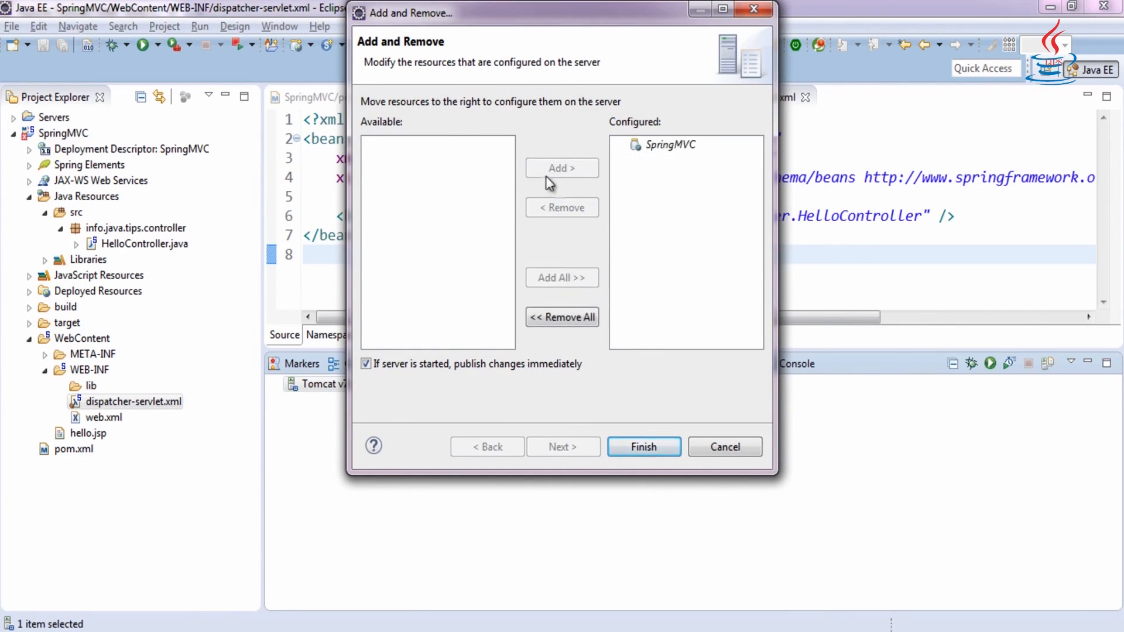
left_click(642, 447)
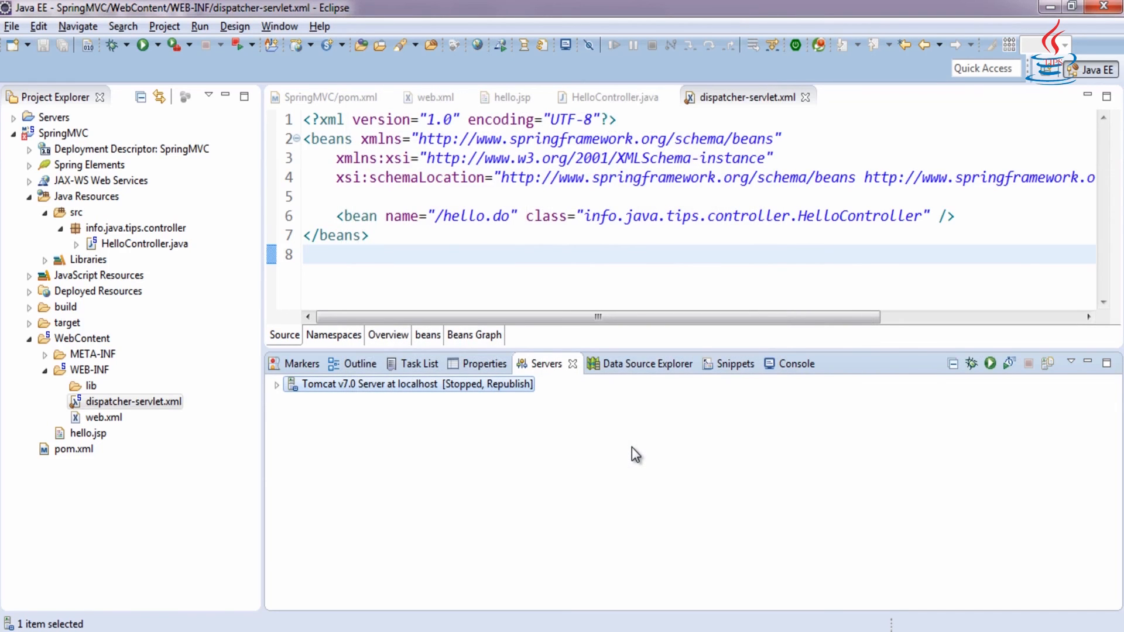
Start the Tomcat v7.0 server
left_click(991, 364)
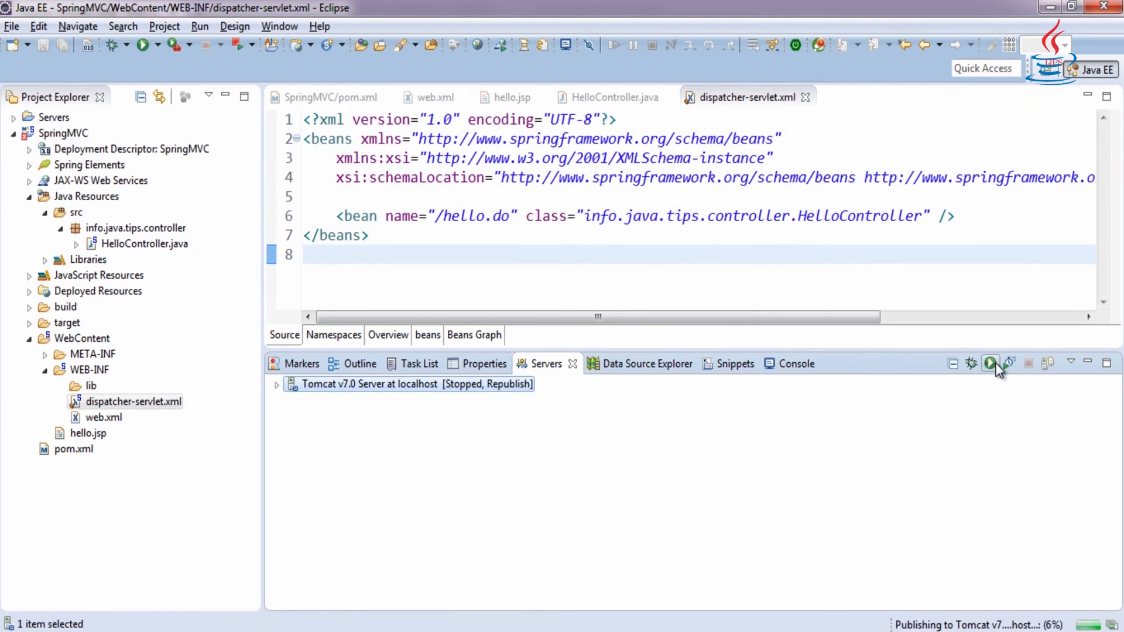
left_click(991, 364)
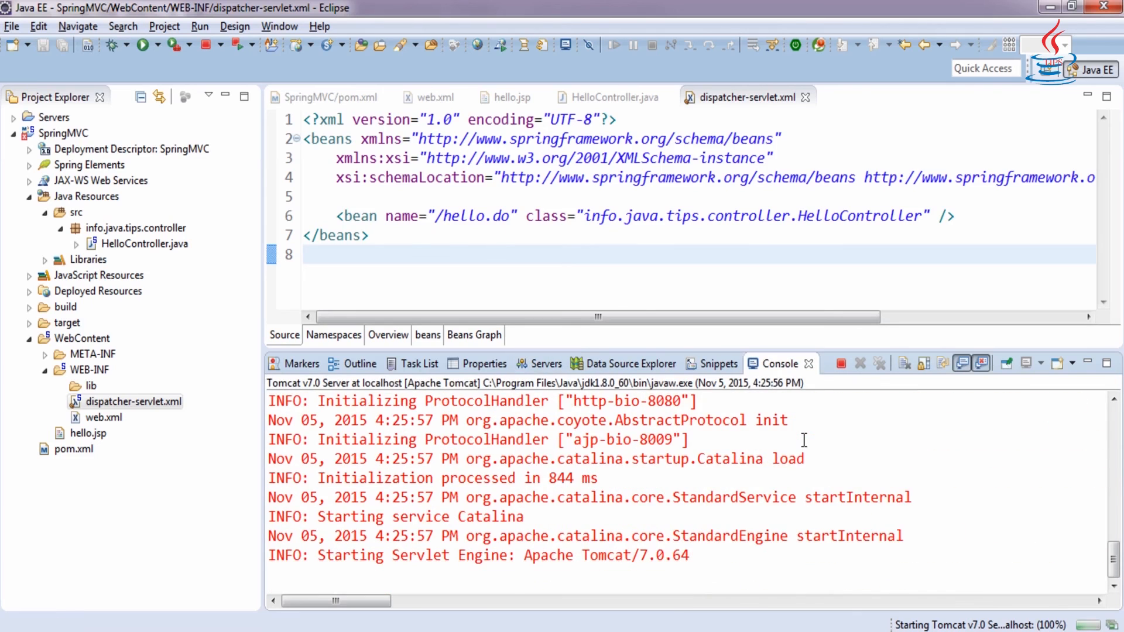
left_click(545, 364)
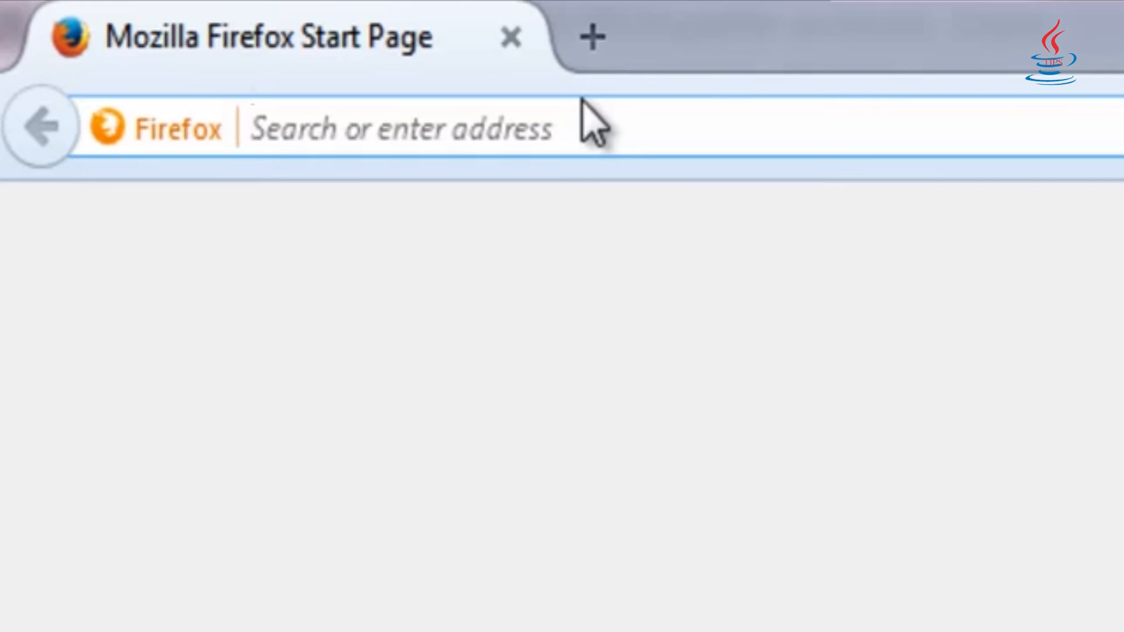
Load localhost:8080/SpringMVC/hello.do to see Hello Mike
type("localhost")
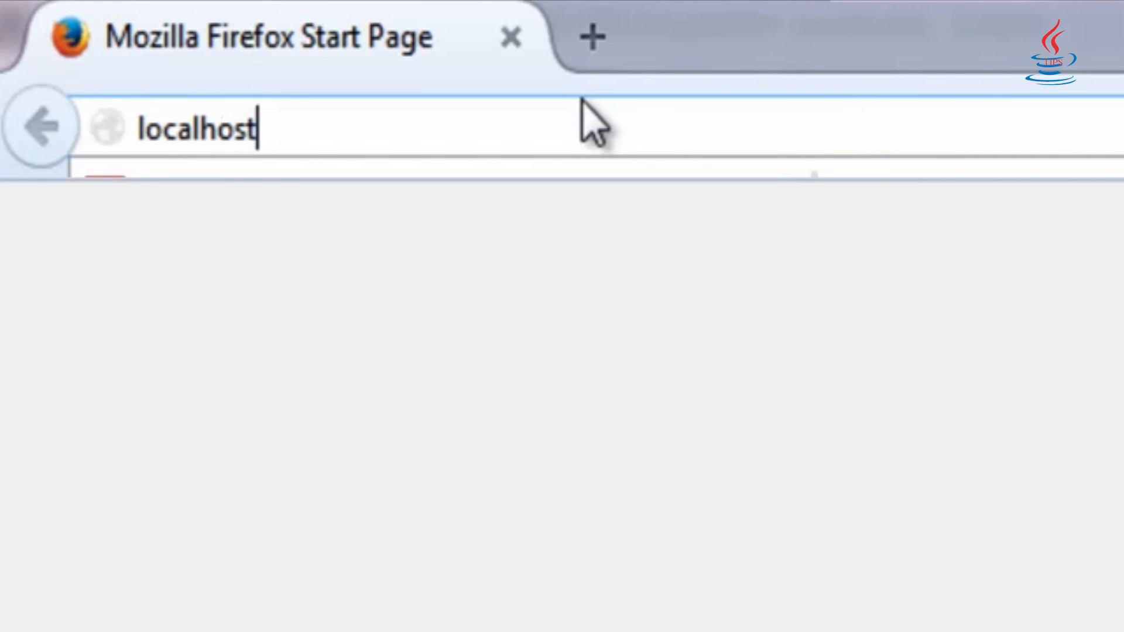
type(":8080")
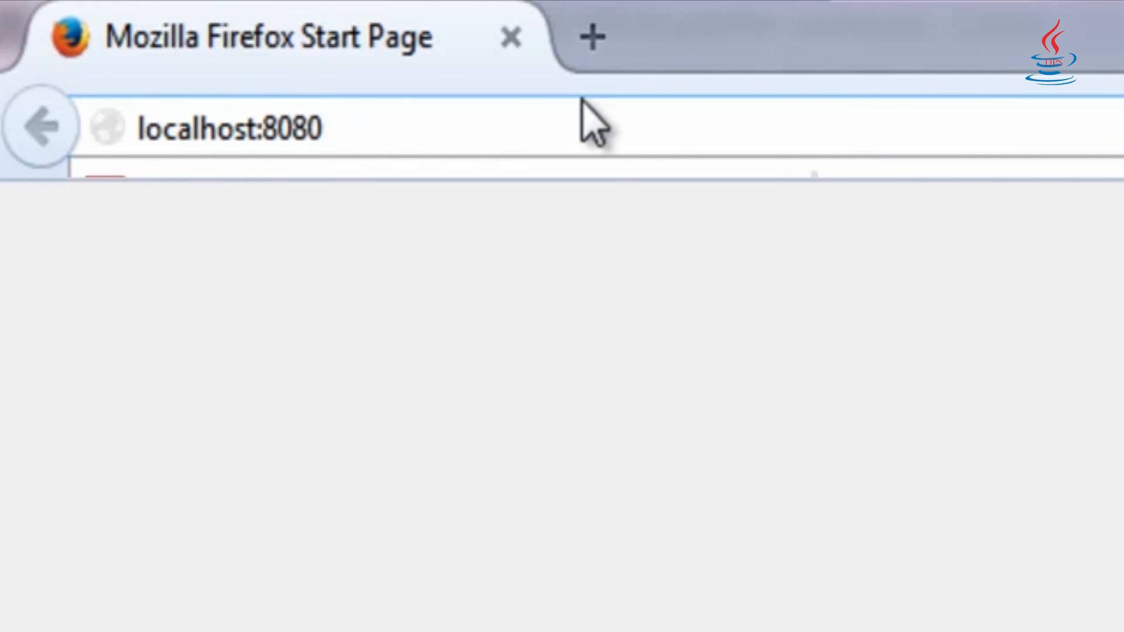
type("/Spring")
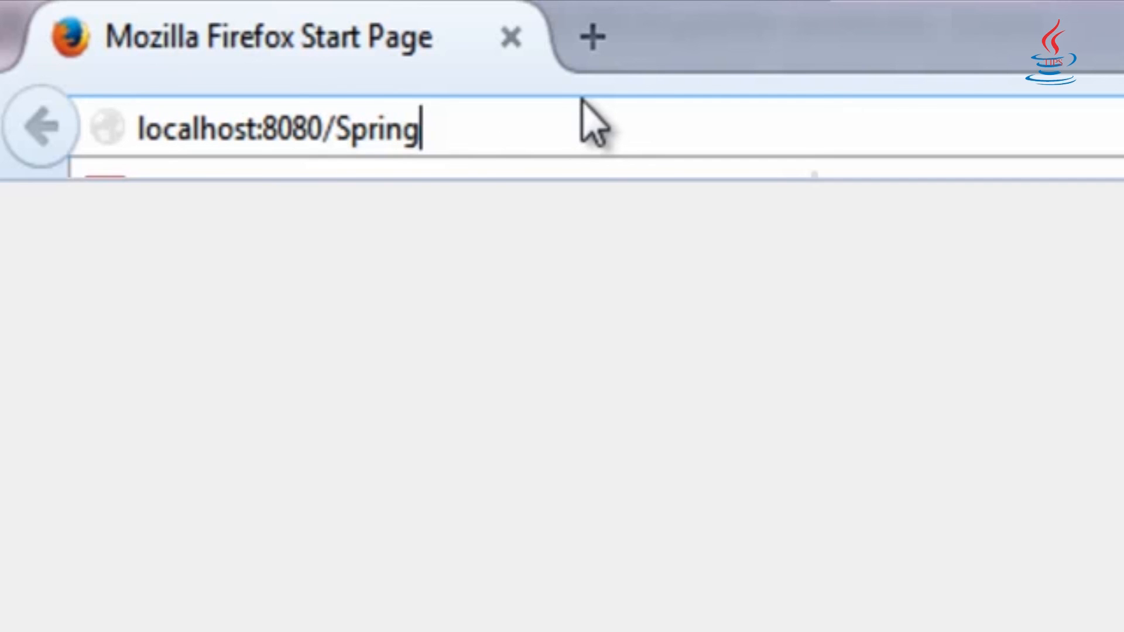
type("MVC/hello.c")
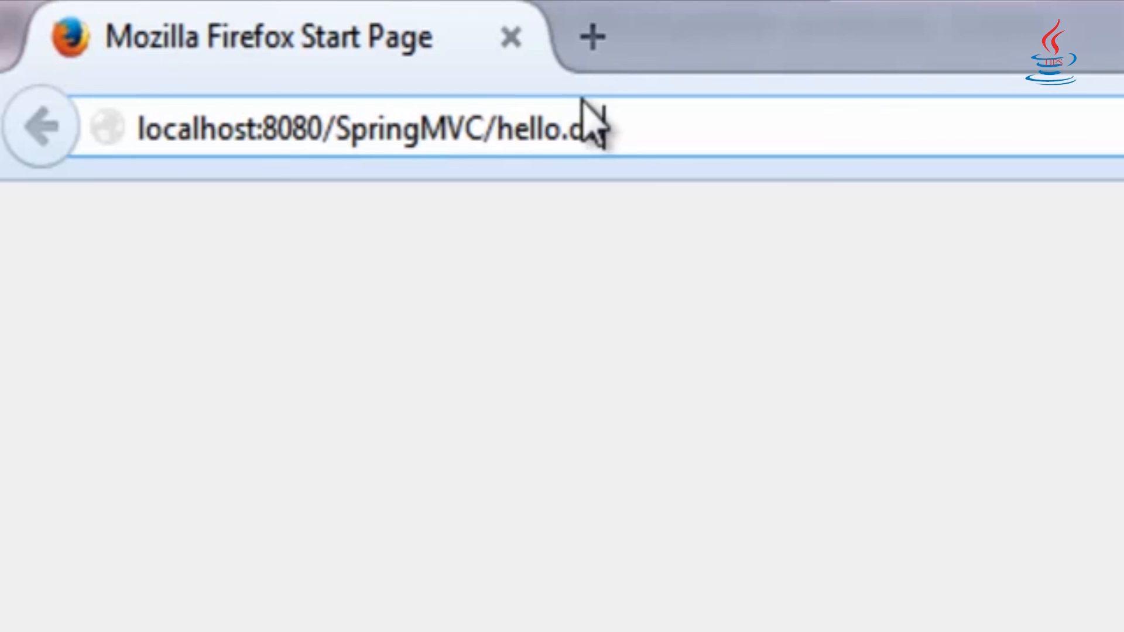
key("Return")
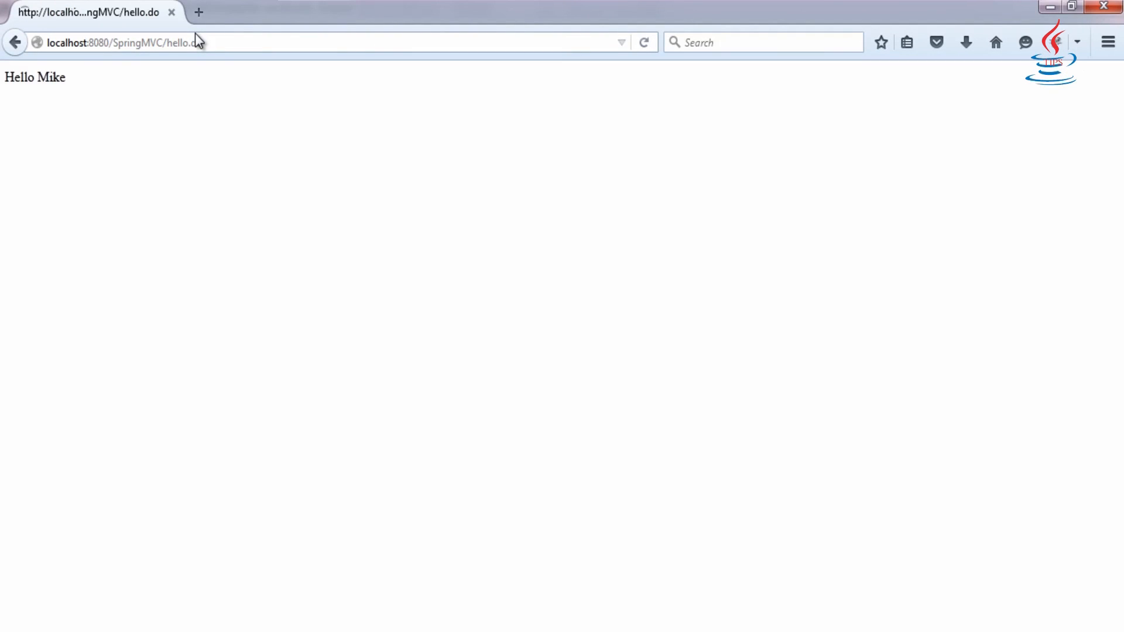